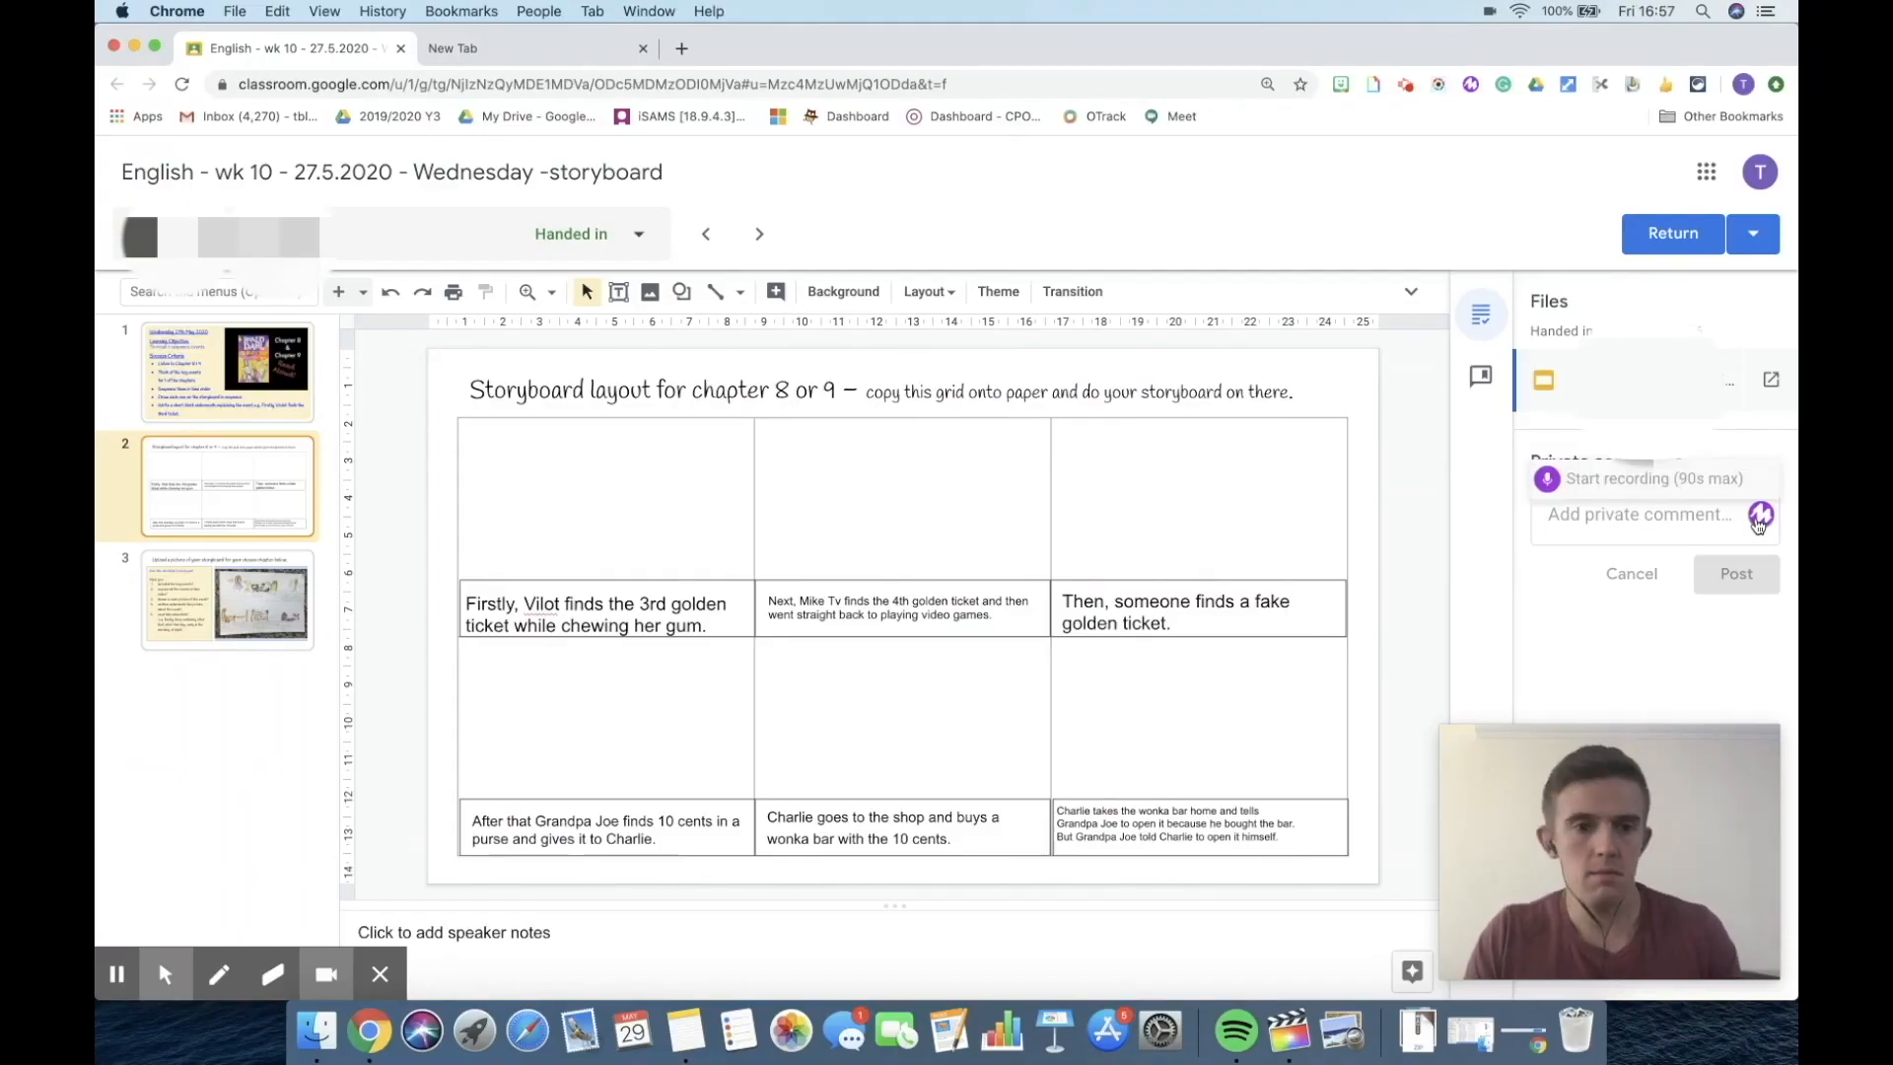
# Leave the storyboard submission and show 3D Mr Blakemore's Class Classwork page.
pyautogui.click(1654, 477)
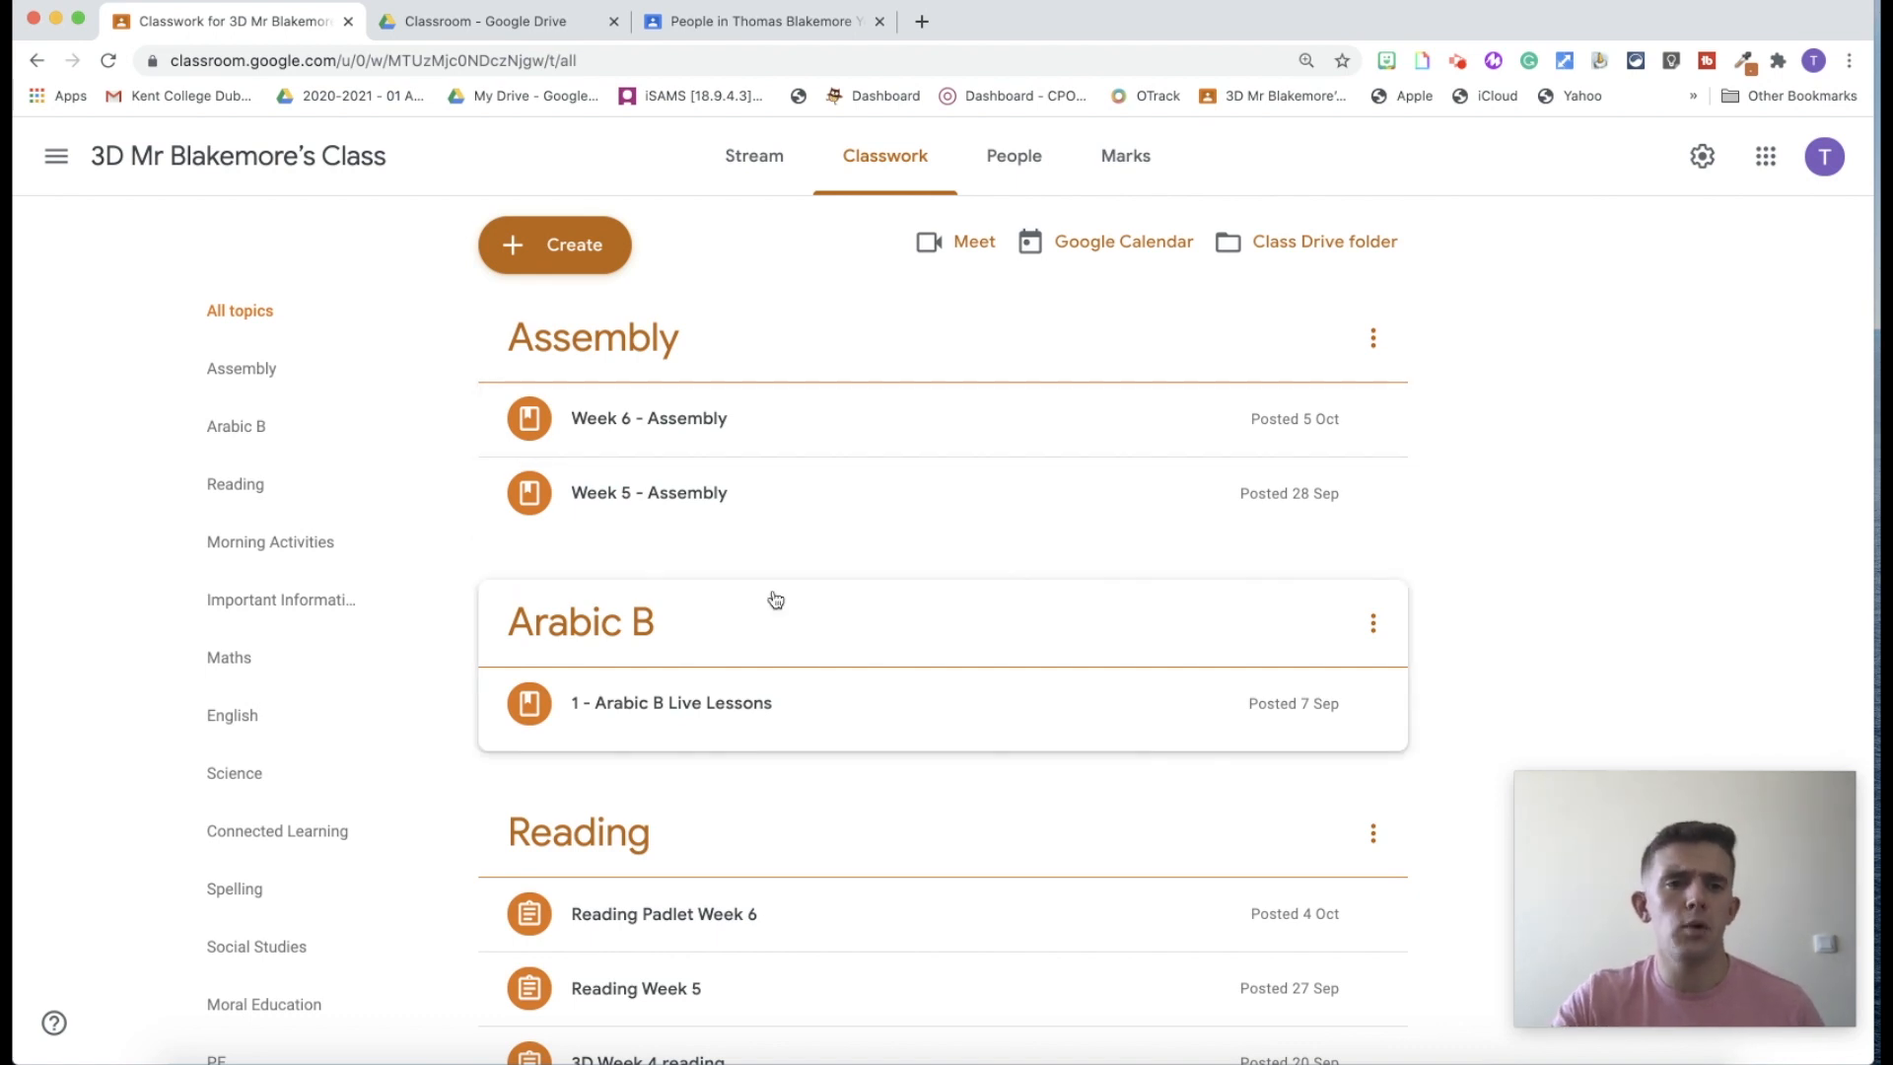
pyautogui.scroll(-3)
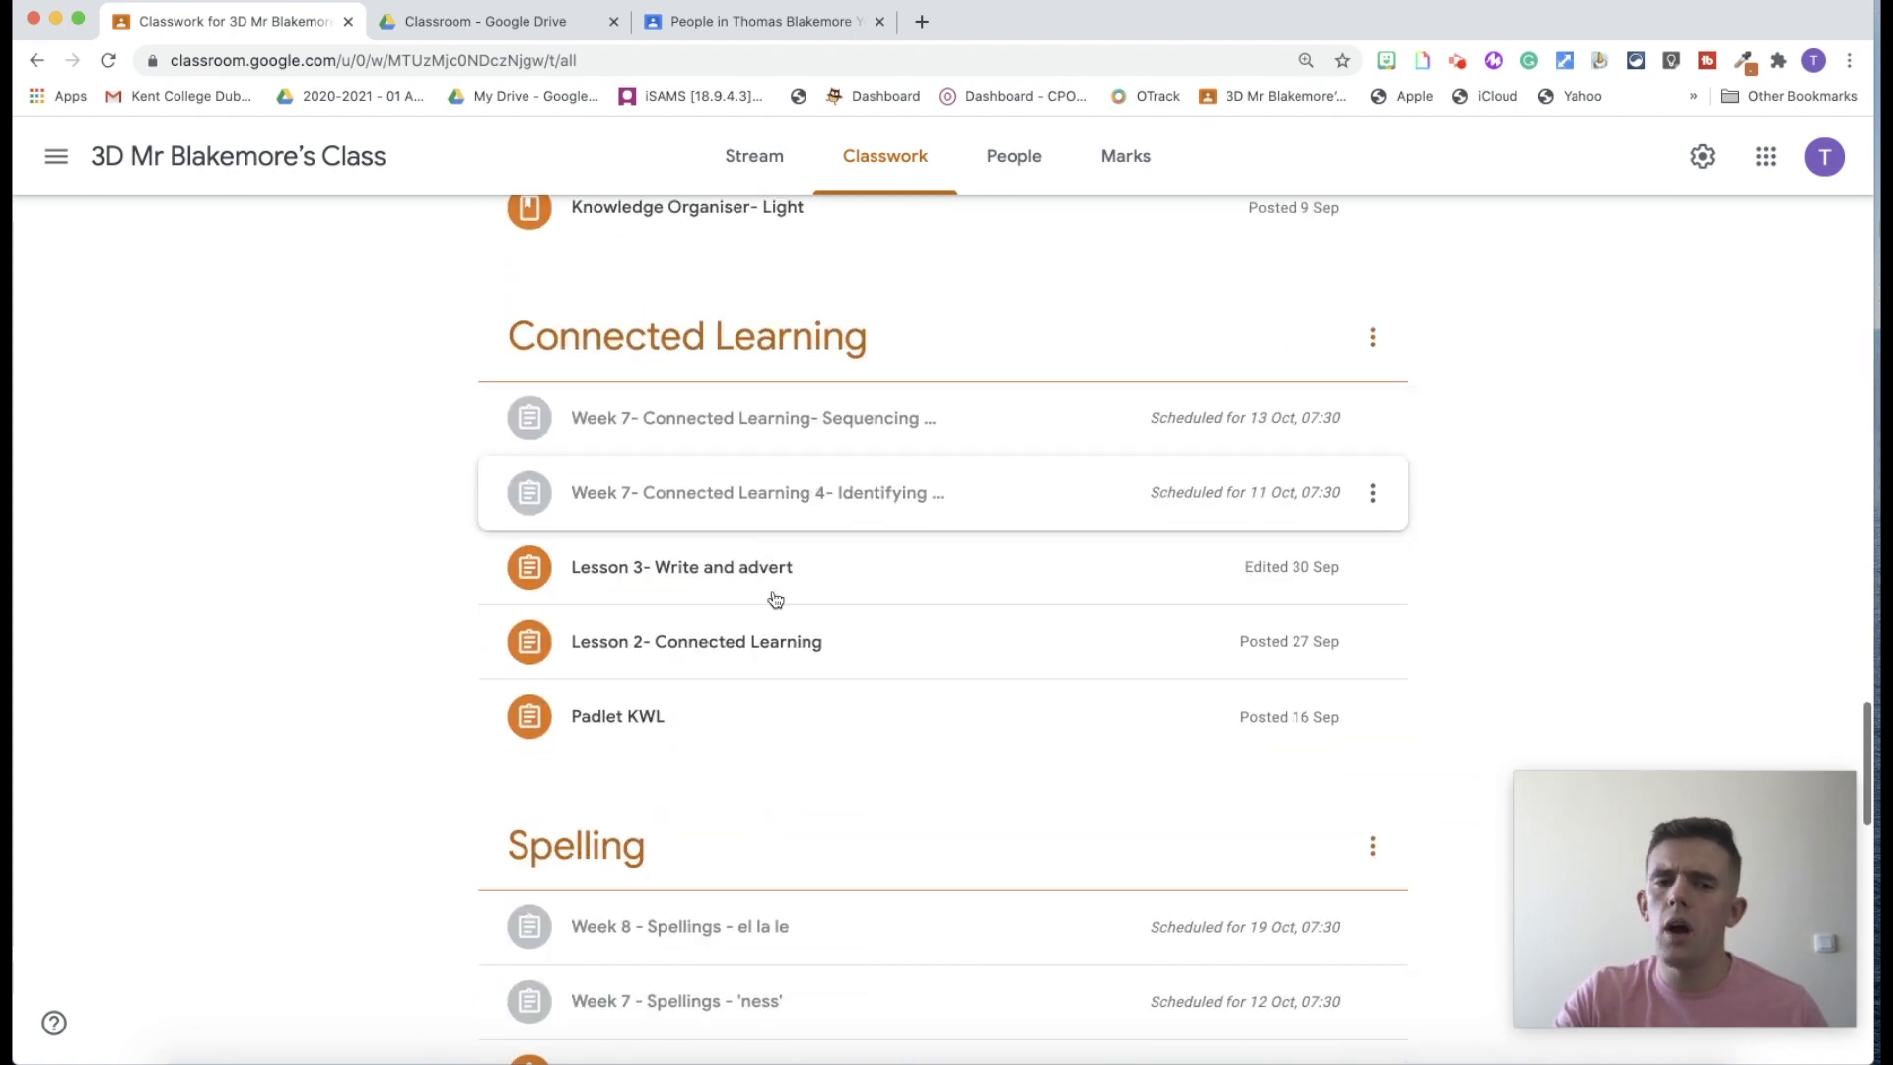
pyautogui.scroll(-3)
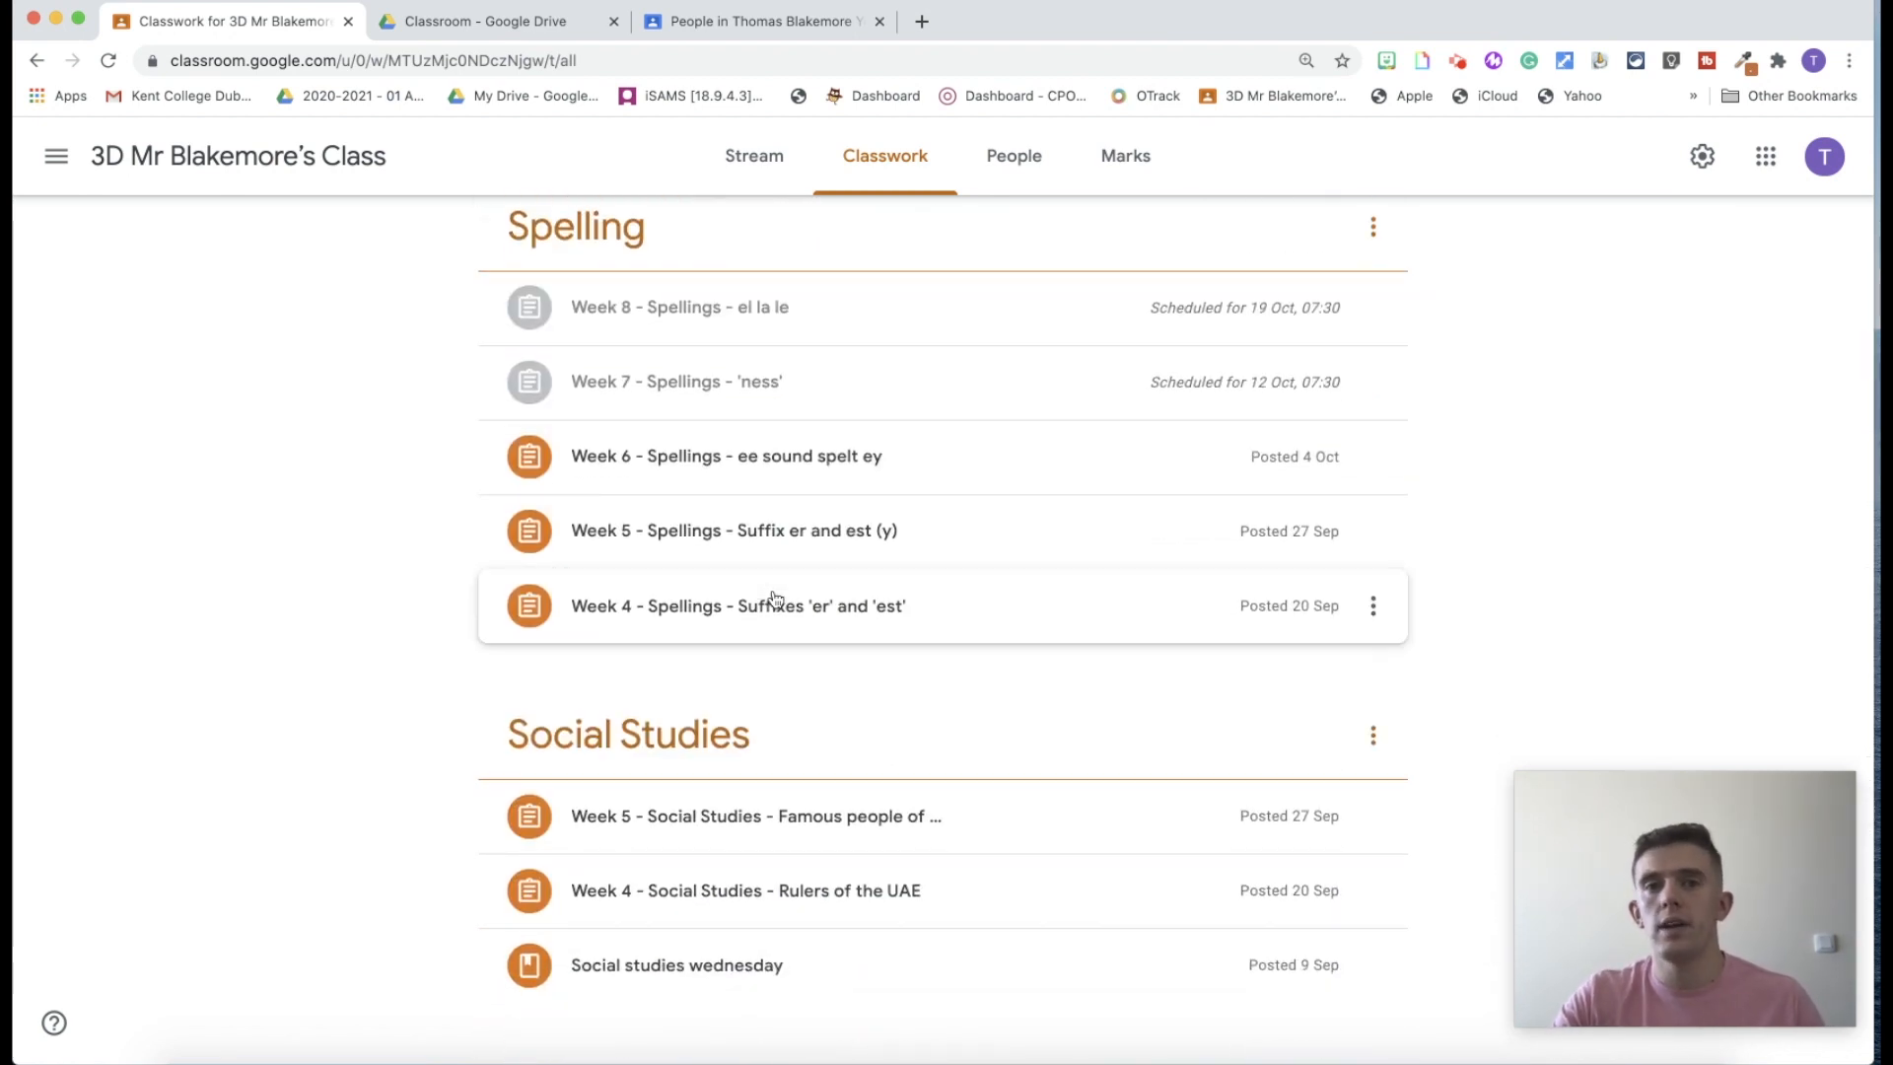
pyautogui.scroll(-3)
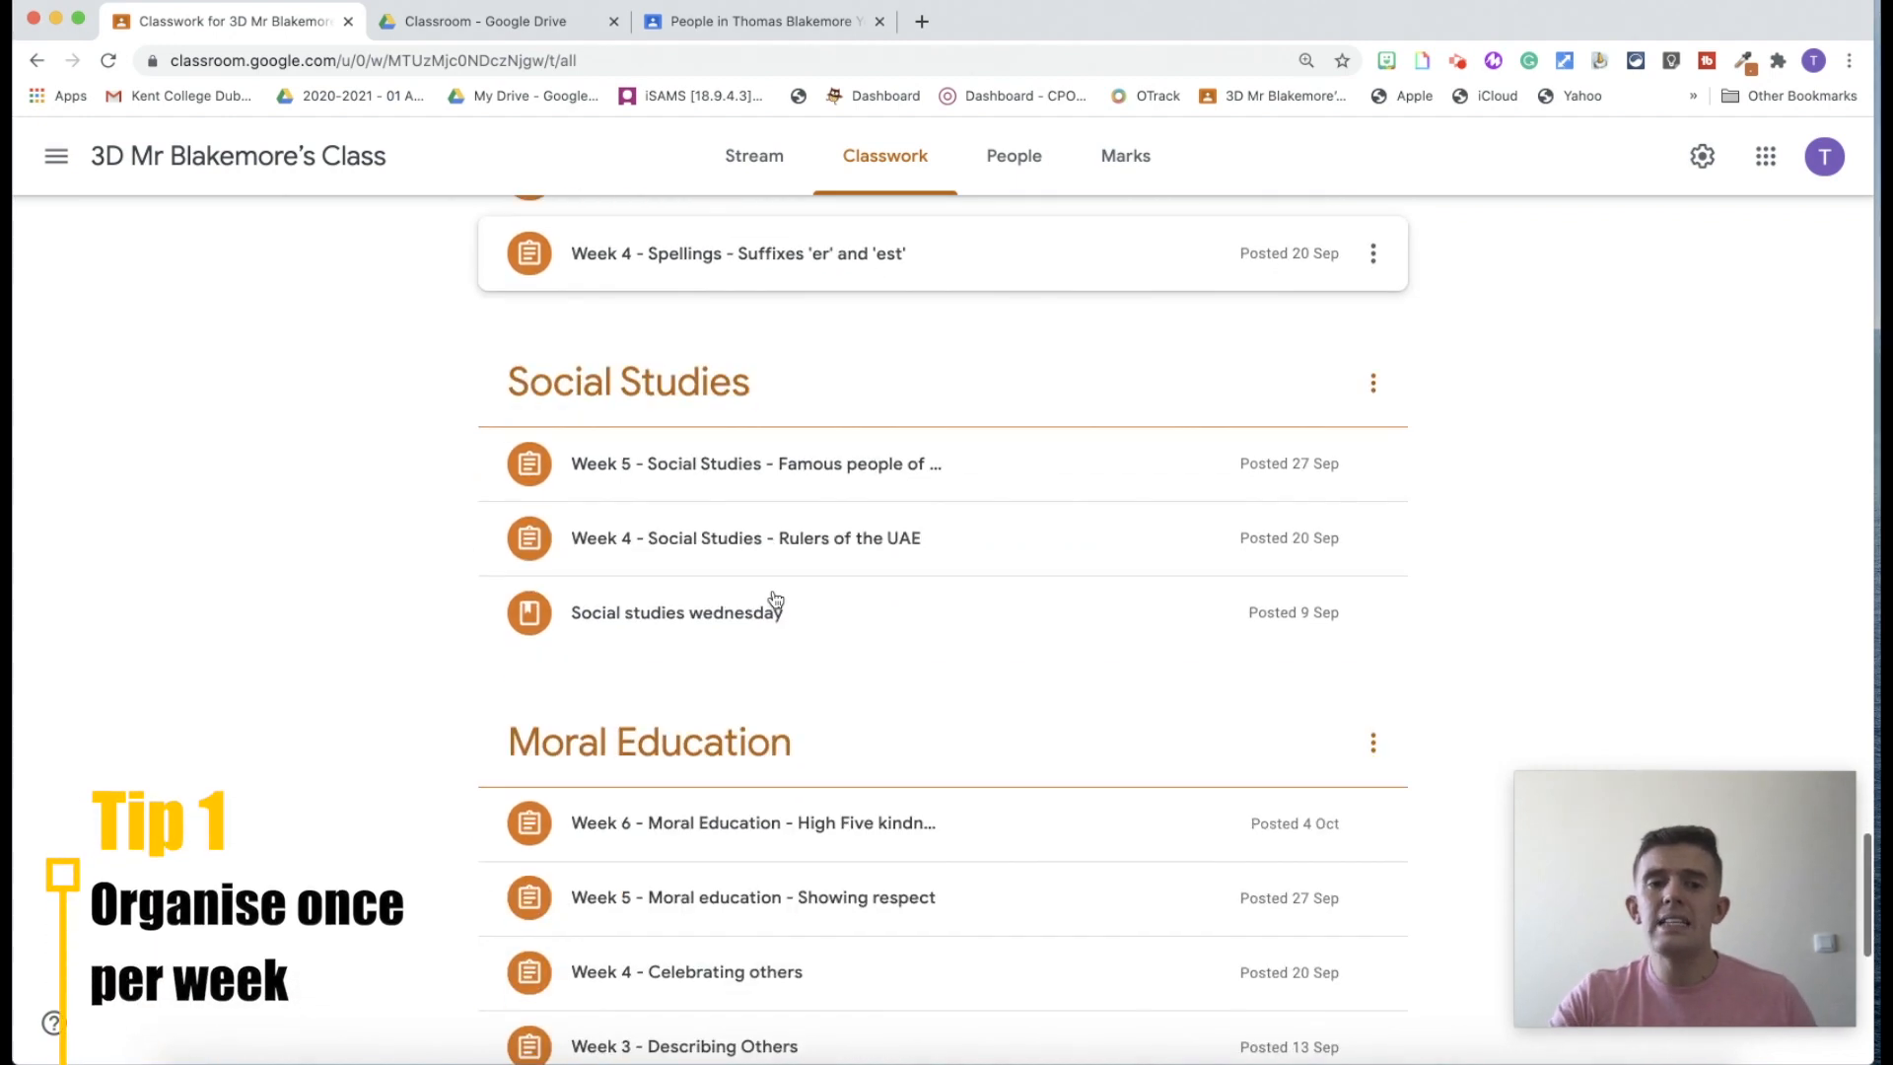
pyautogui.scroll(-3)
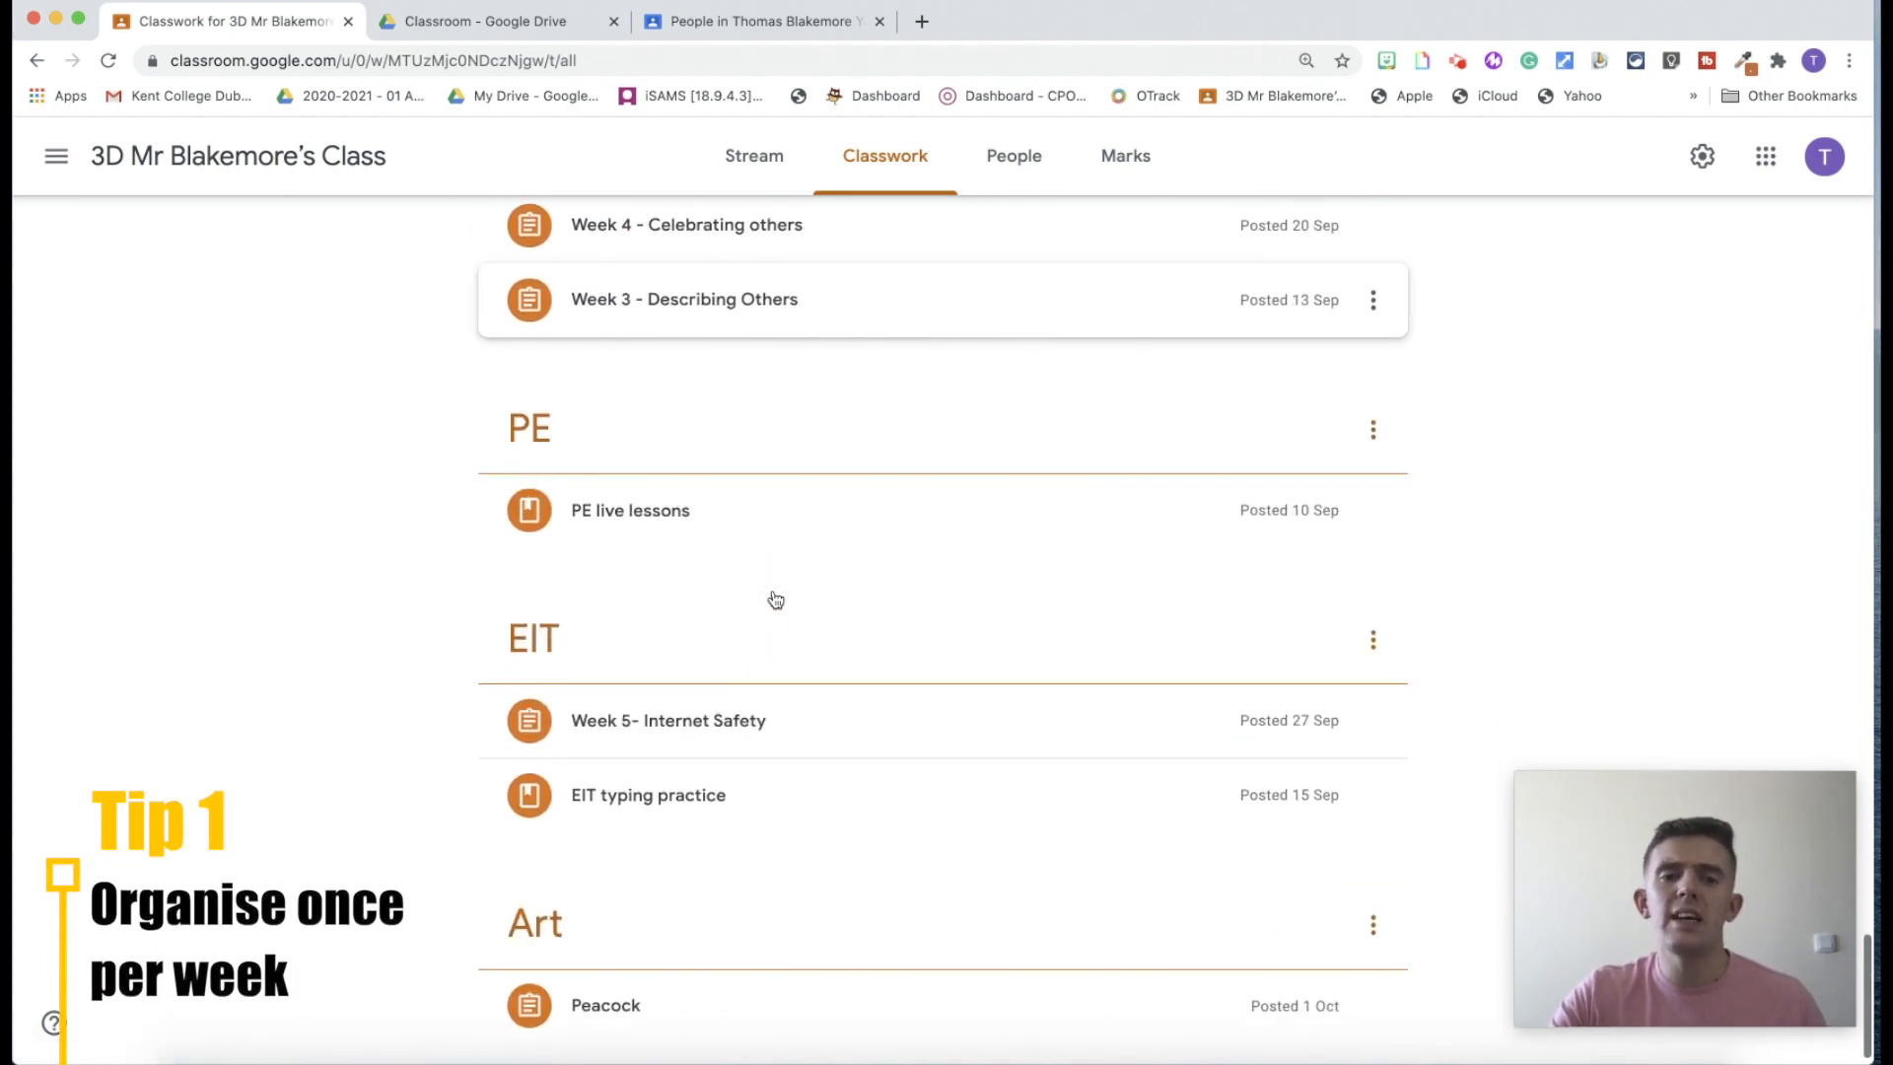
pyautogui.scroll(-3)
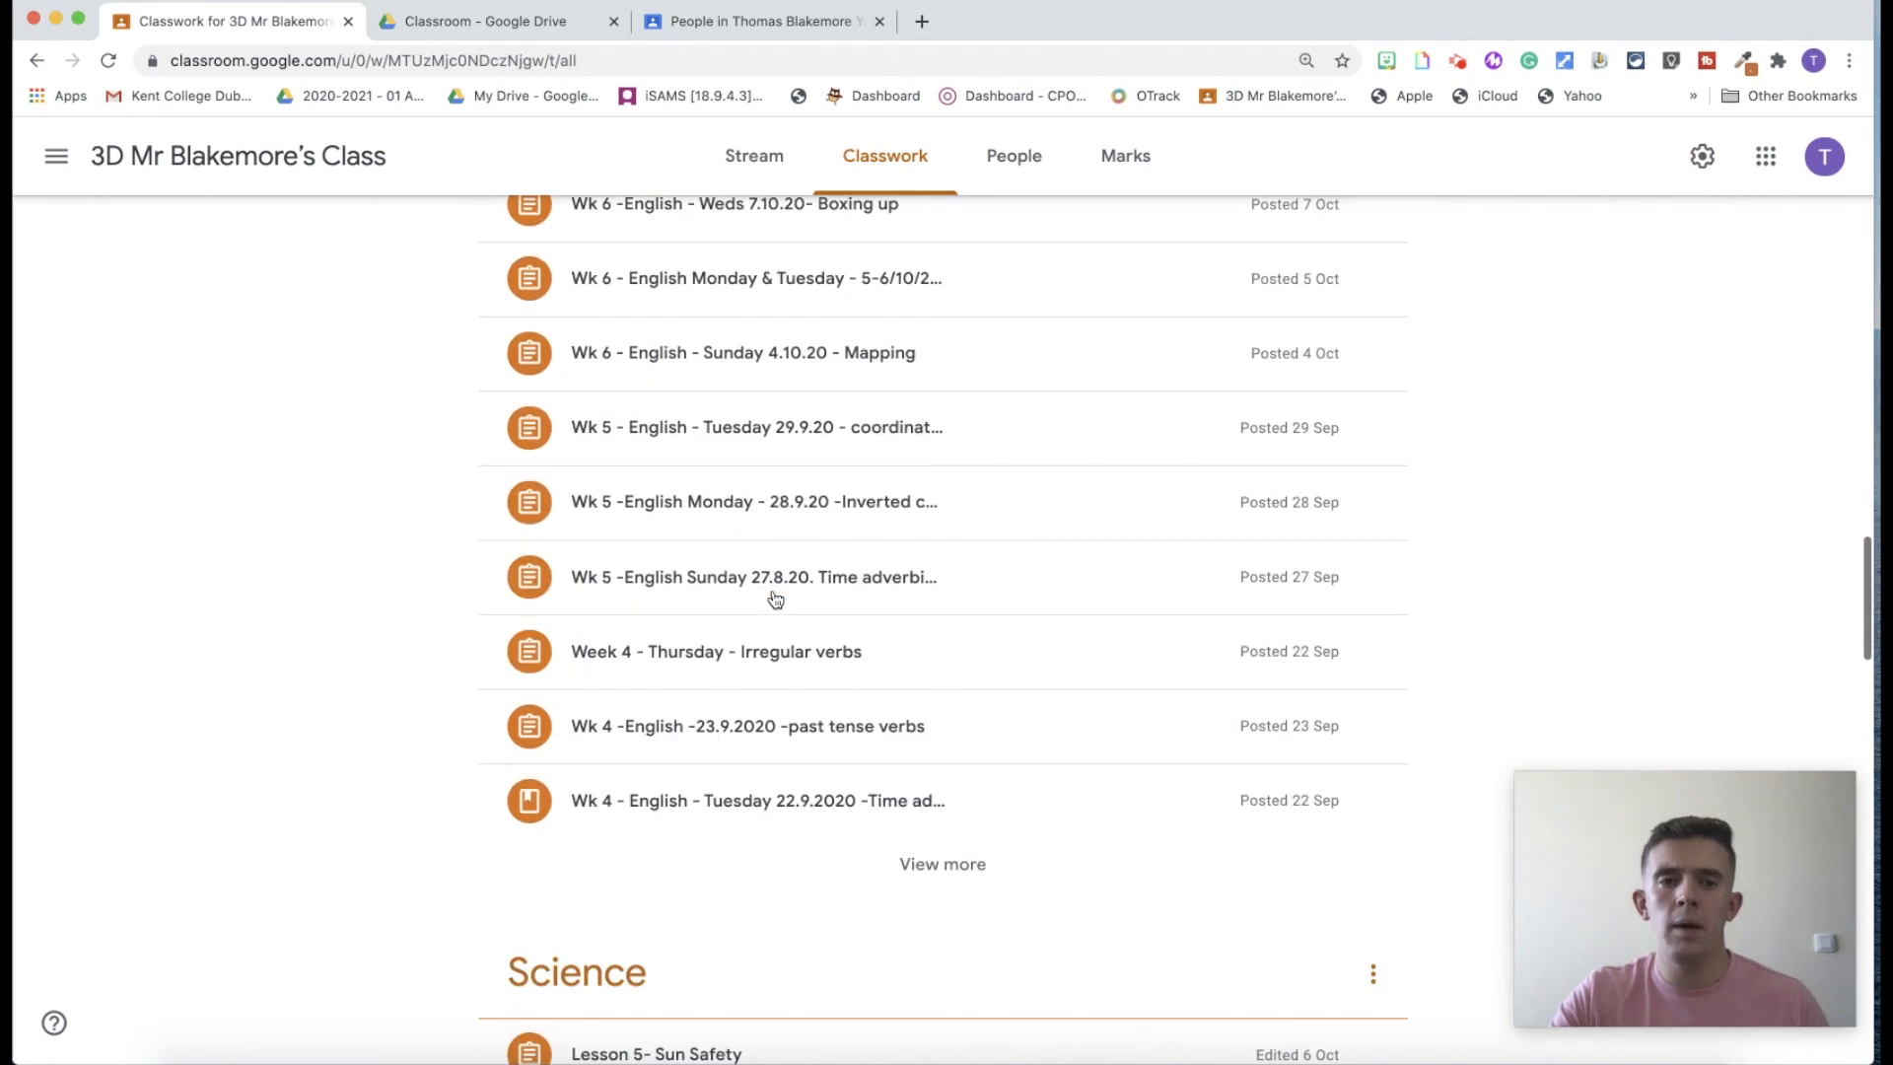
pyautogui.scroll(3)
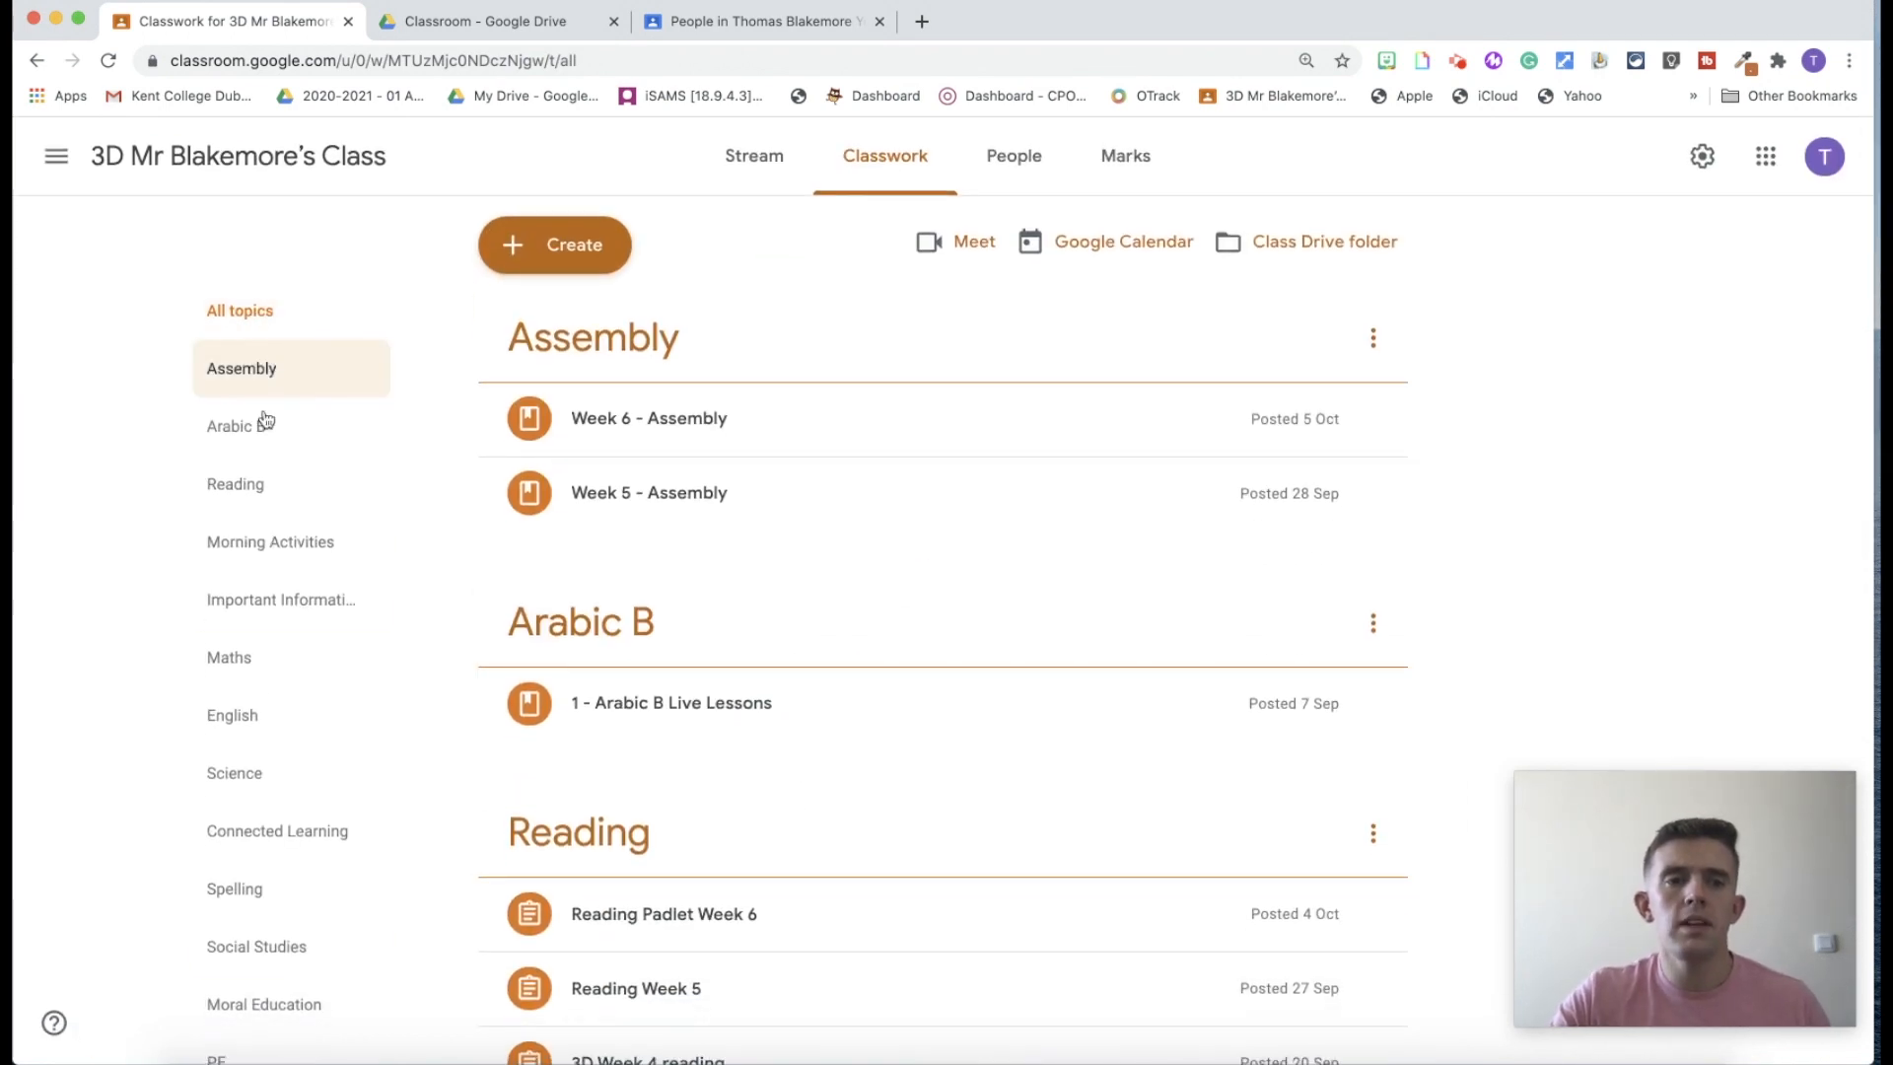
pyautogui.scroll(-3)
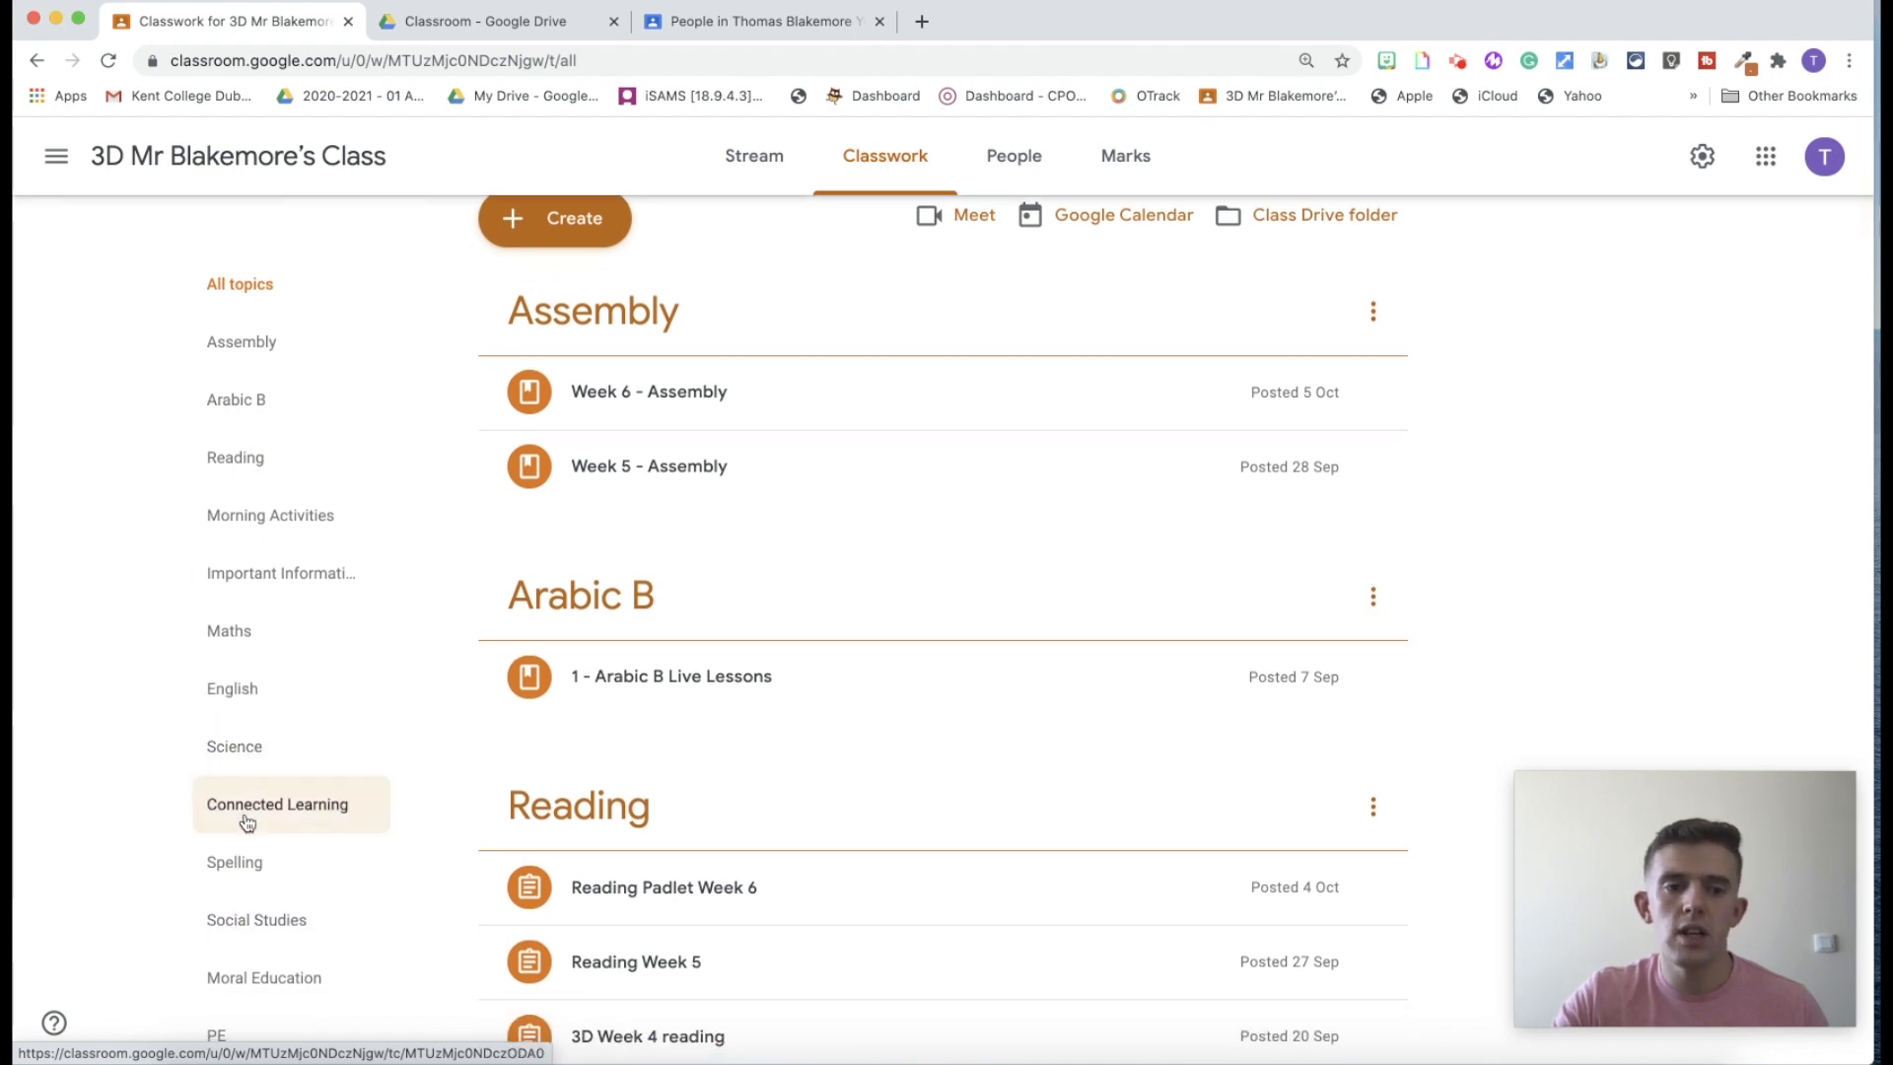
pyautogui.moveTo(238, 631)
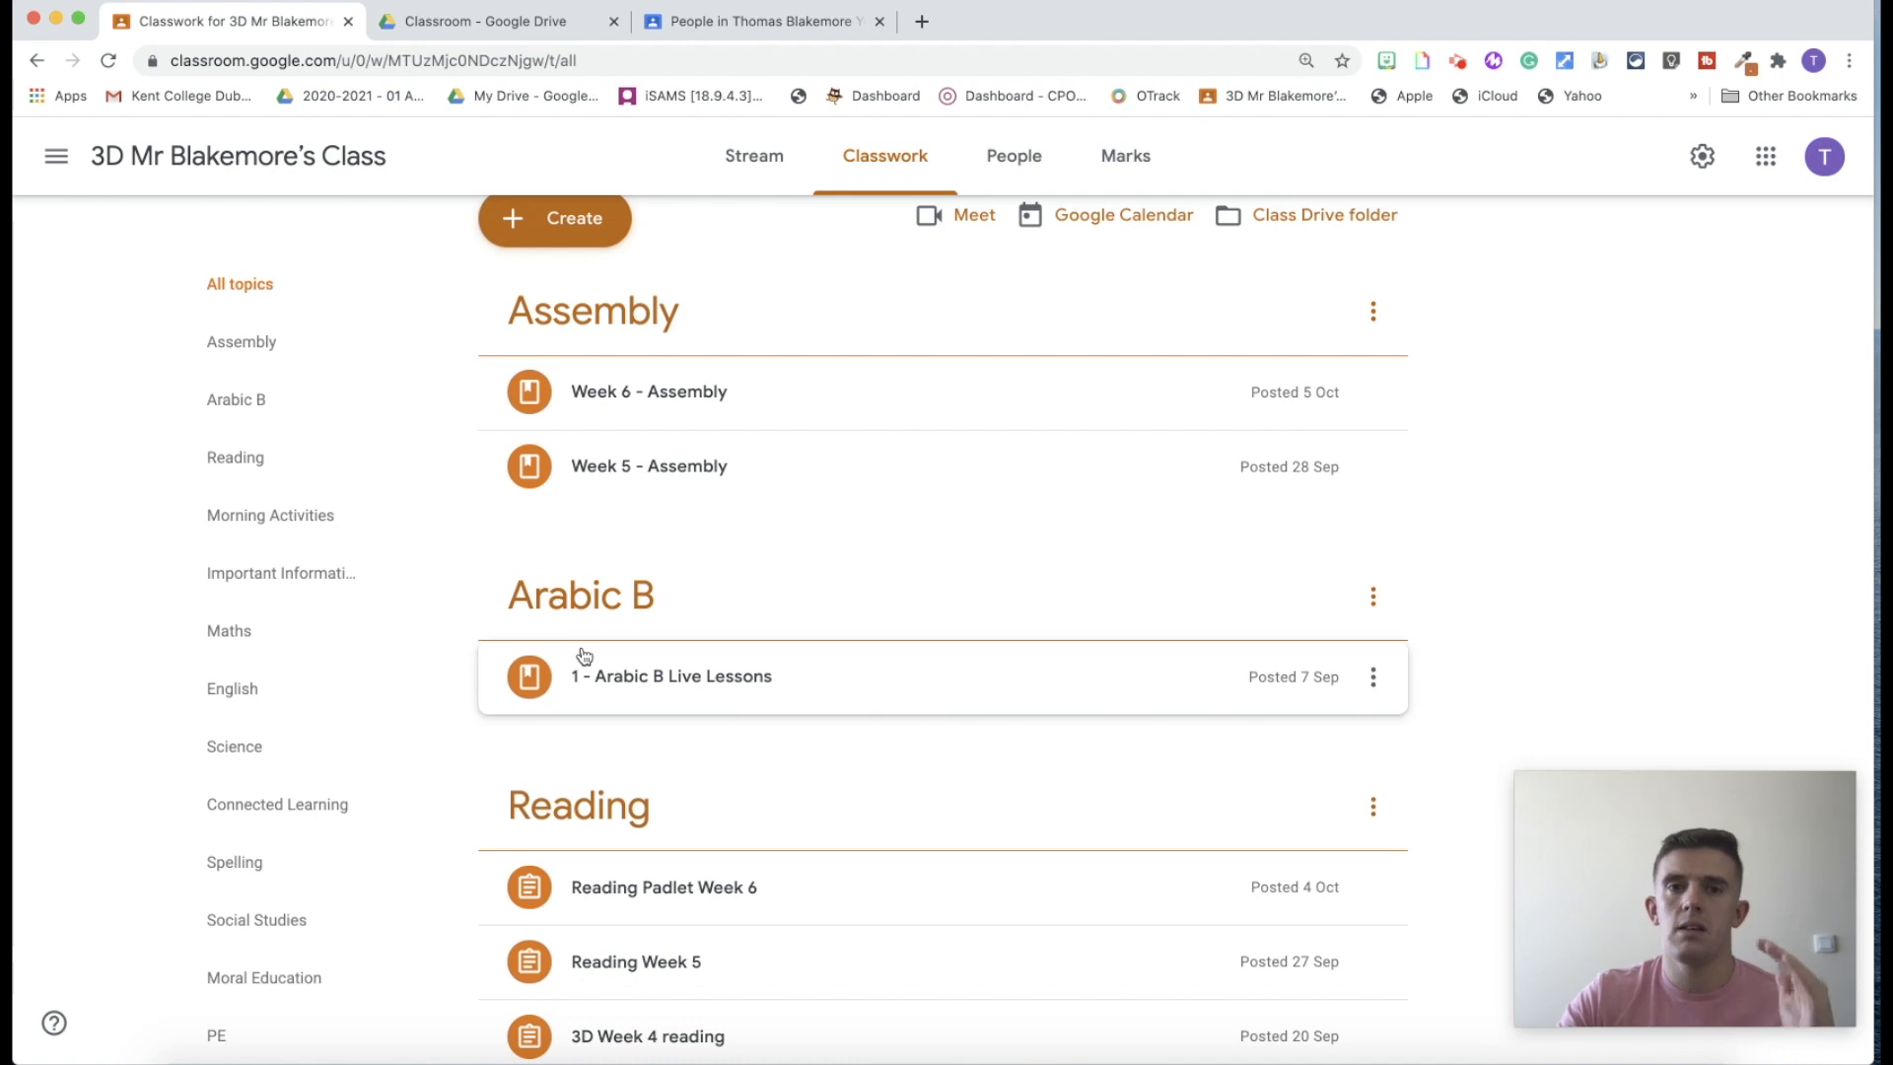
pyautogui.moveTo(592, 660)
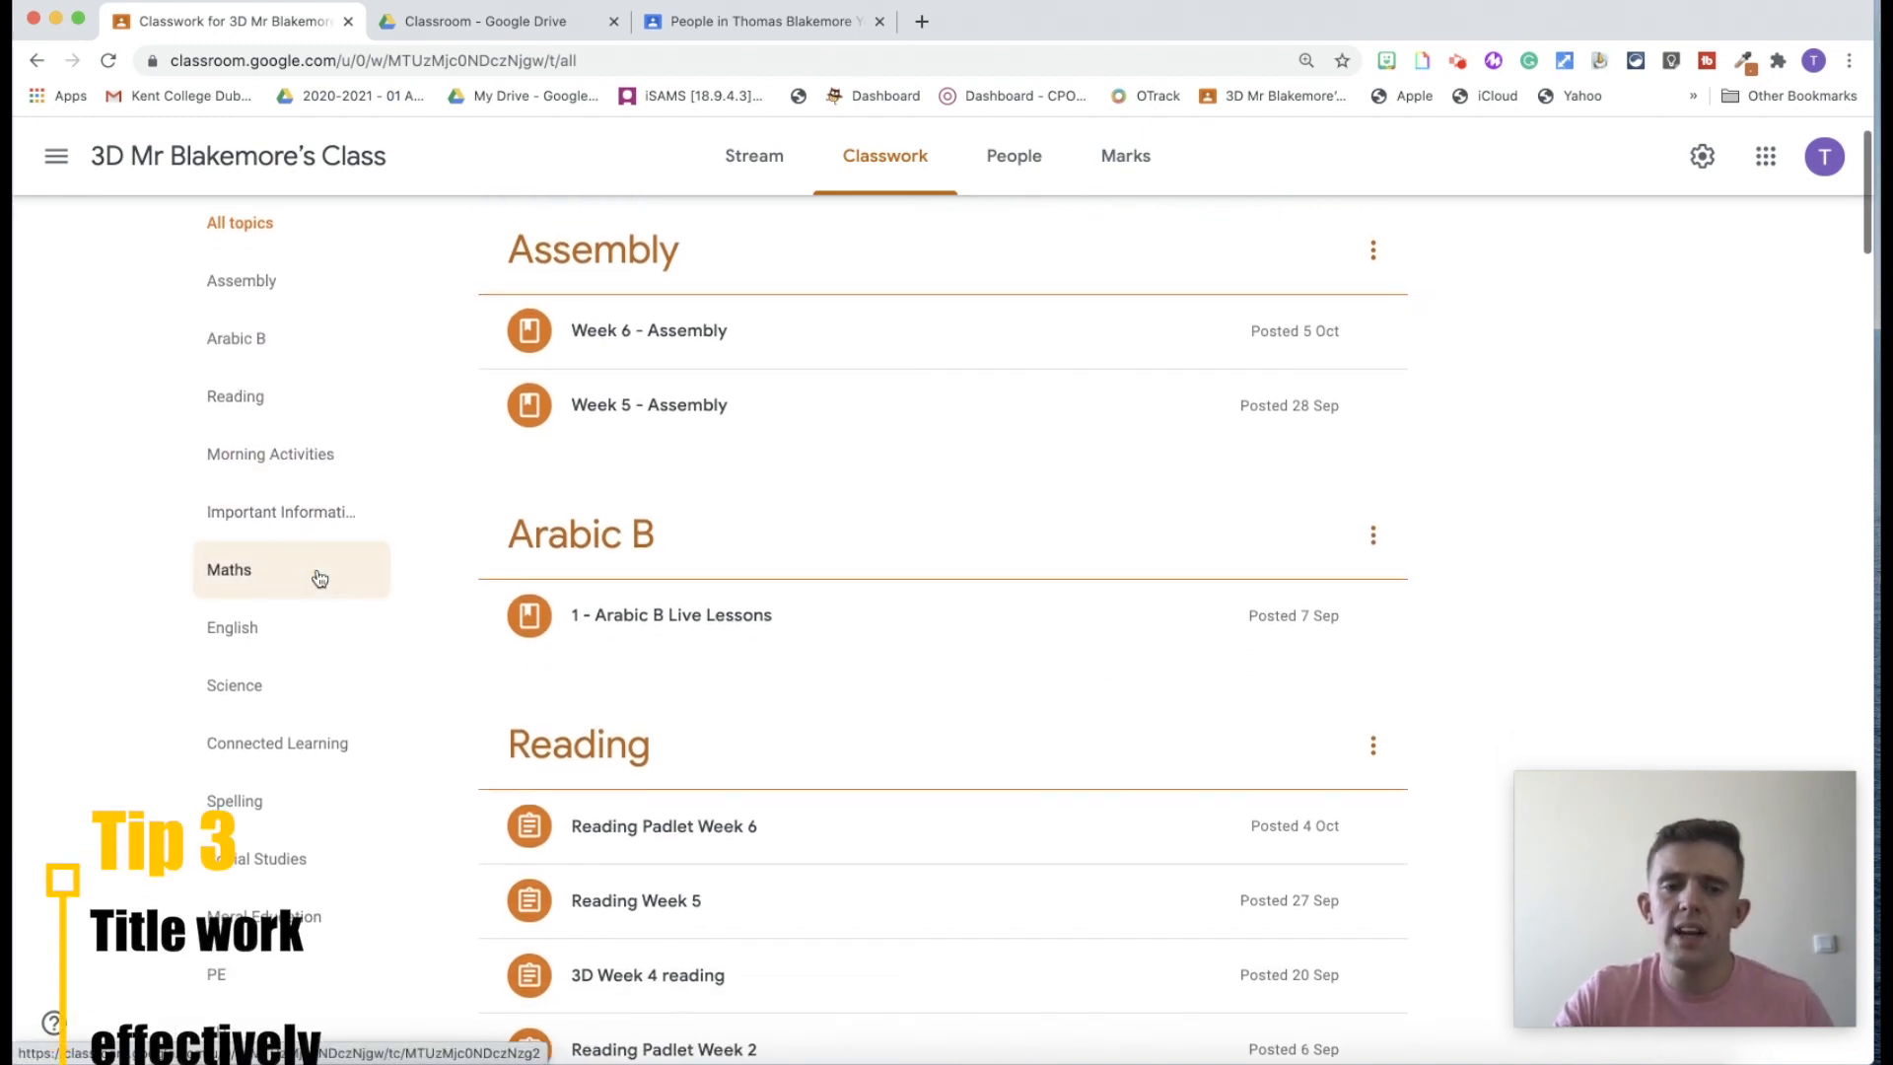
# Scroll down the Classwork page to the English and Maths topic posts.
pyautogui.scroll(-3)
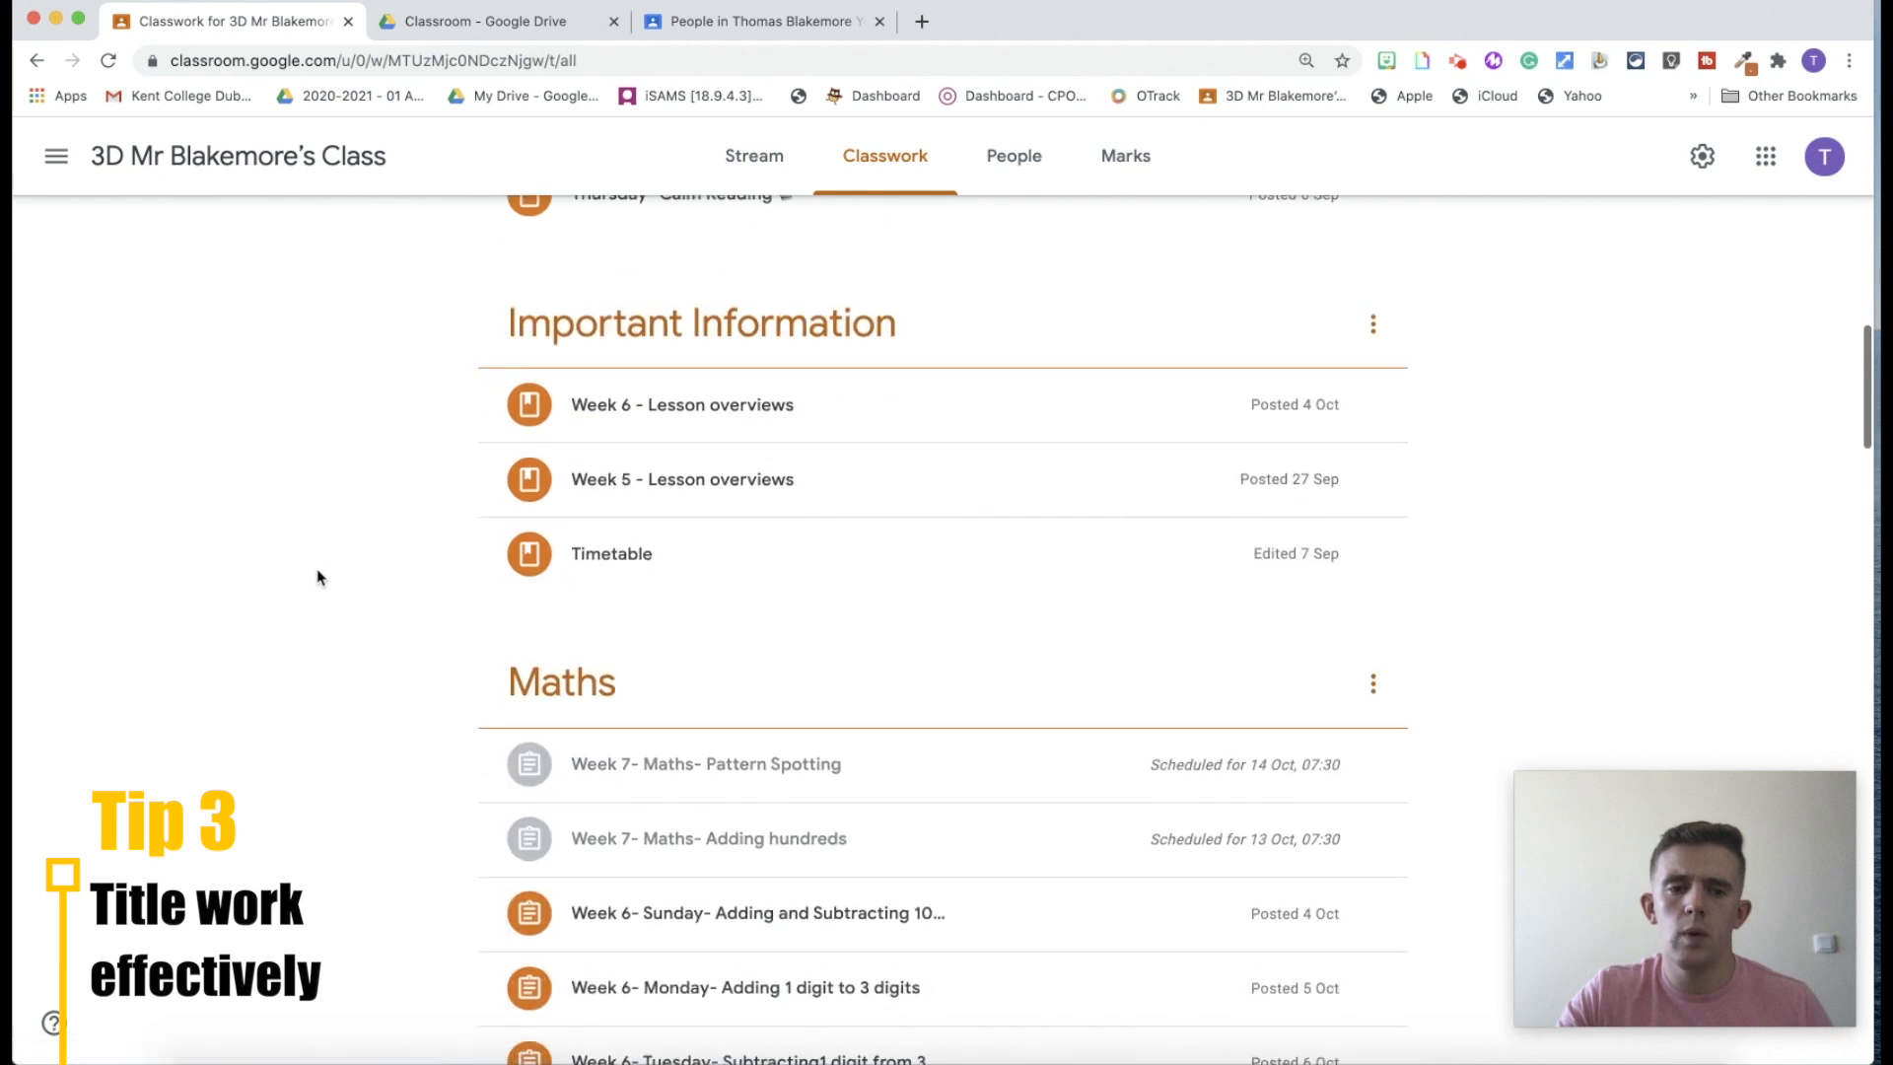
pyautogui.scroll(-3)
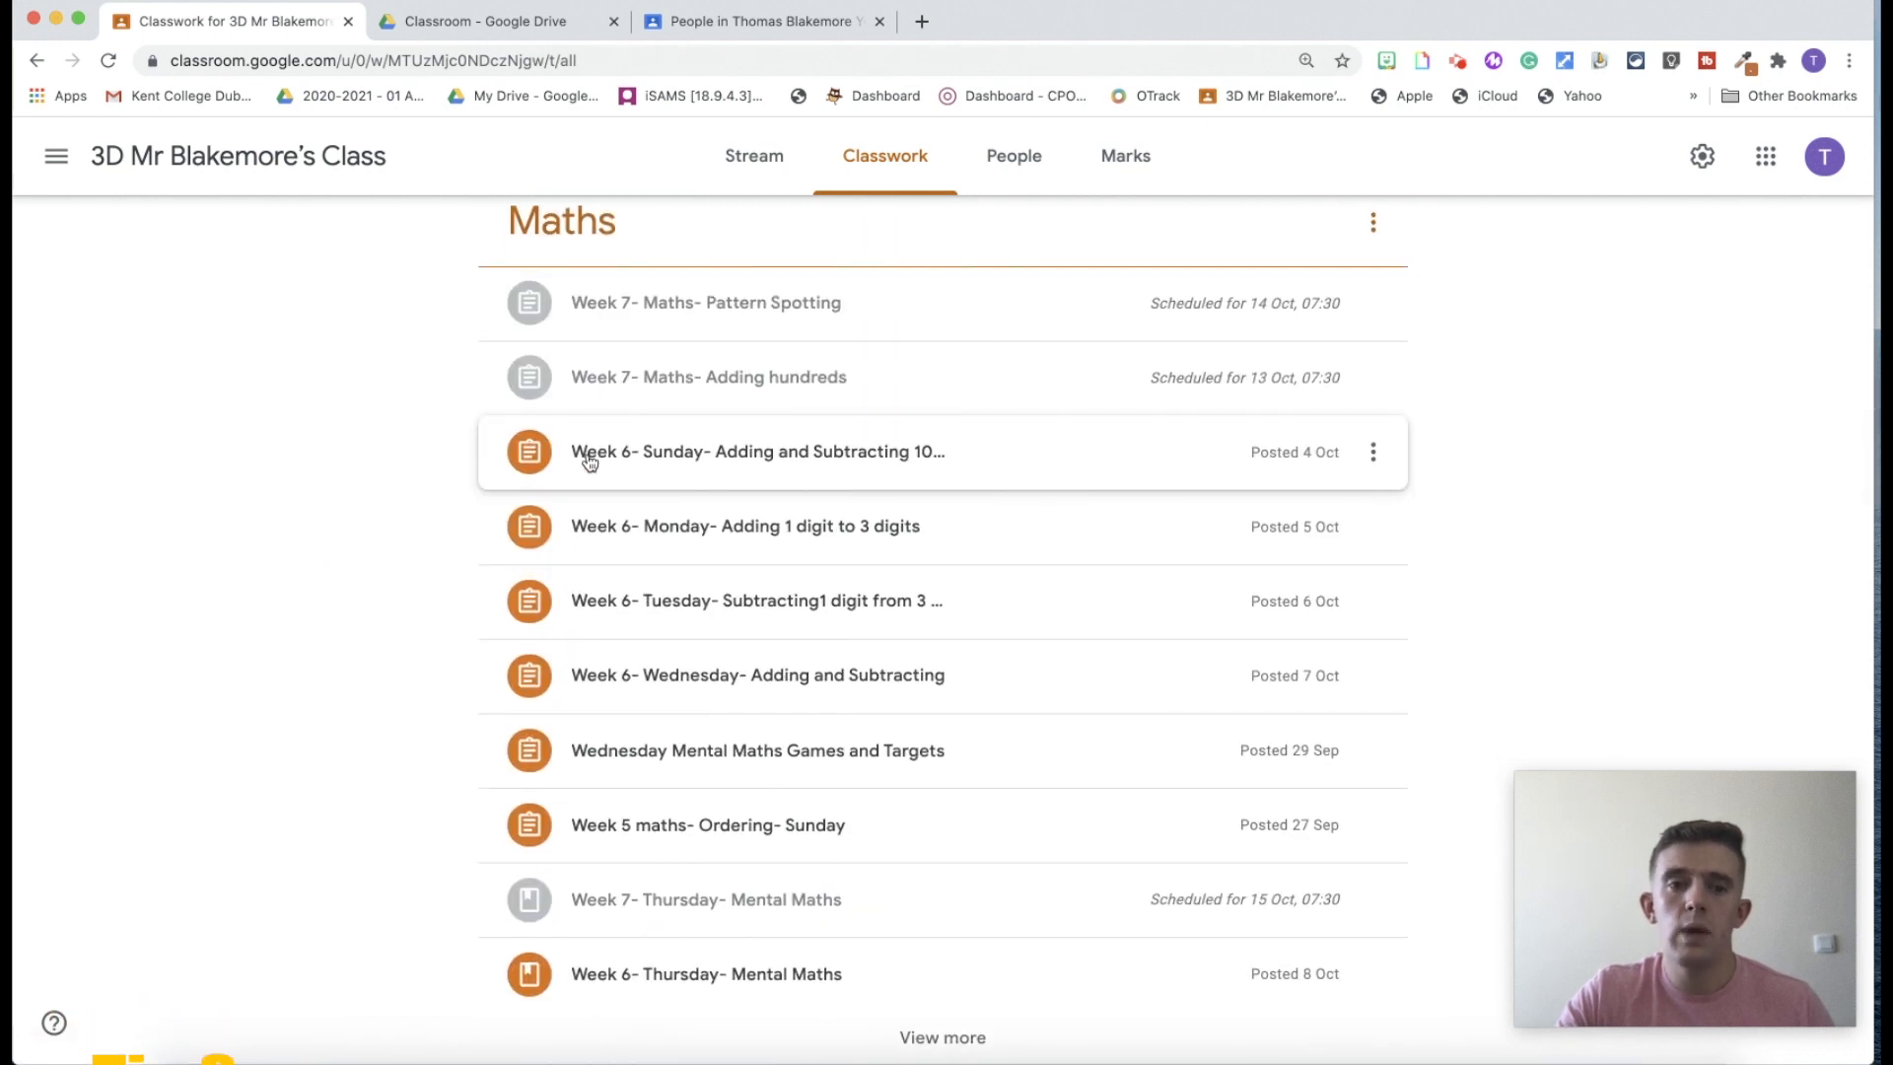
pyautogui.moveTo(637, 469)
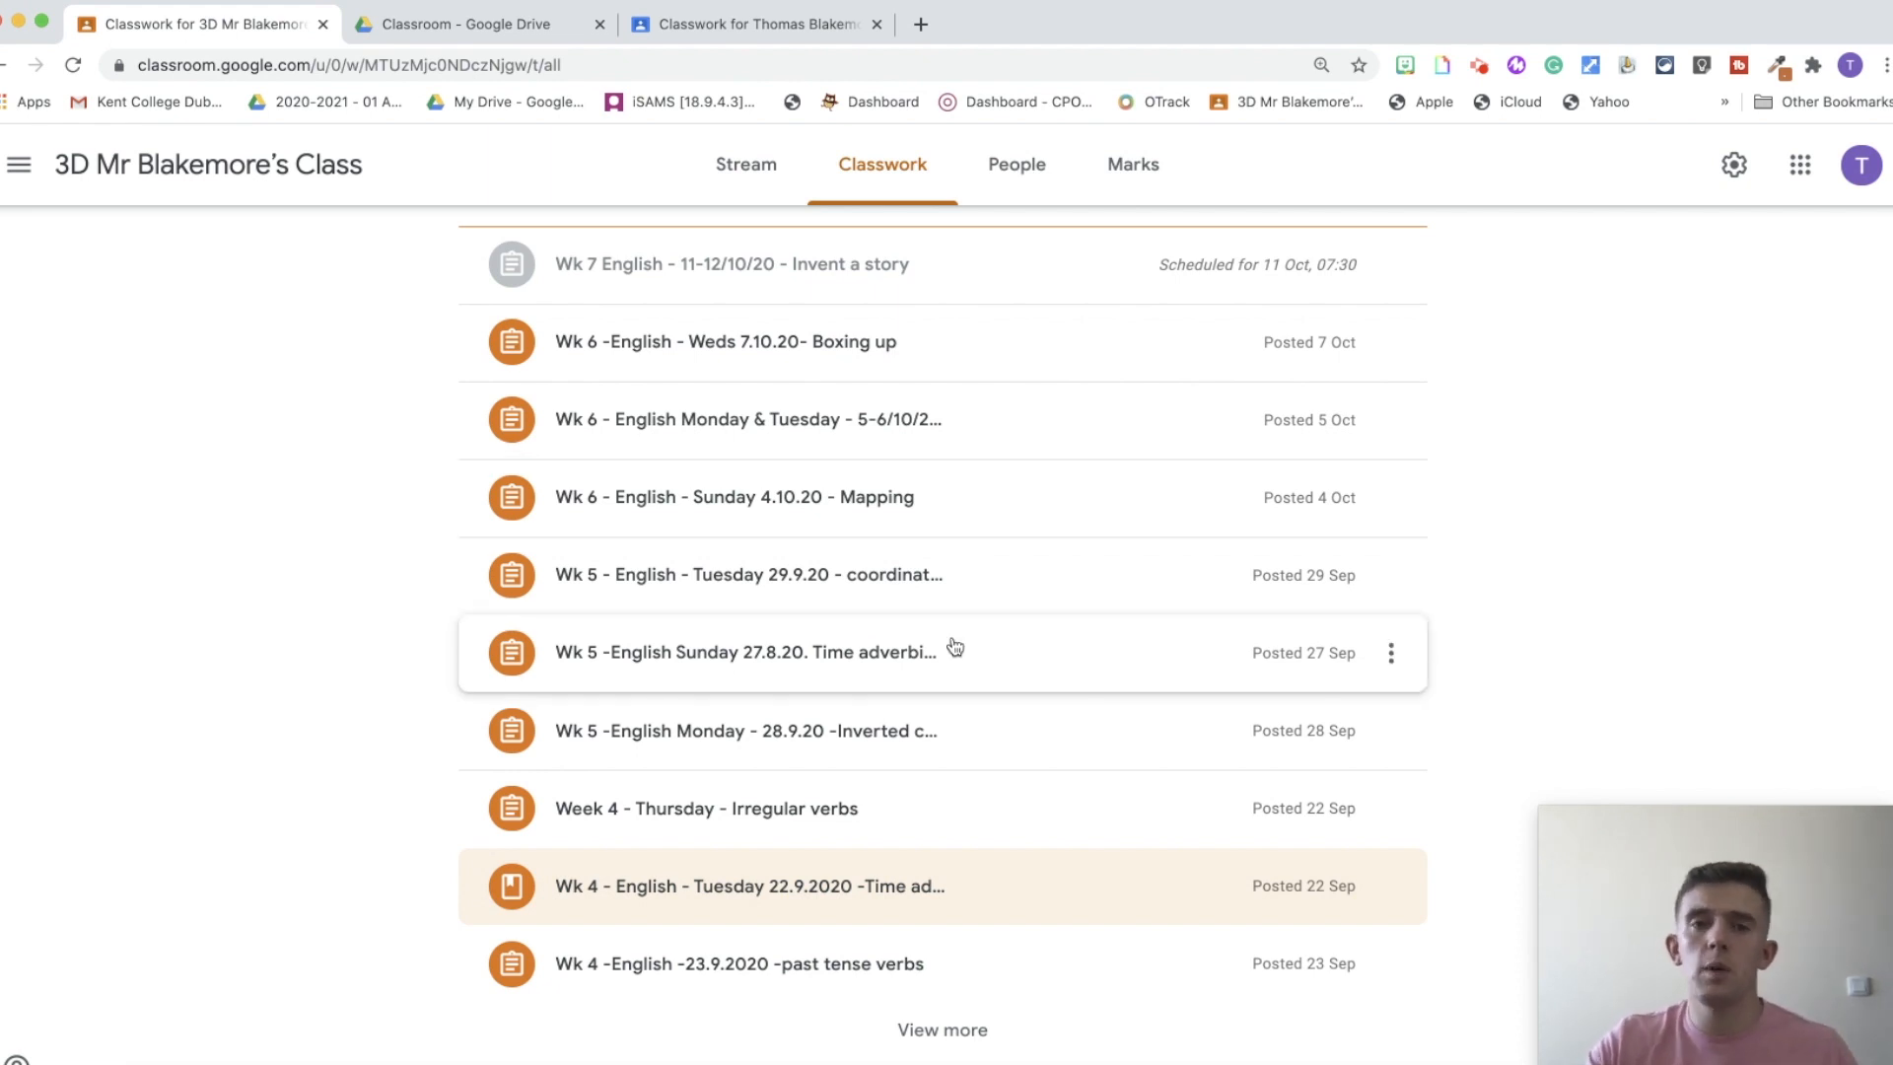
pyautogui.moveTo(1400, 885)
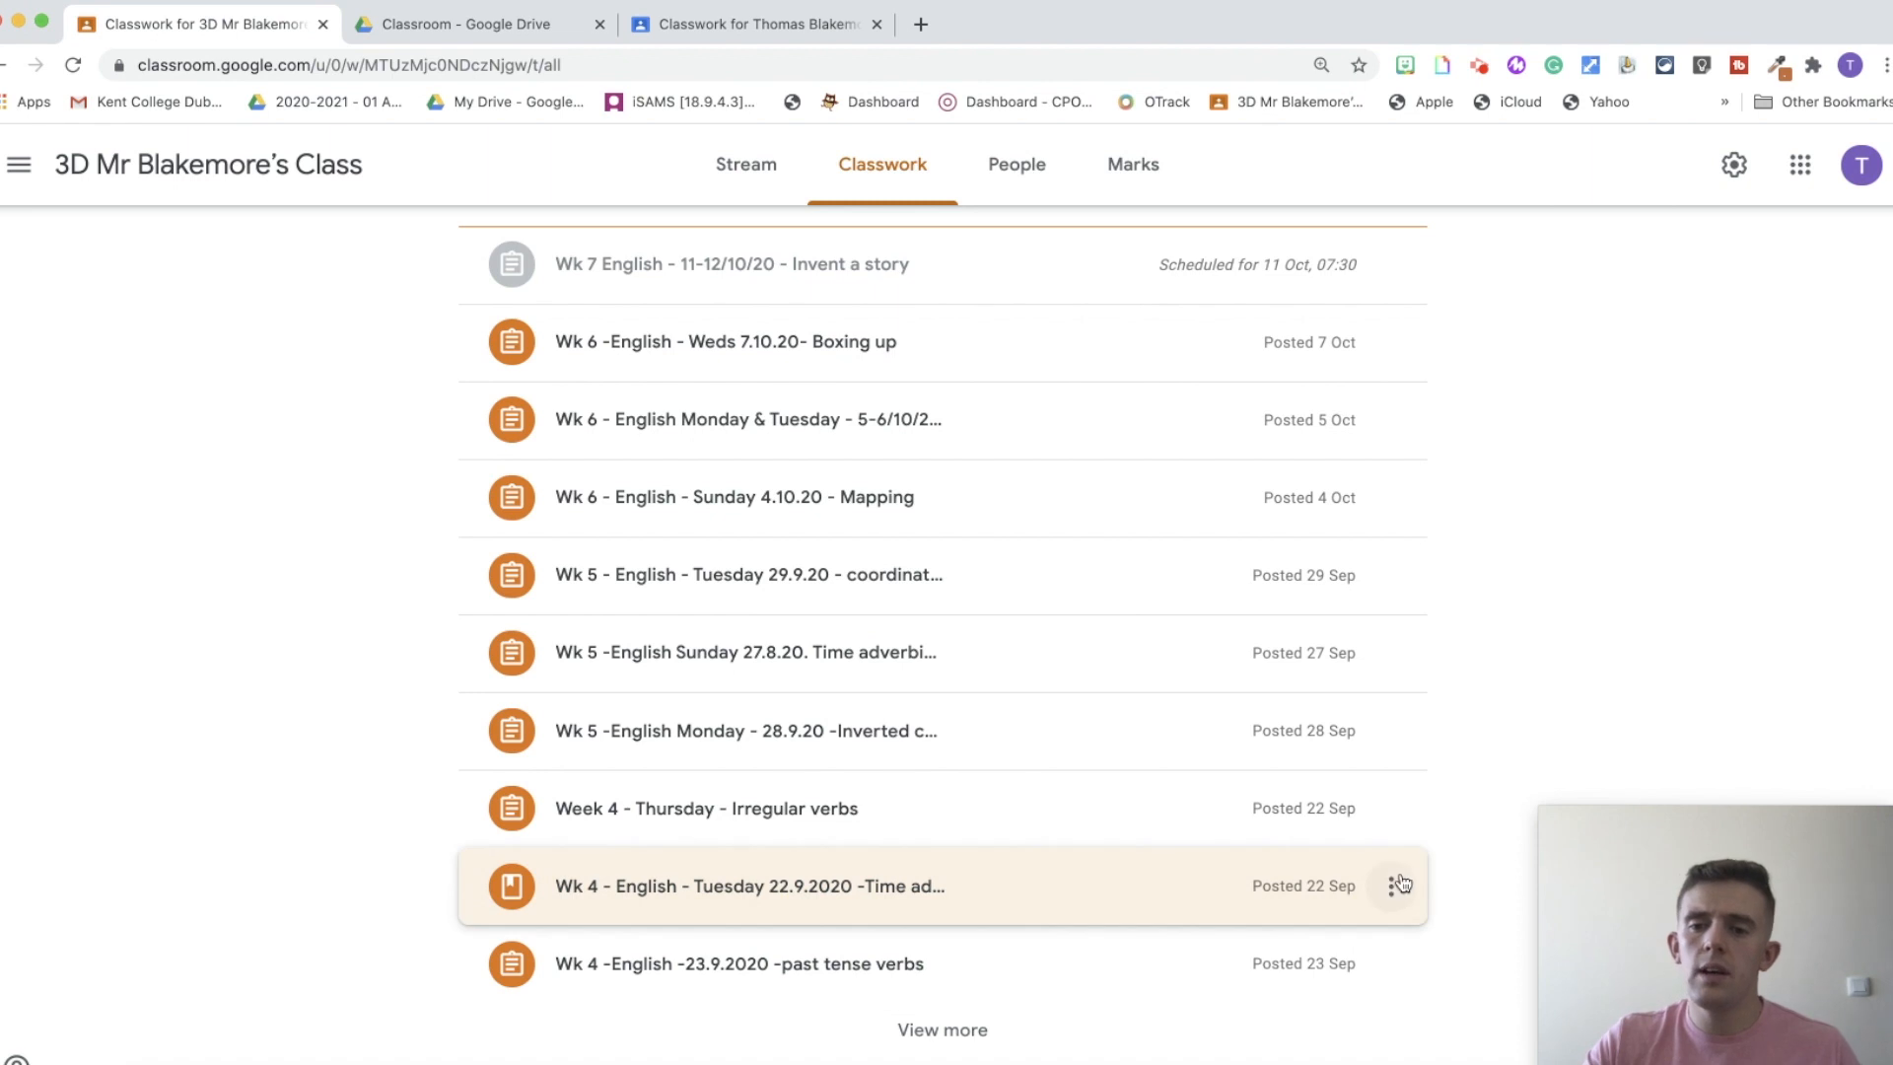
# Move the Wk 4 Tuesday post to the top of English, then show the Youtube class's Classwork.
pyautogui.click(1401, 886)
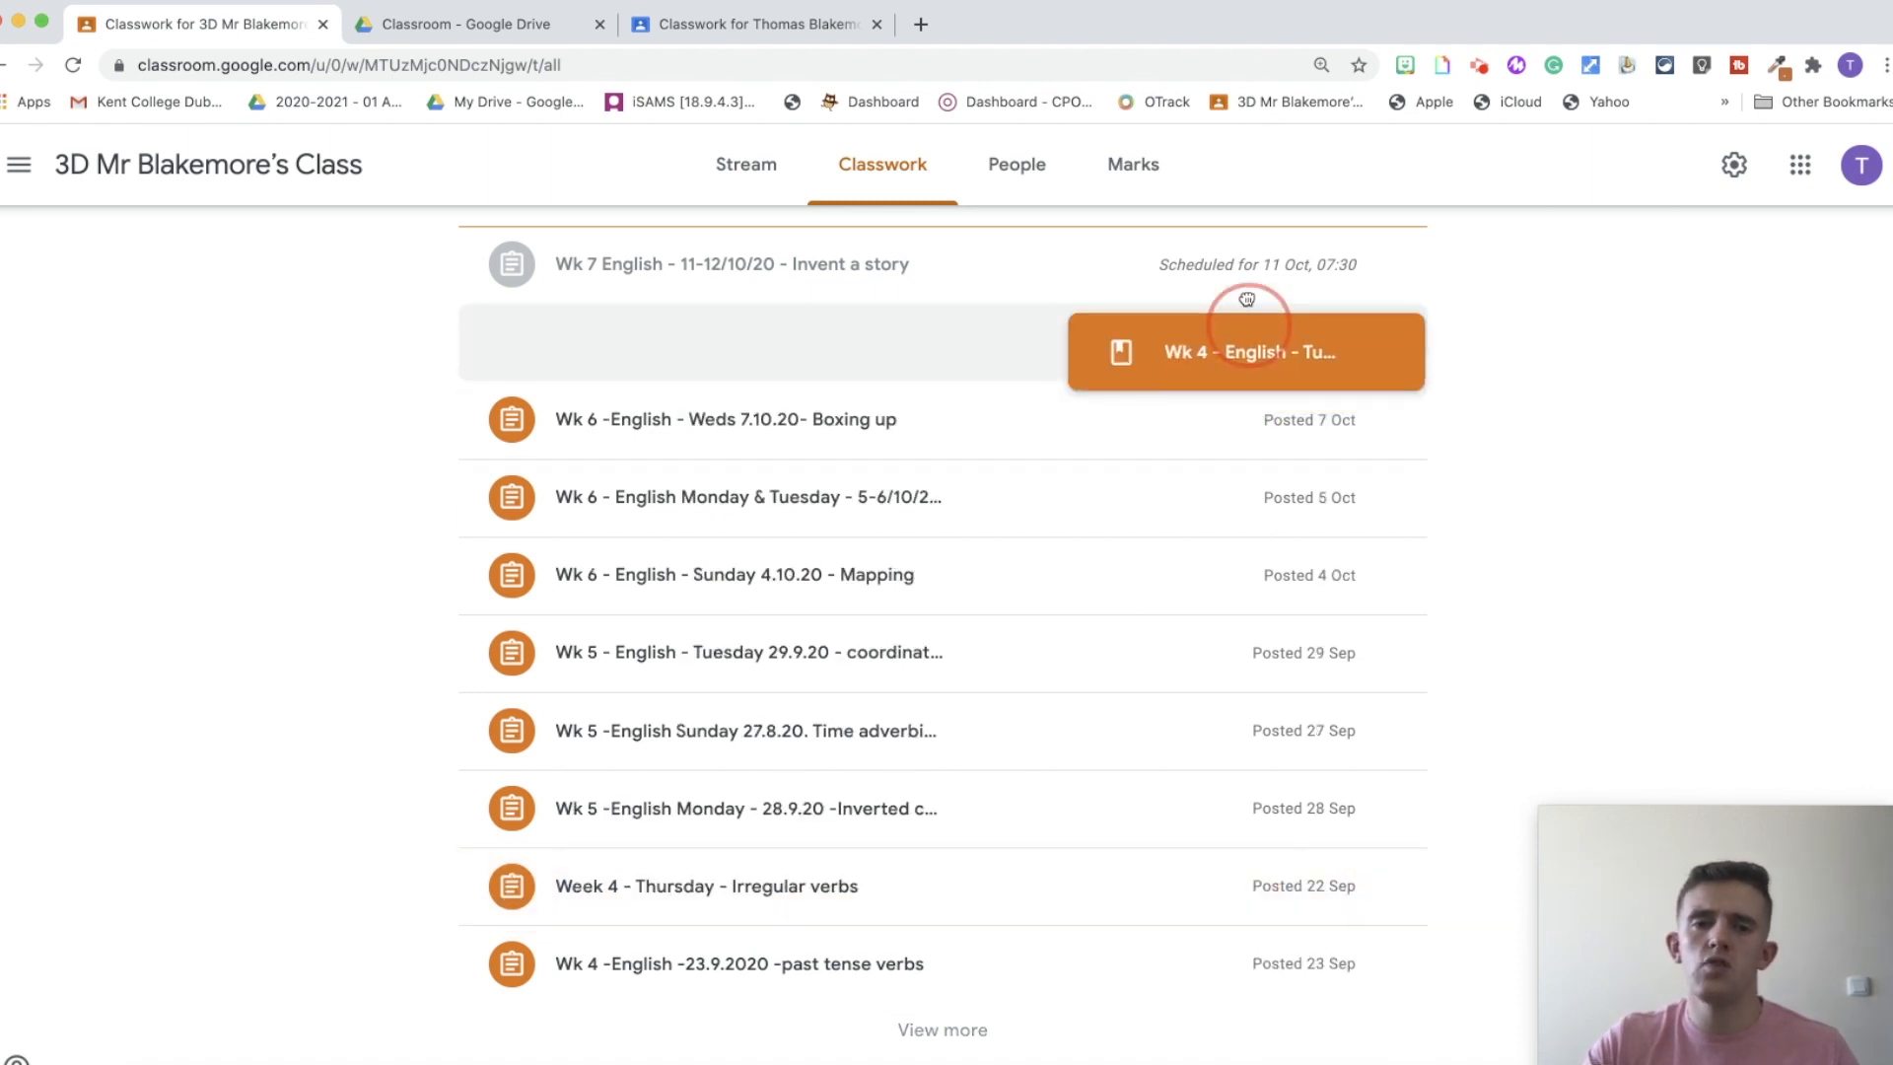
pyautogui.moveTo(1244, 351); pyautogui.dragTo(762, 341)
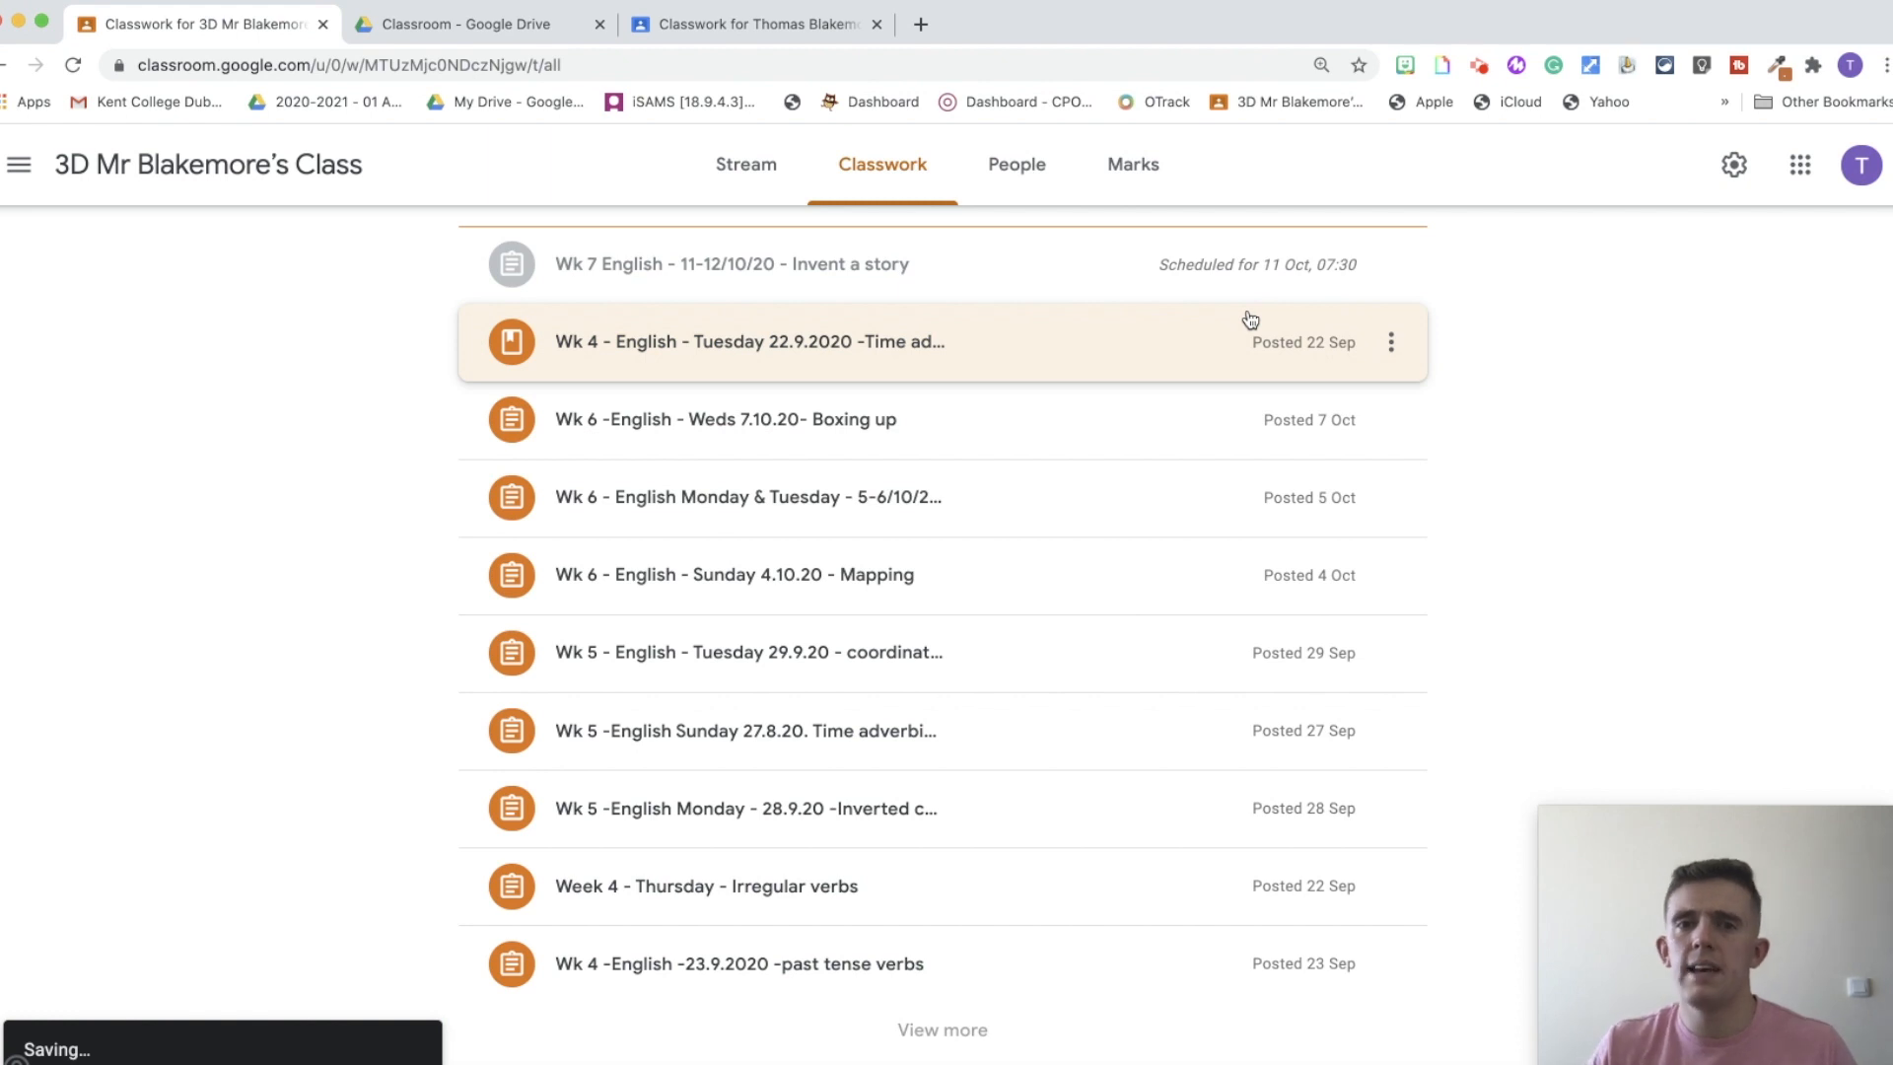
pyautogui.click(761, 22)
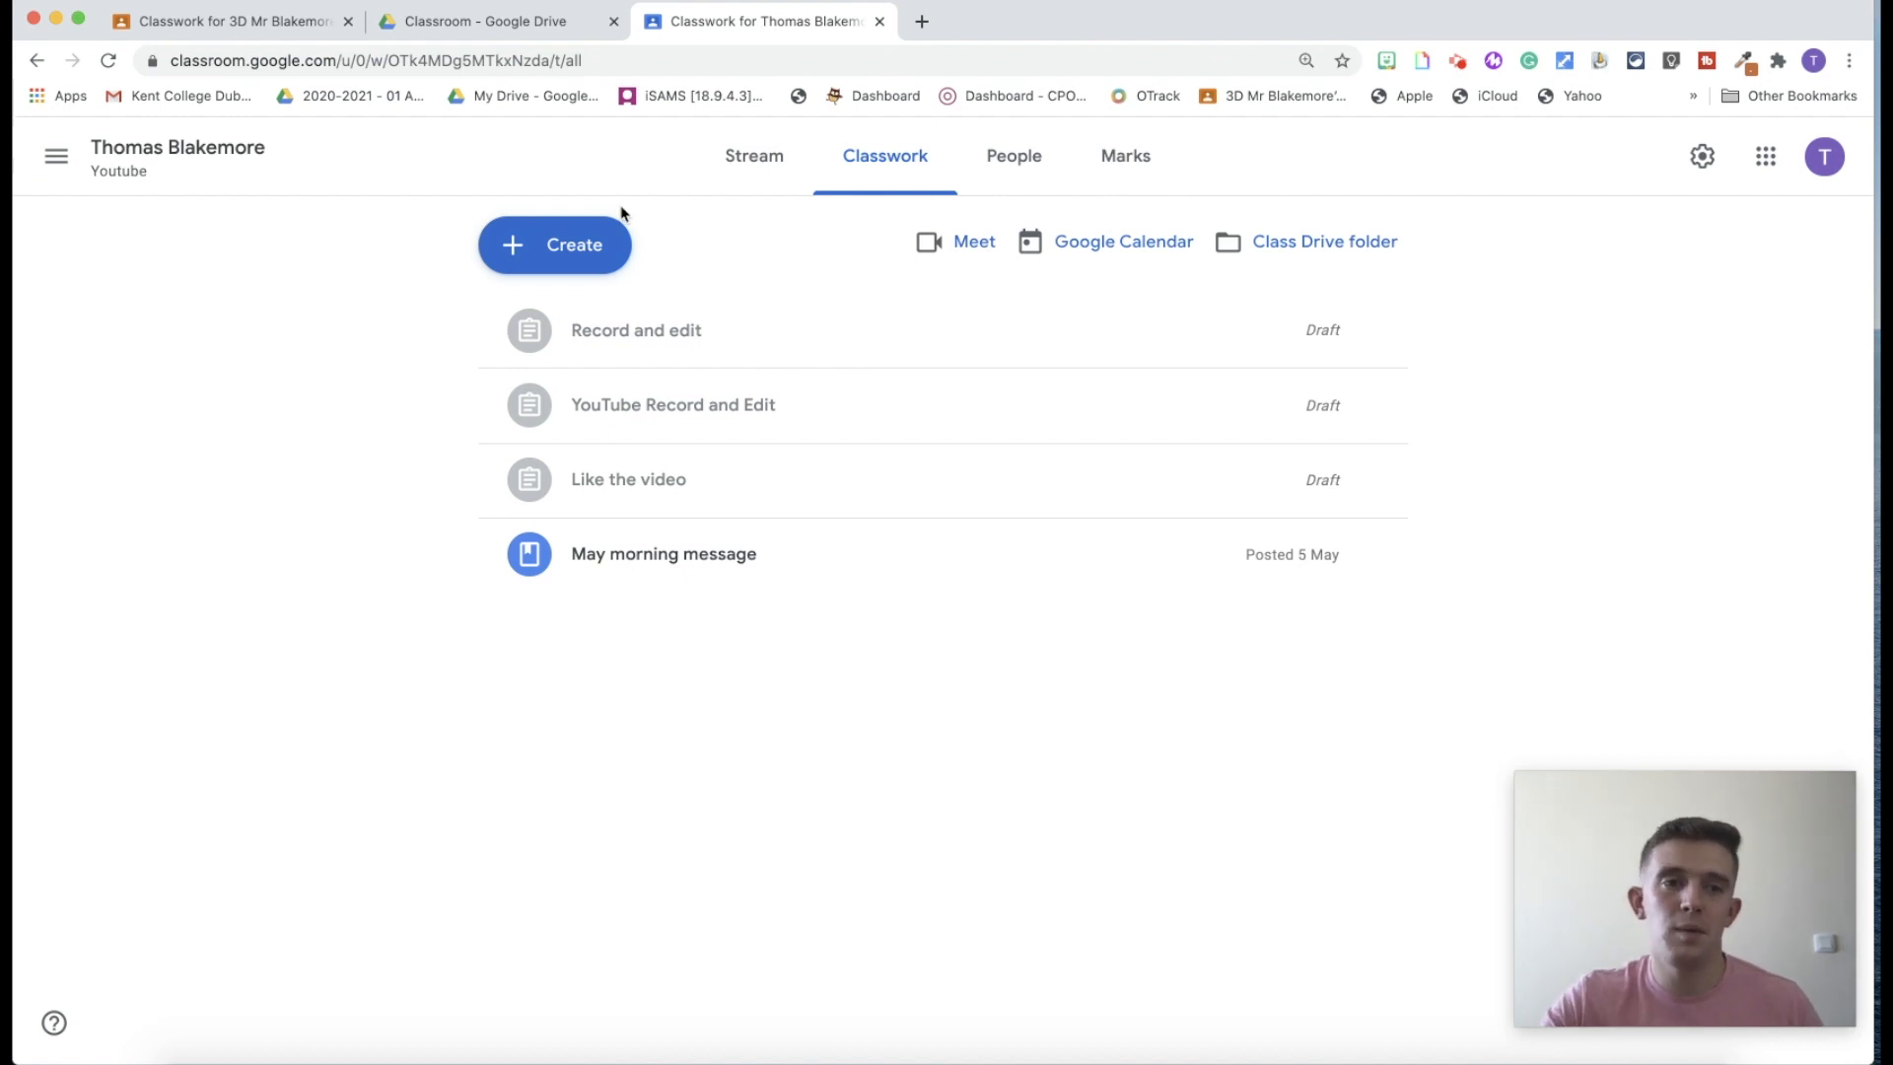
# Add a new topic 'Maths ➕➖➗✖' to the Youtube class's Classwork.
pyautogui.click(554, 245)
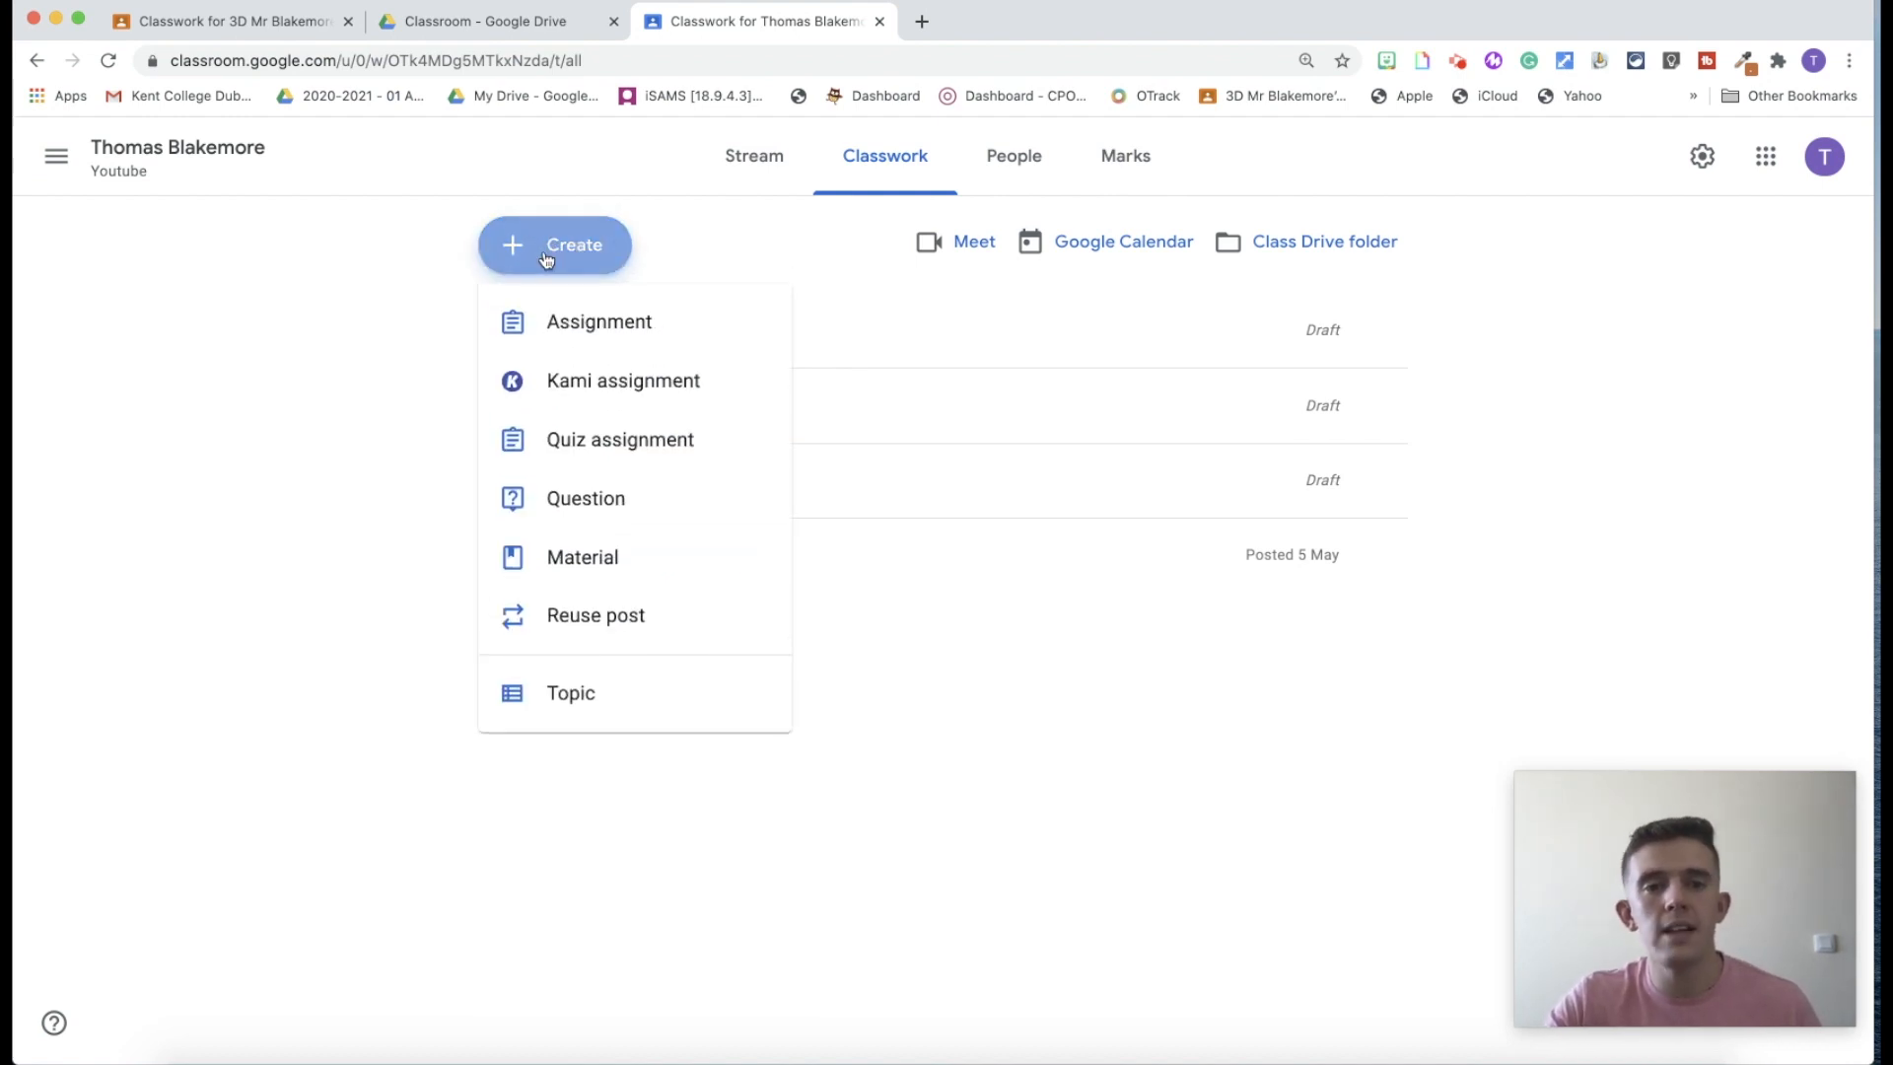
pyautogui.click(570, 692)
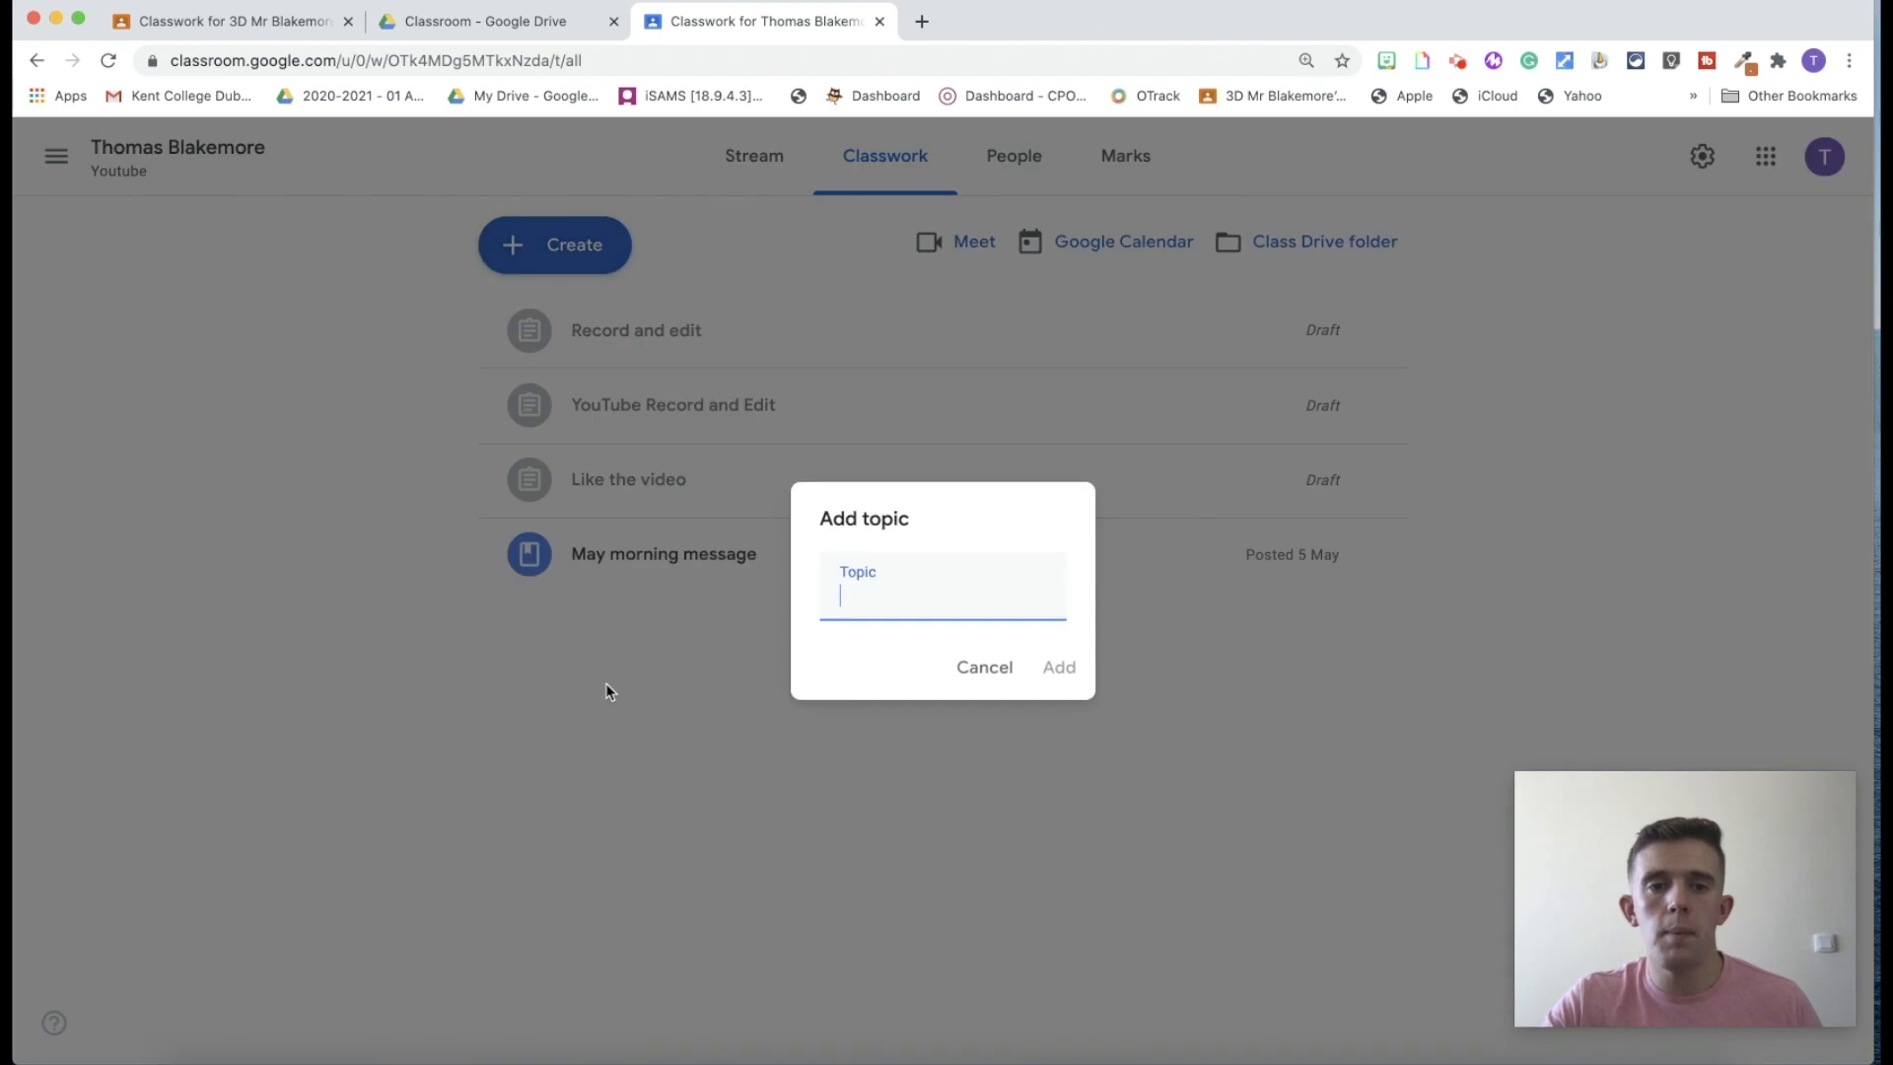
pyautogui.write('Maths ➕➖')
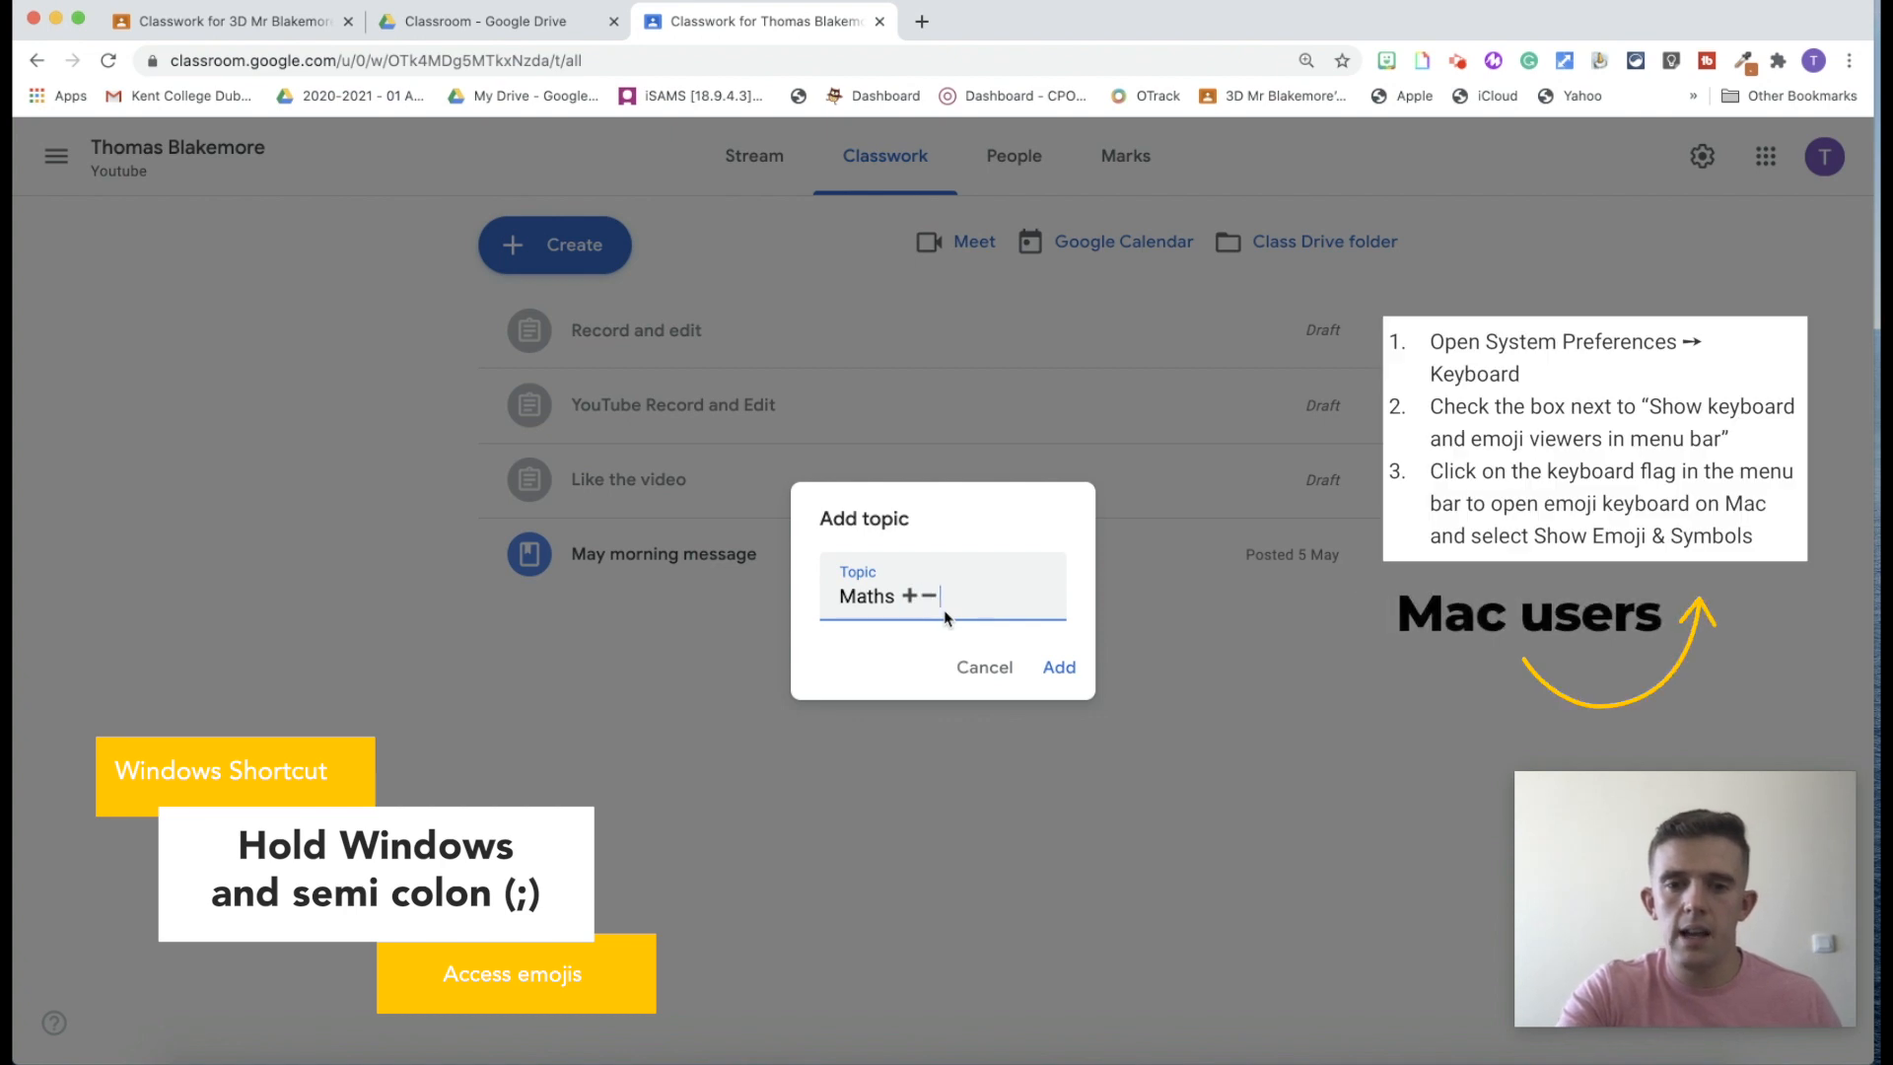
pyautogui.write('÷×')
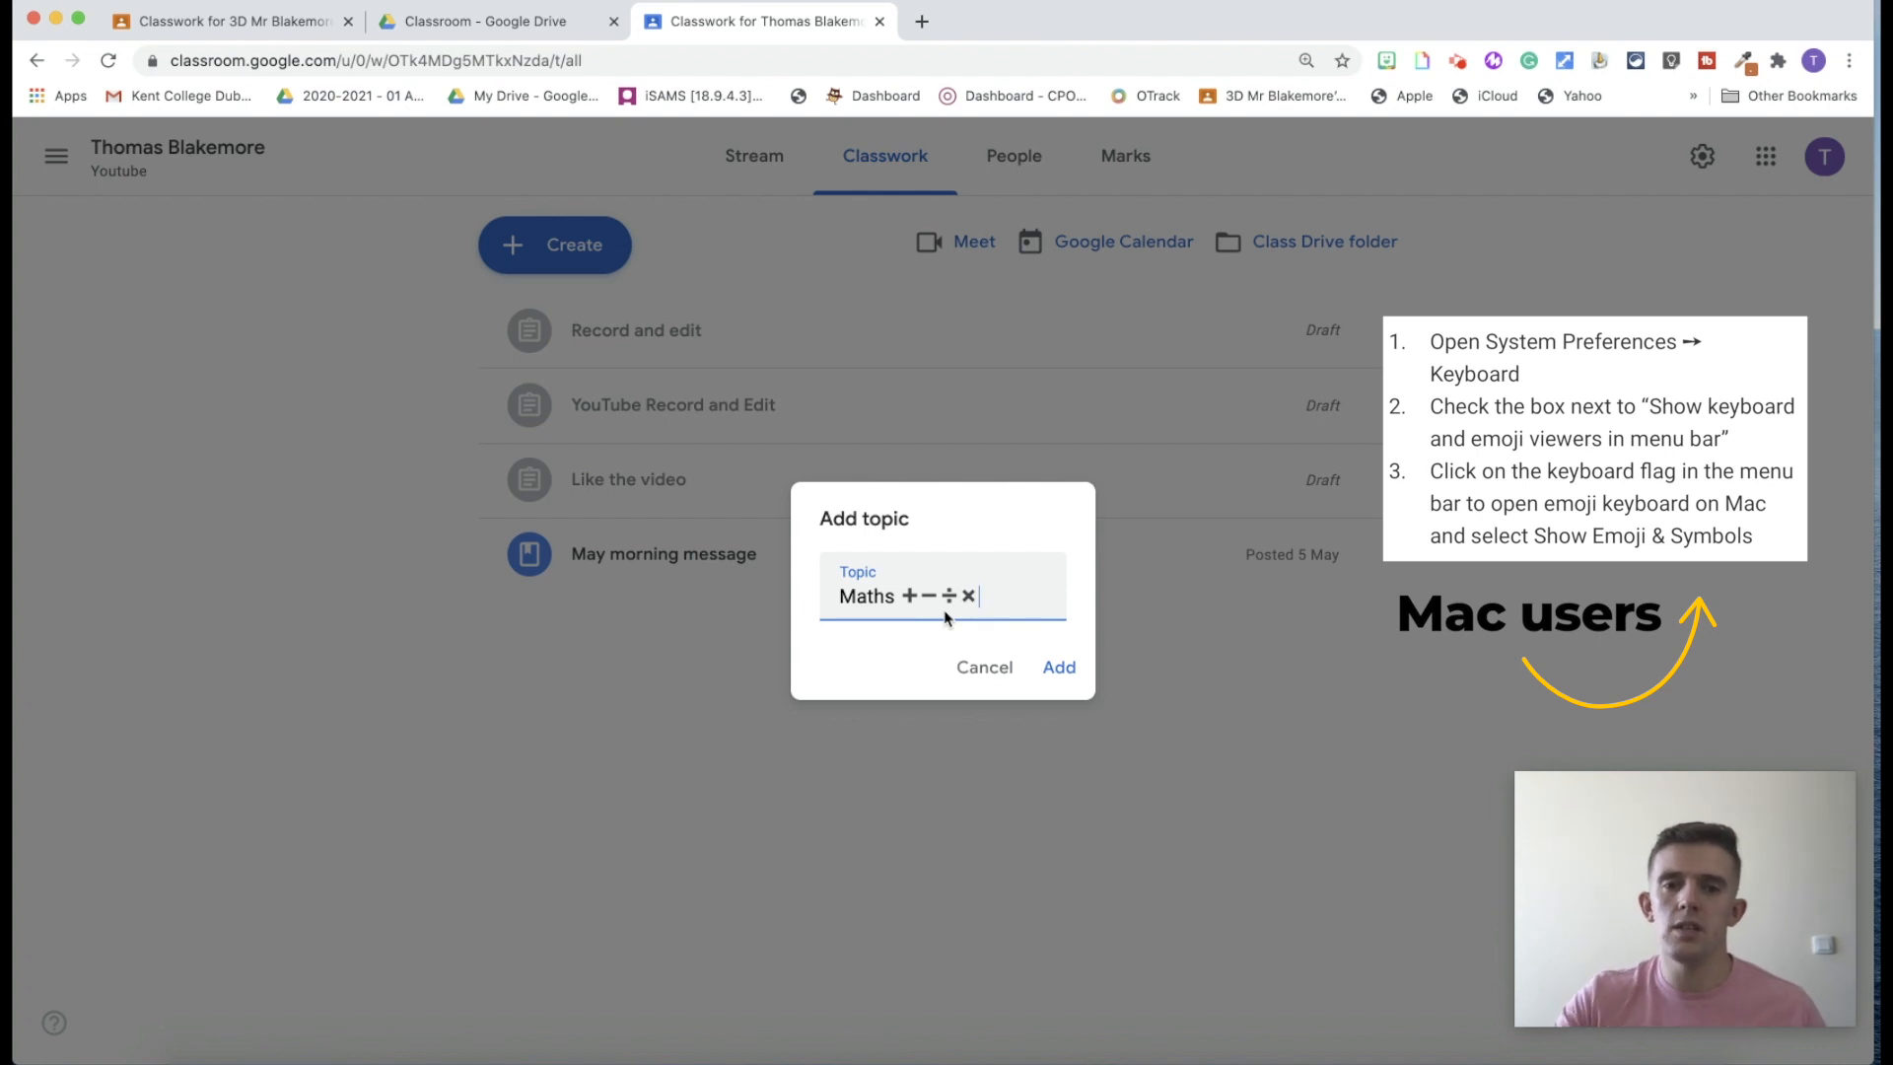
pyautogui.click(1059, 667)
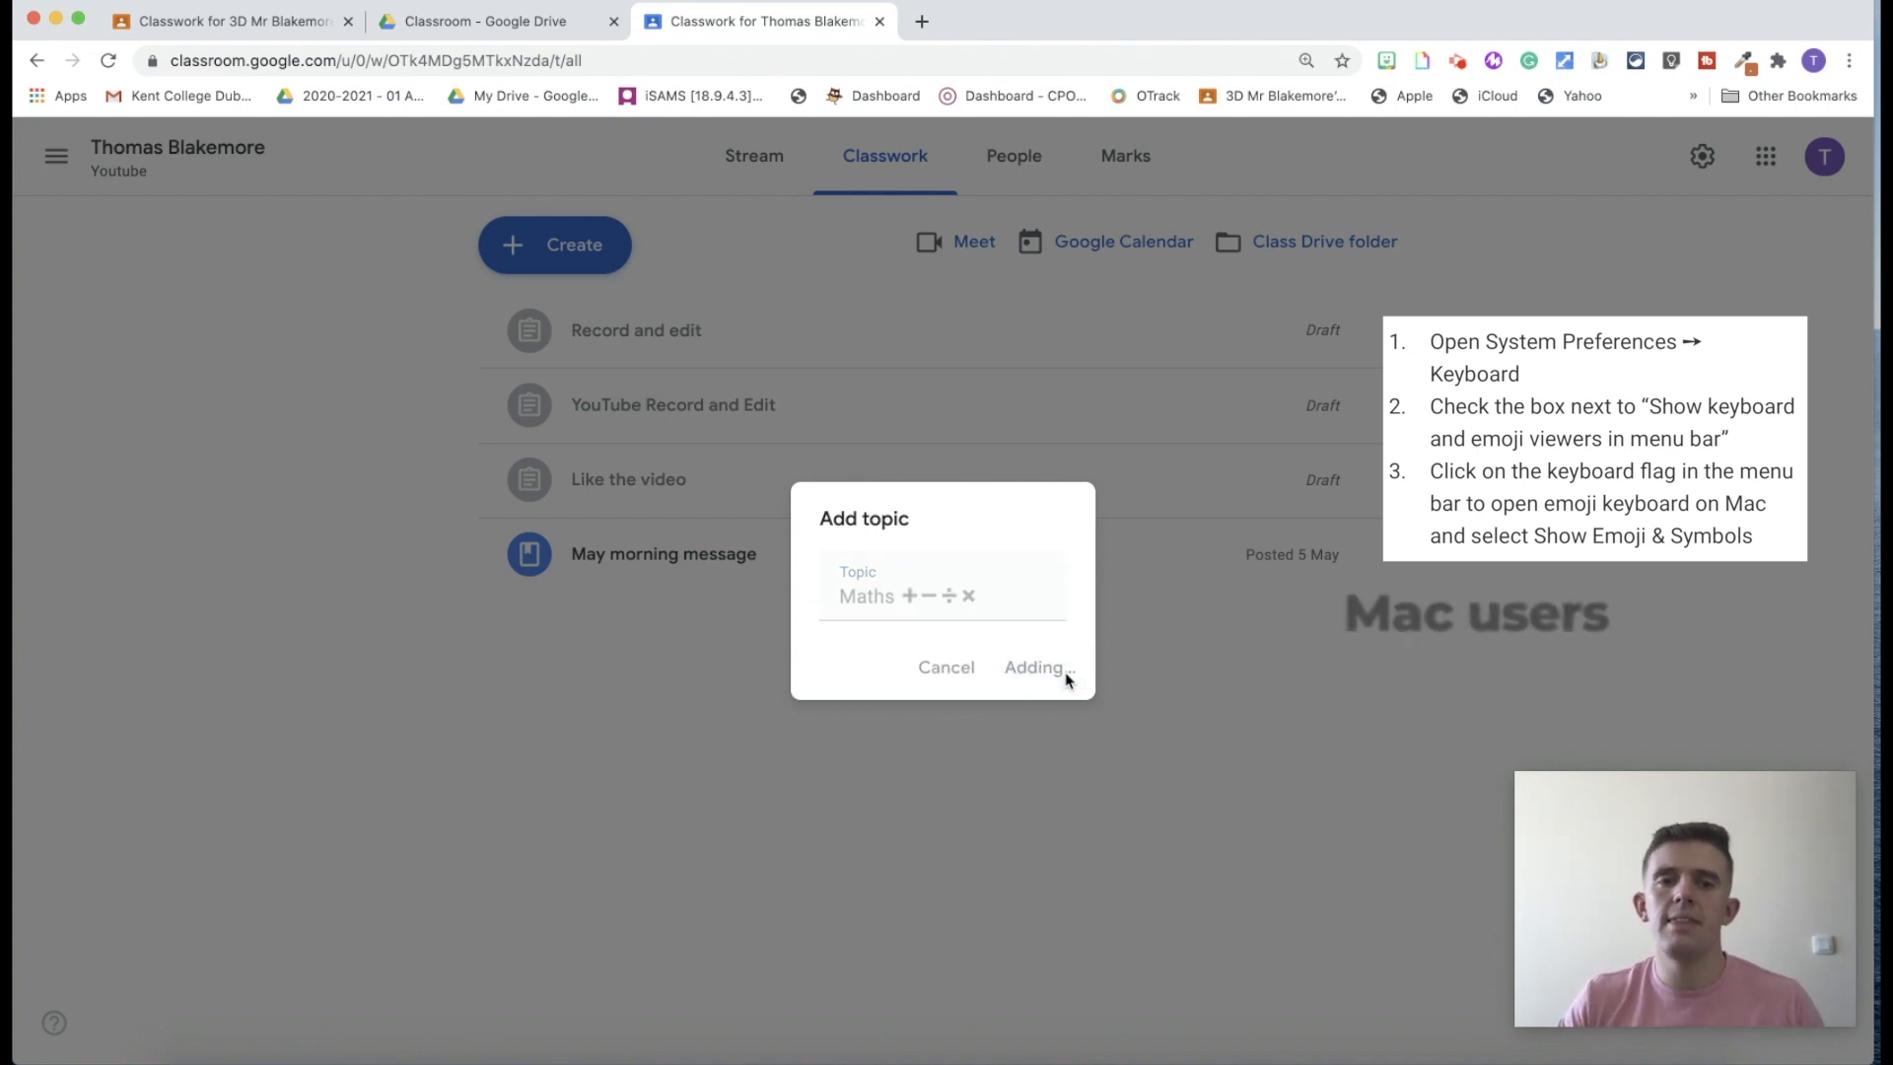
pyautogui.click(1033, 669)
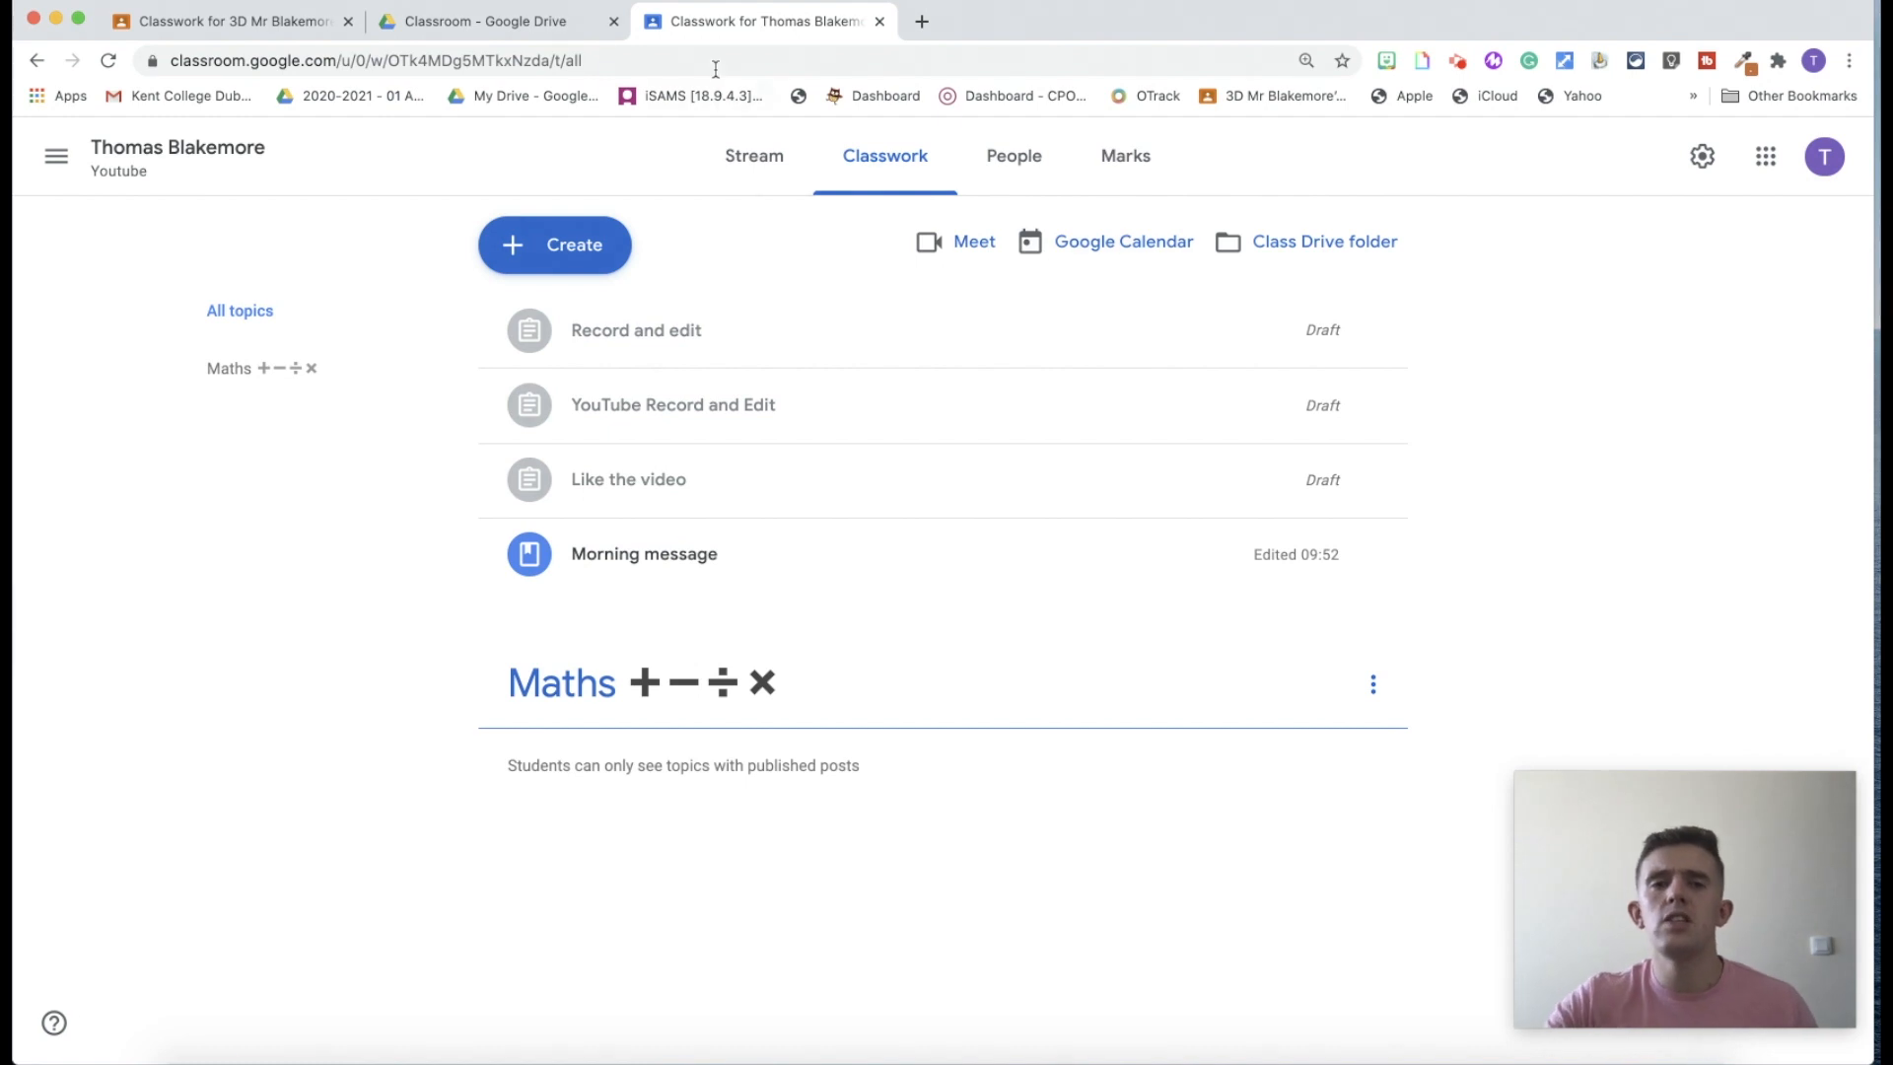
# Show the Youtube class's Stream page.
pyautogui.click(753, 153)
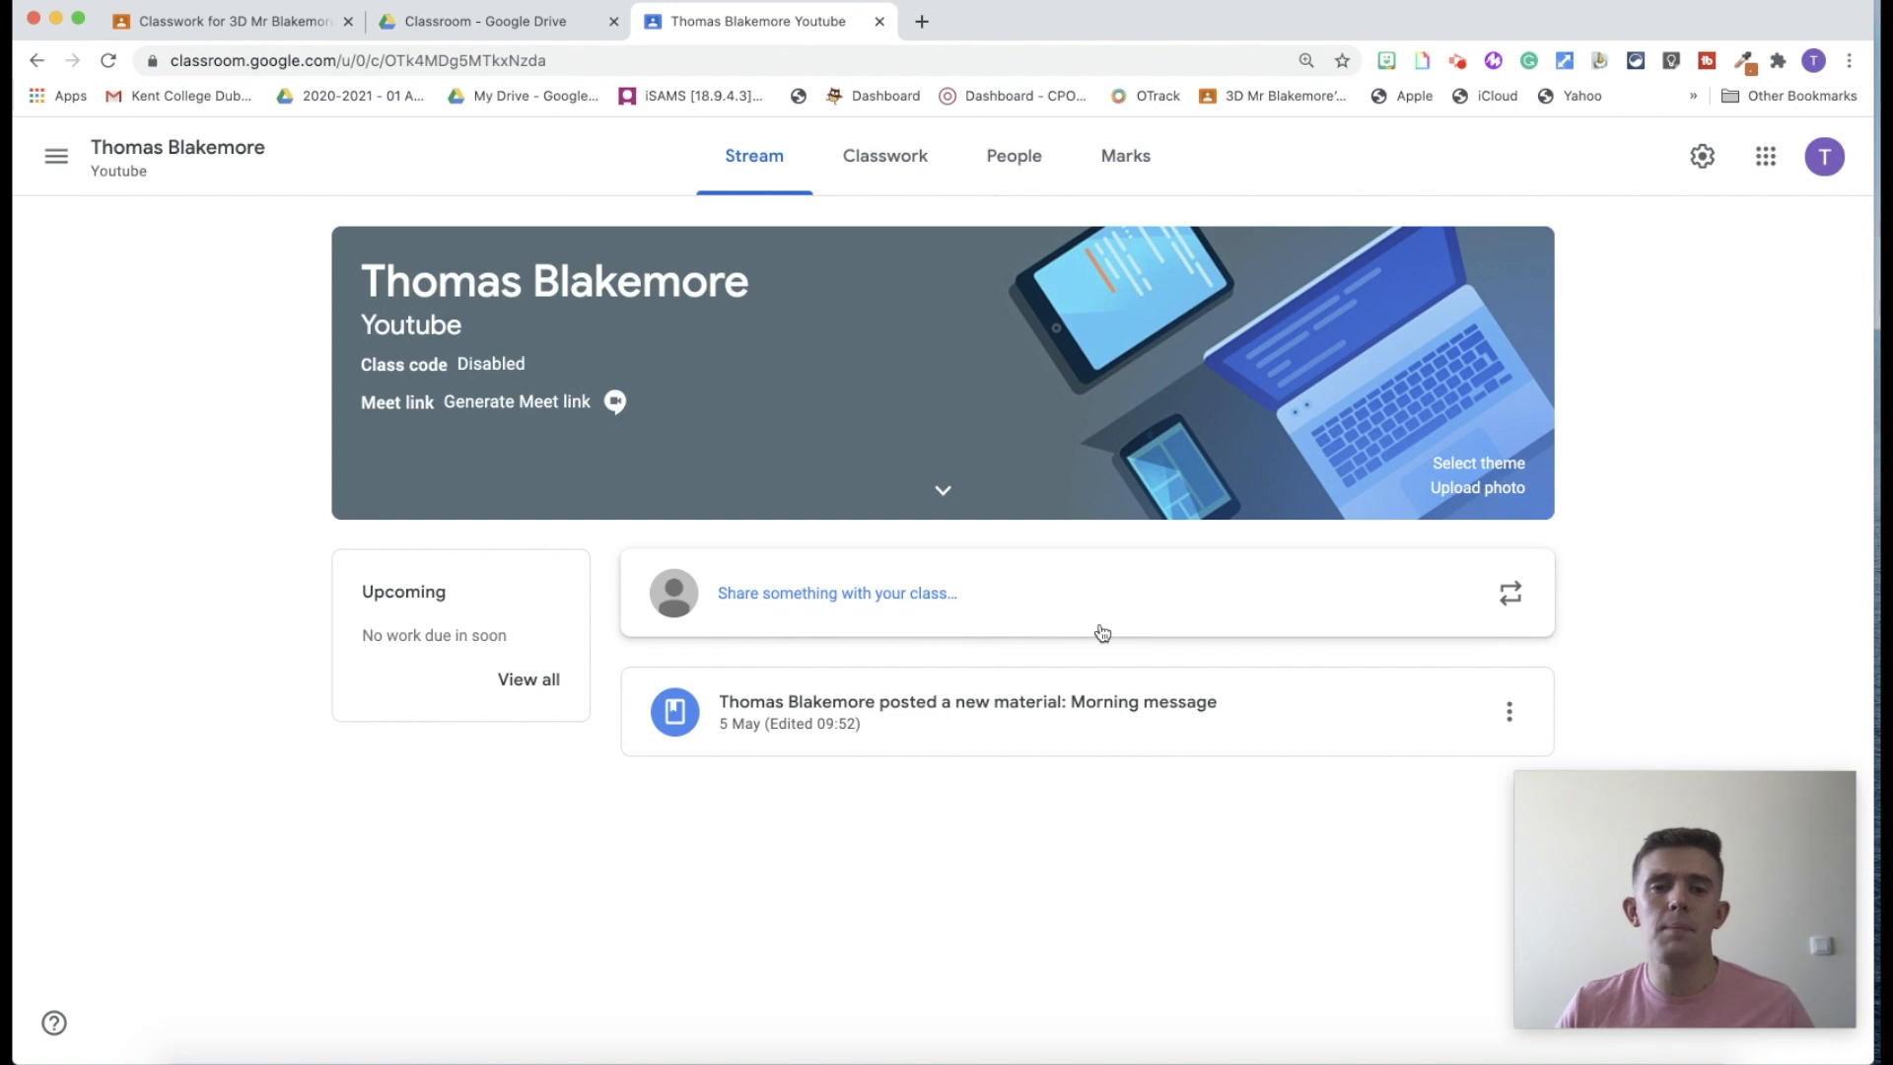
# Start and cancel an empty announcement, then show the class's People list.
pyautogui.click(836, 593)
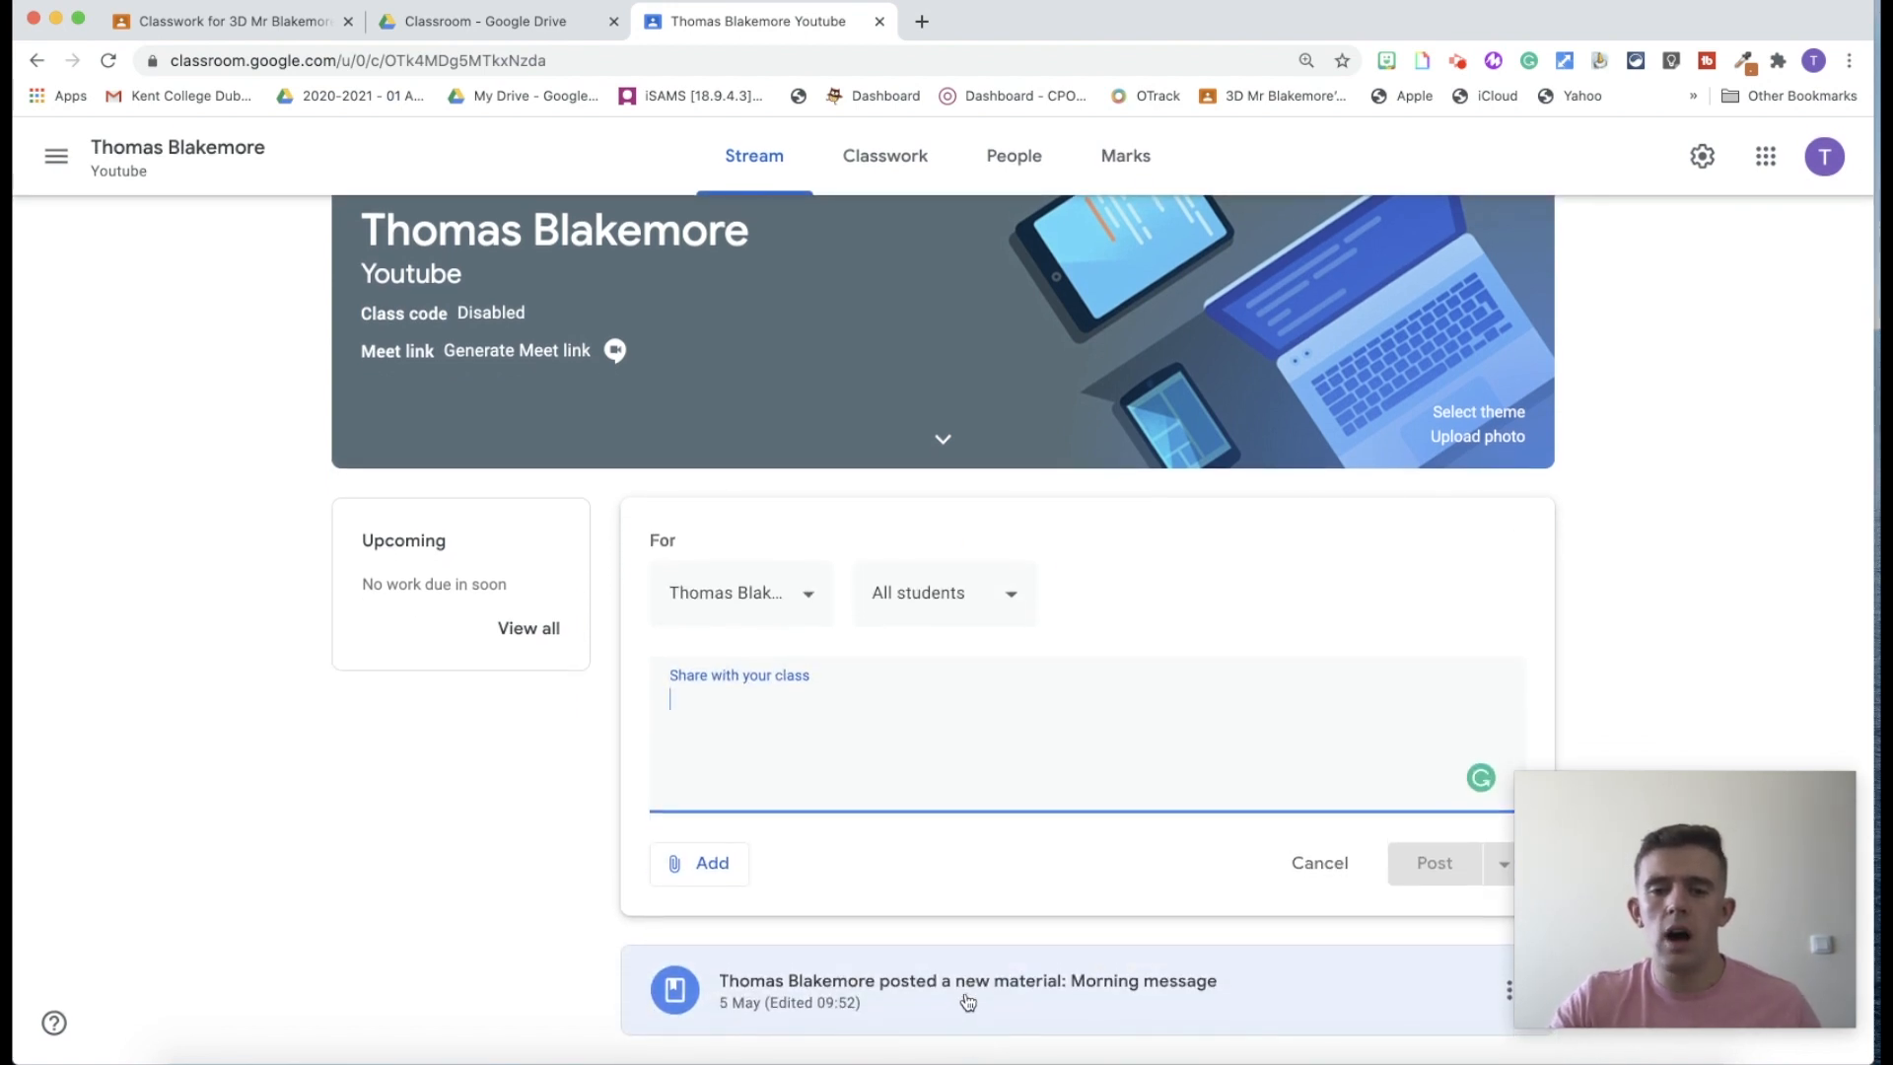
pyautogui.click(966, 980)
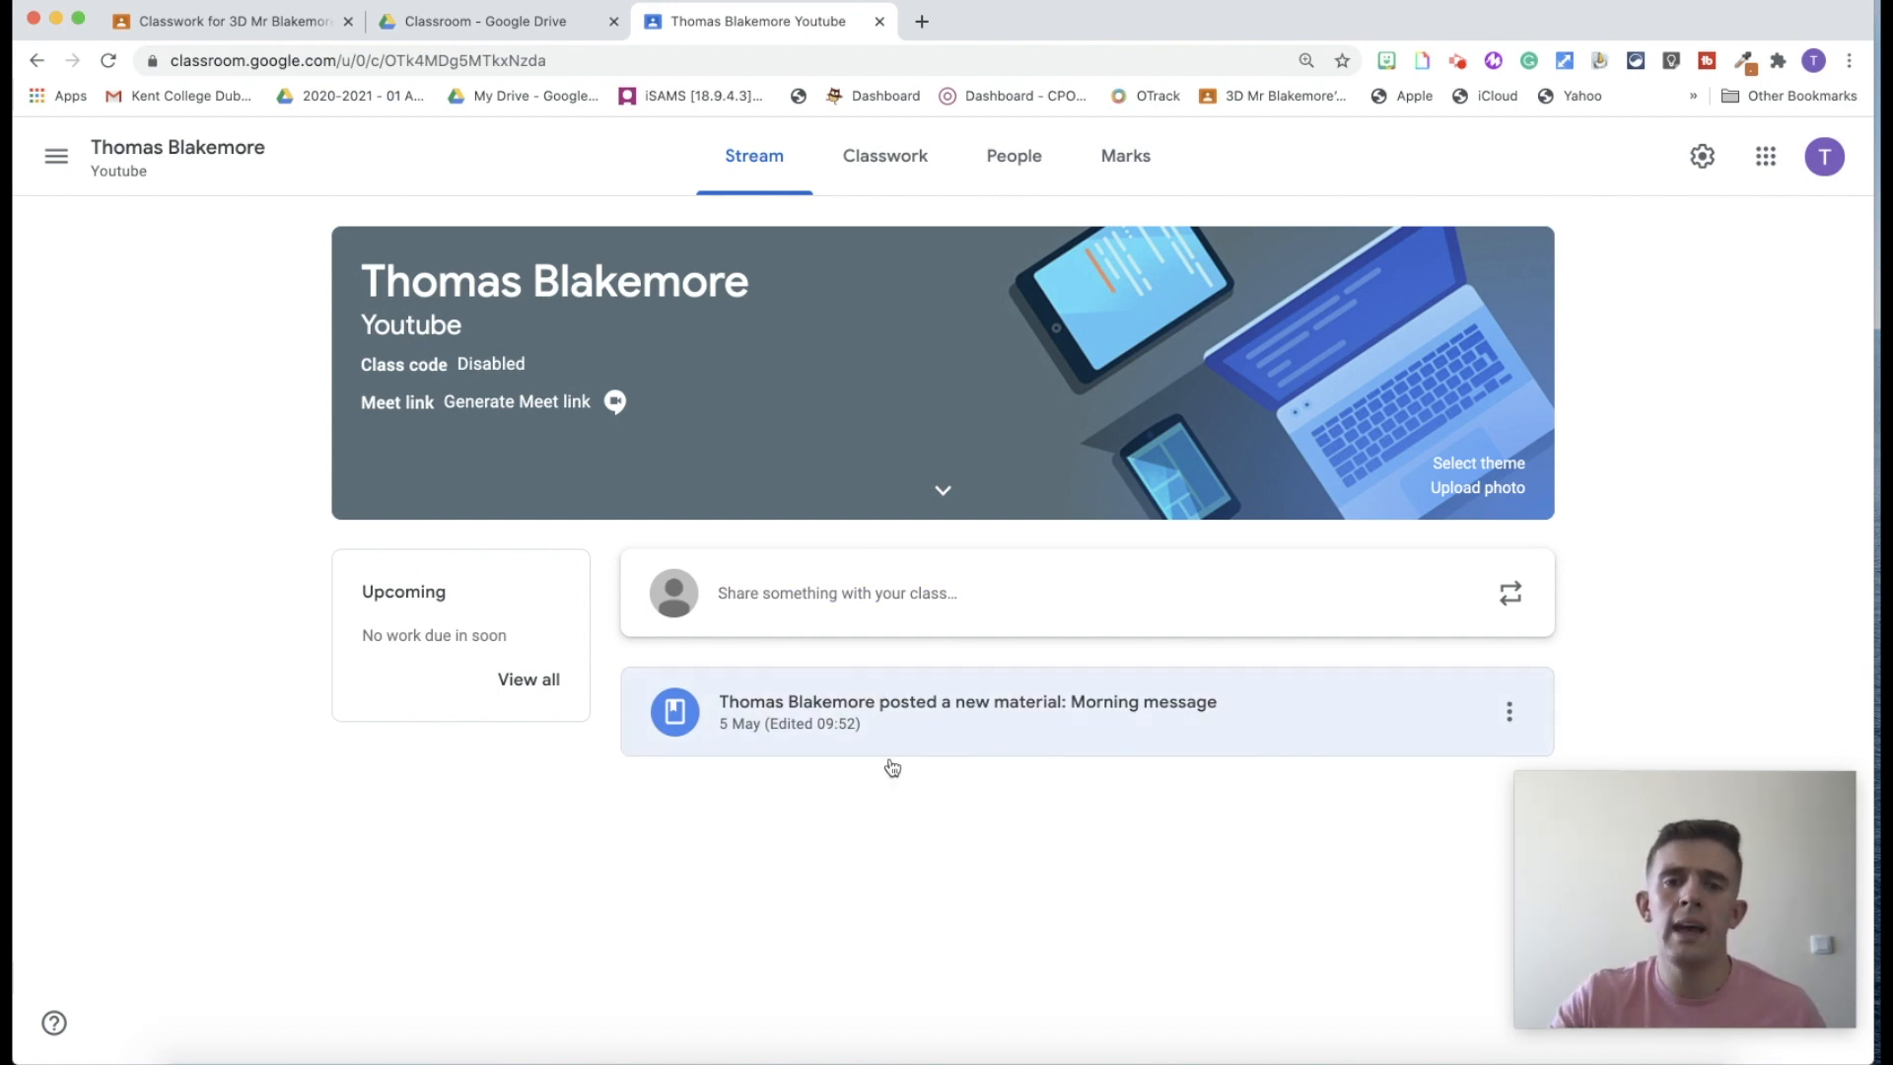
pyautogui.moveTo(943, 791)
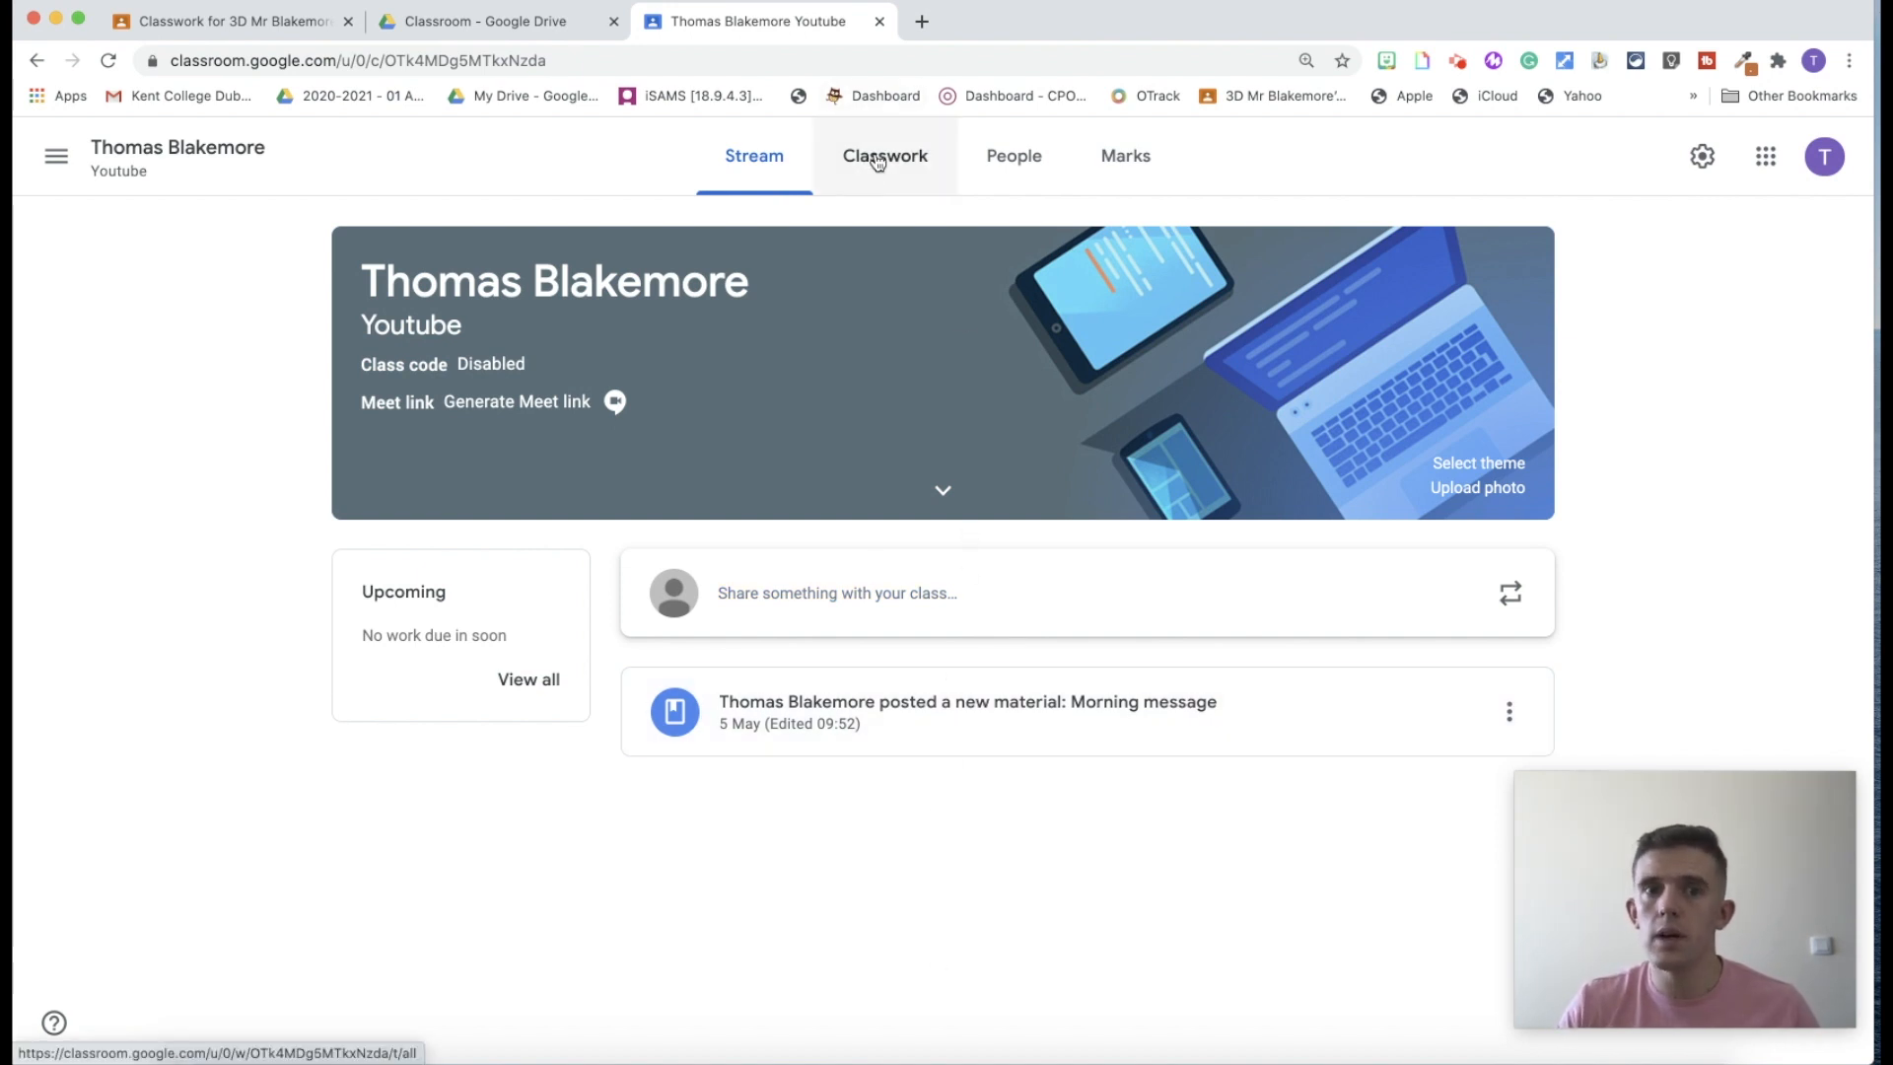
pyautogui.click(754, 154)
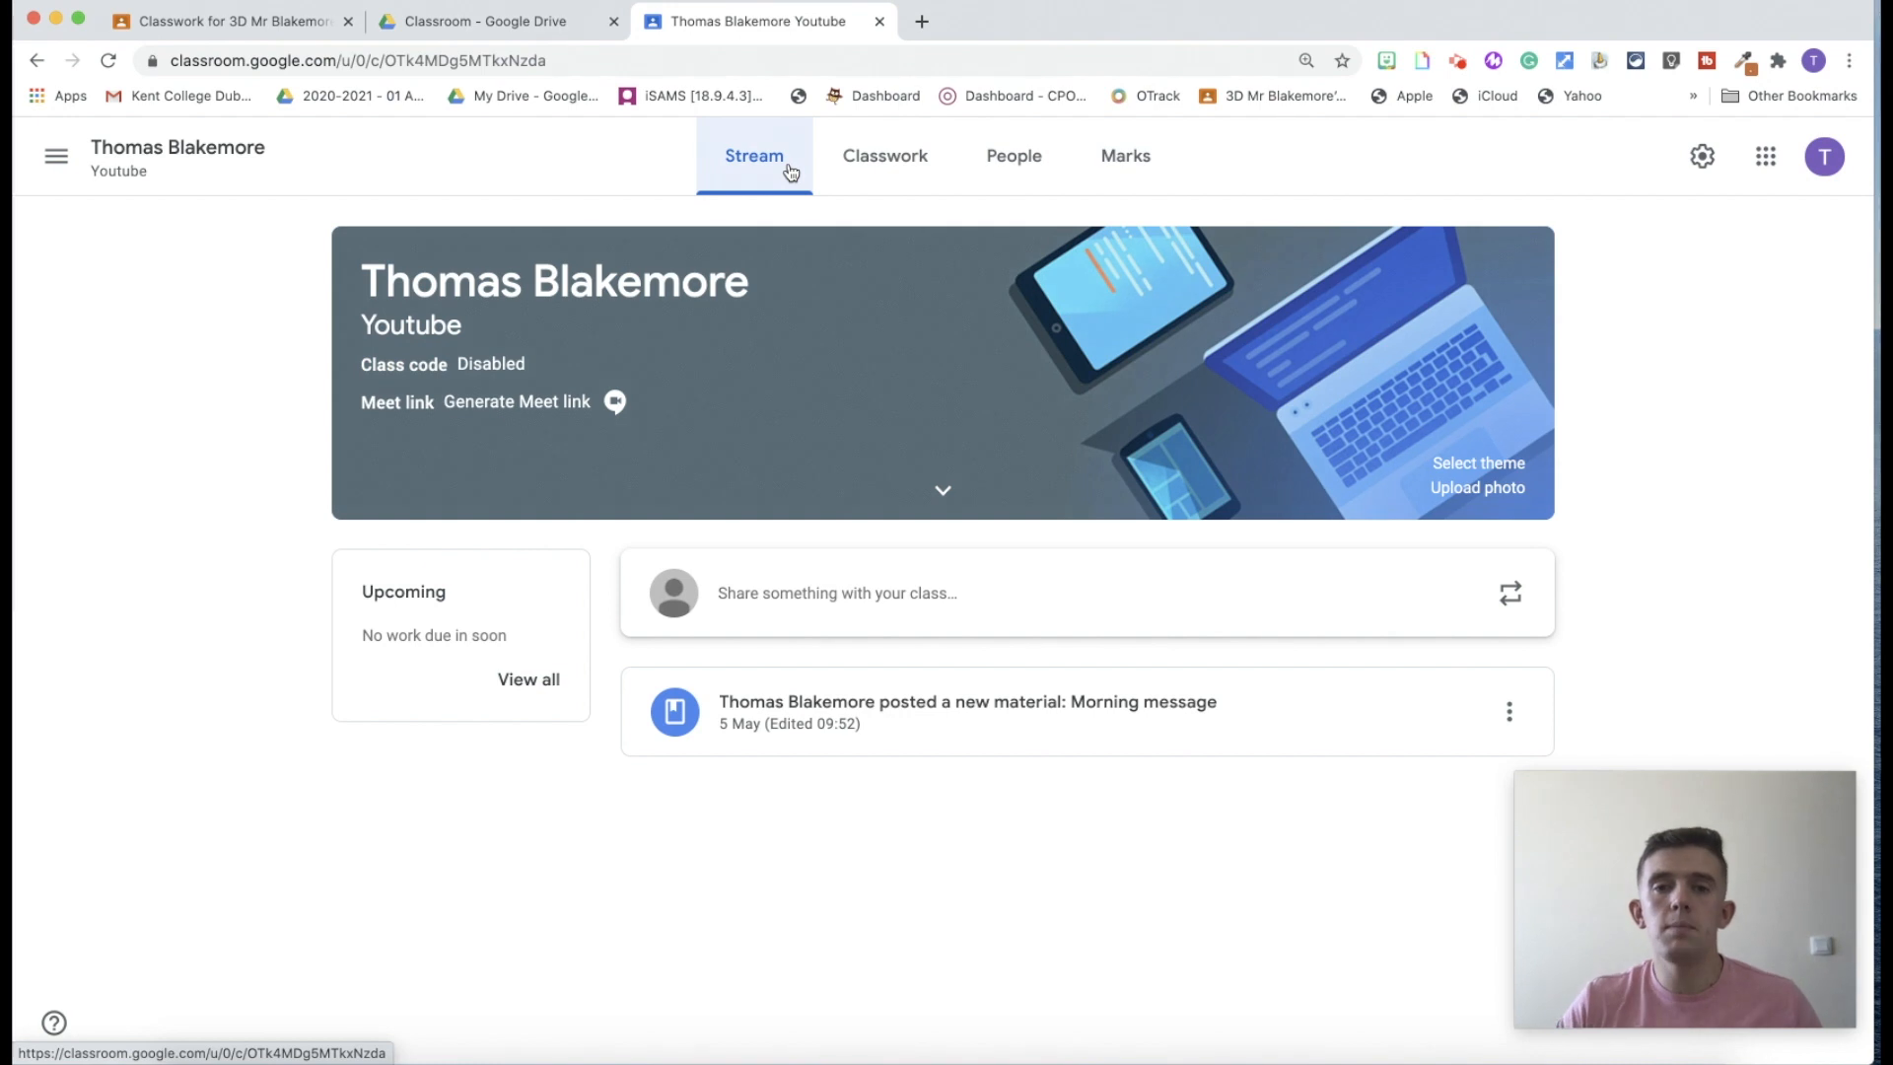
pyautogui.click(1014, 153)
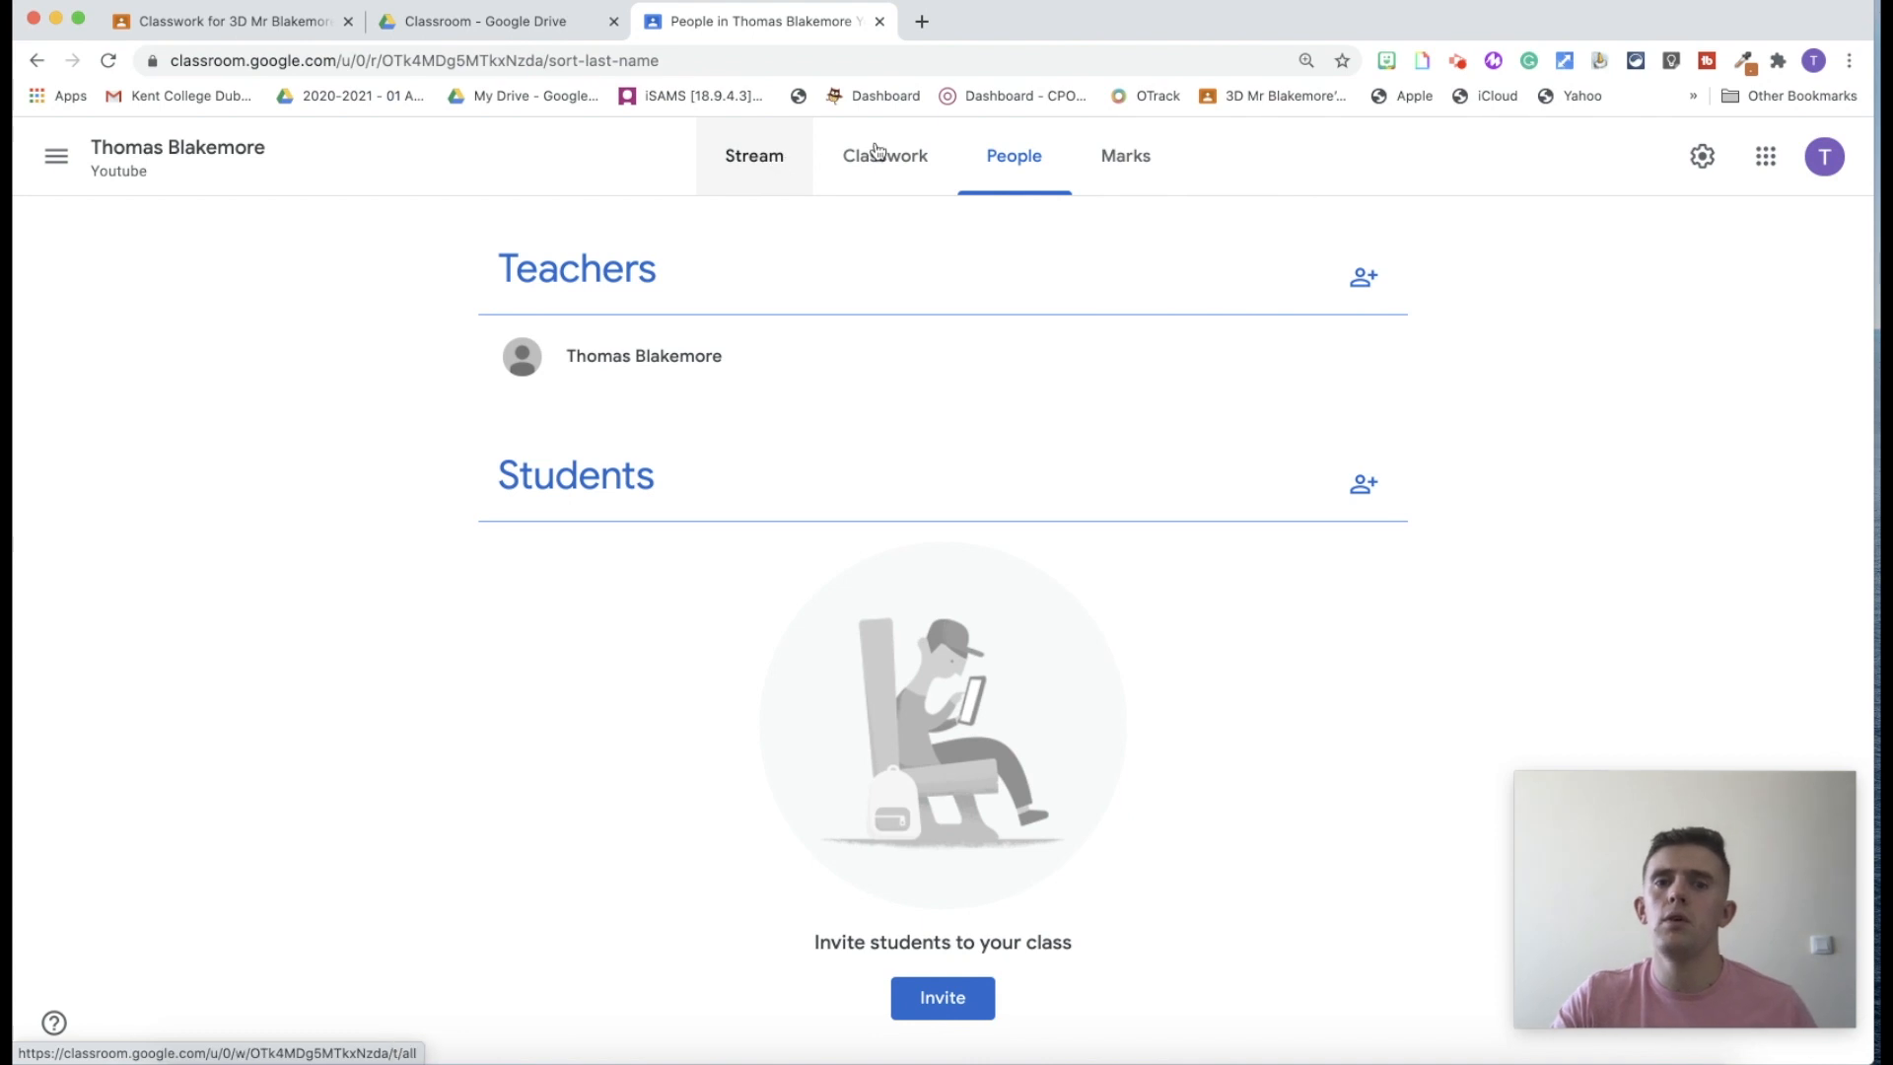
# Return to 3D Mr Blakemore's Class Classwork and scroll to the old maths posts.
pyautogui.click(884, 154)
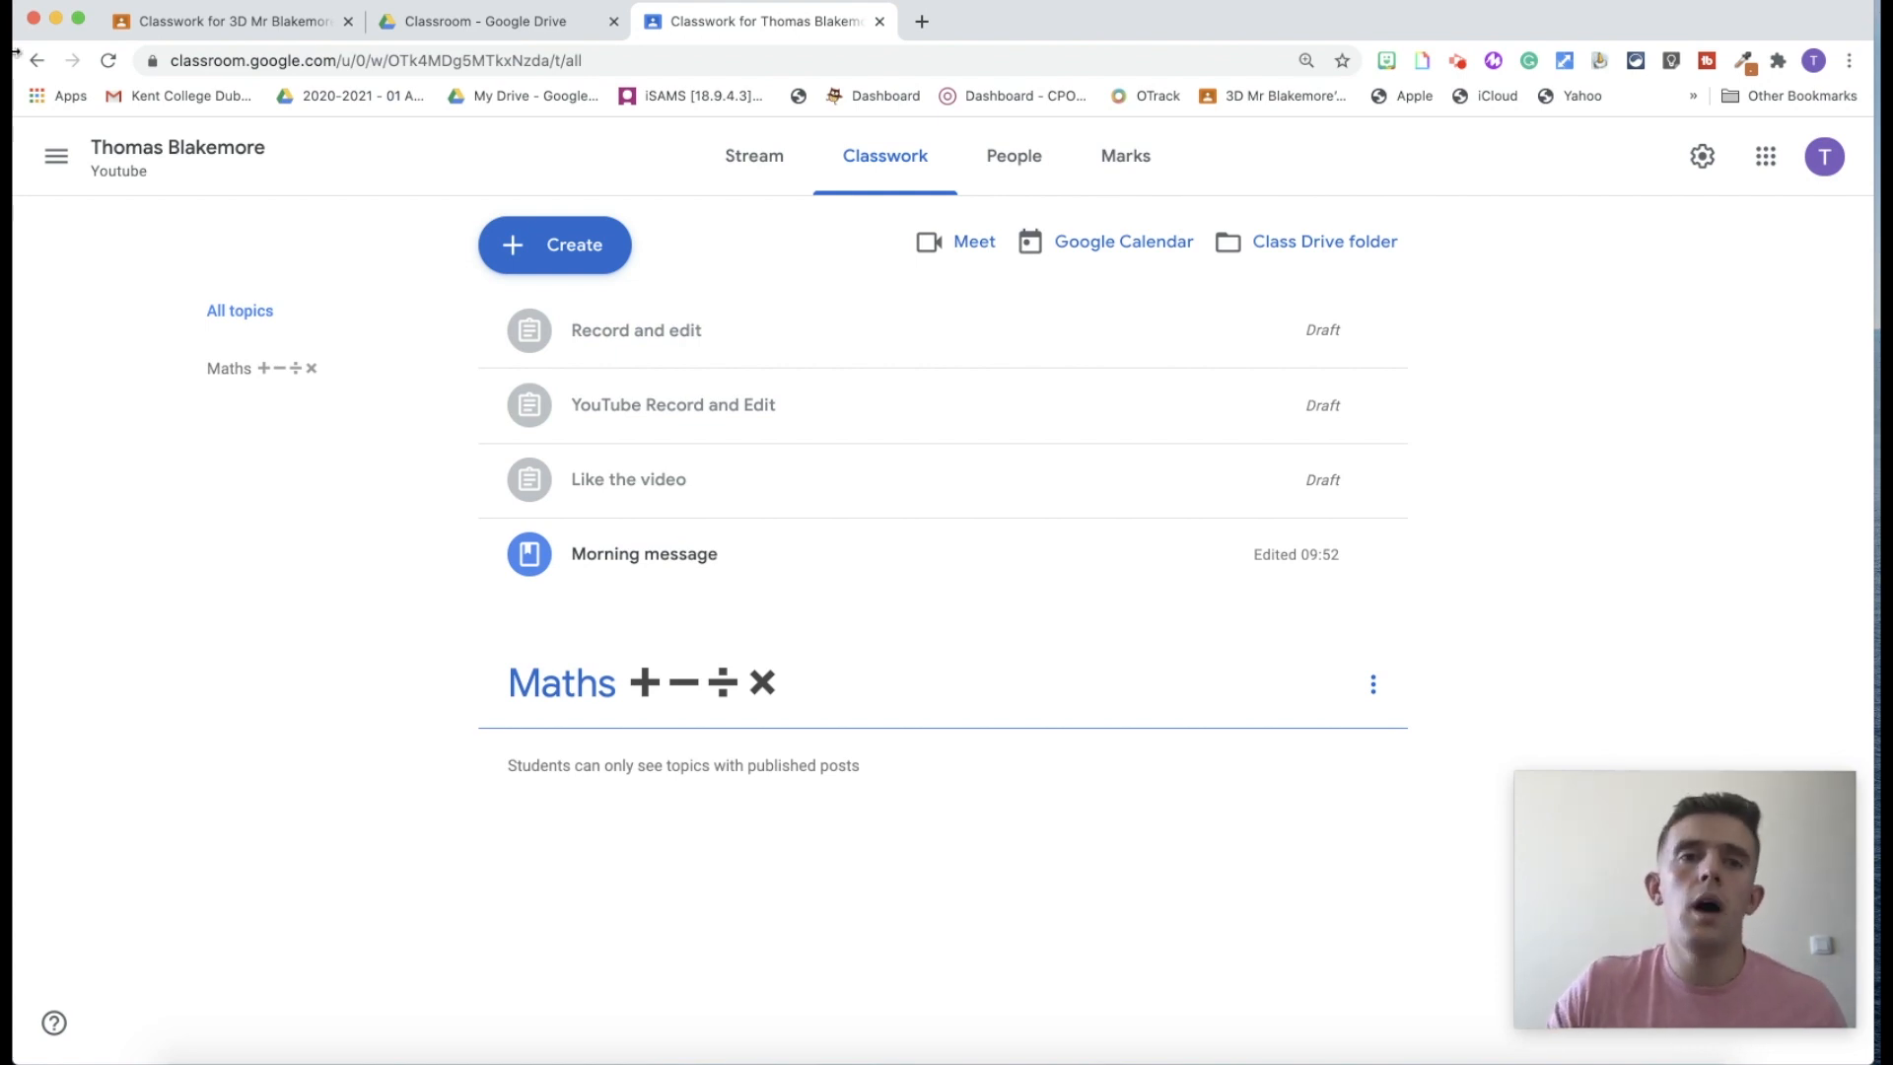
pyautogui.click(229, 19)
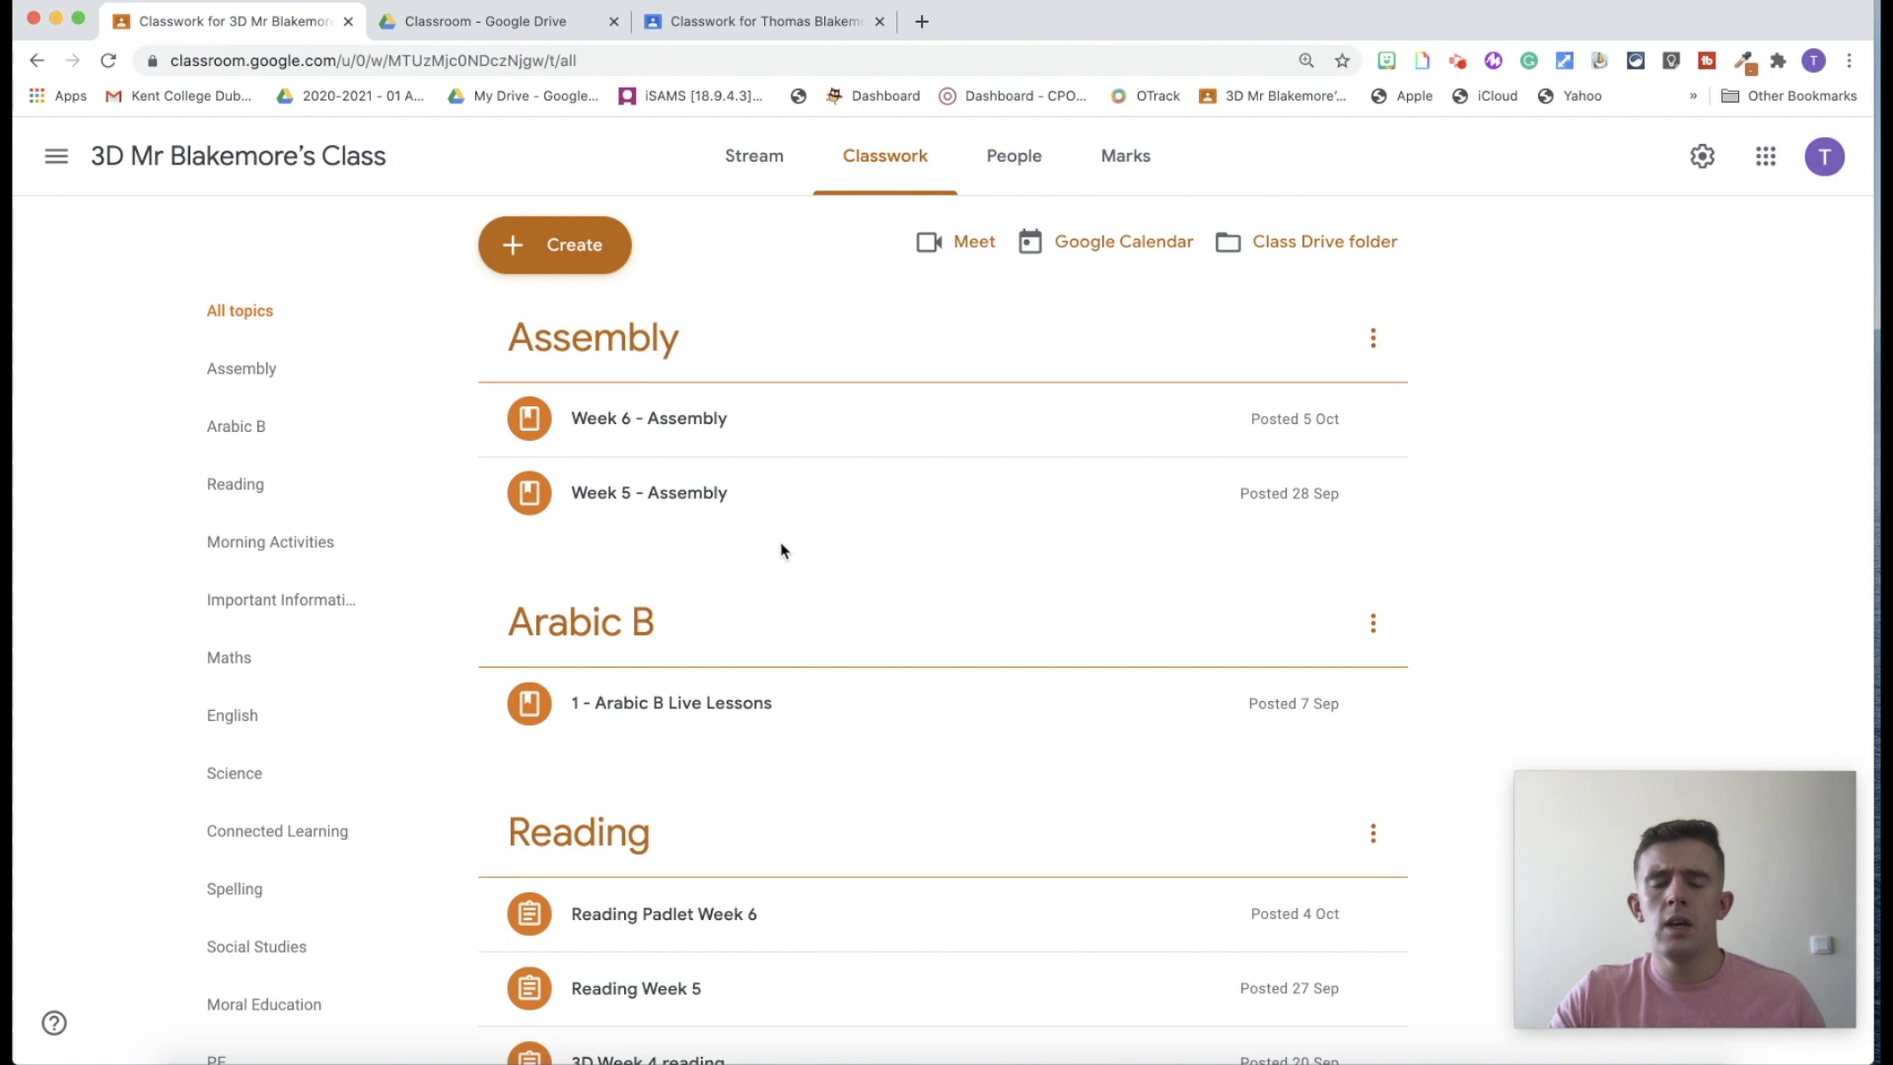
pyautogui.scroll(-3)
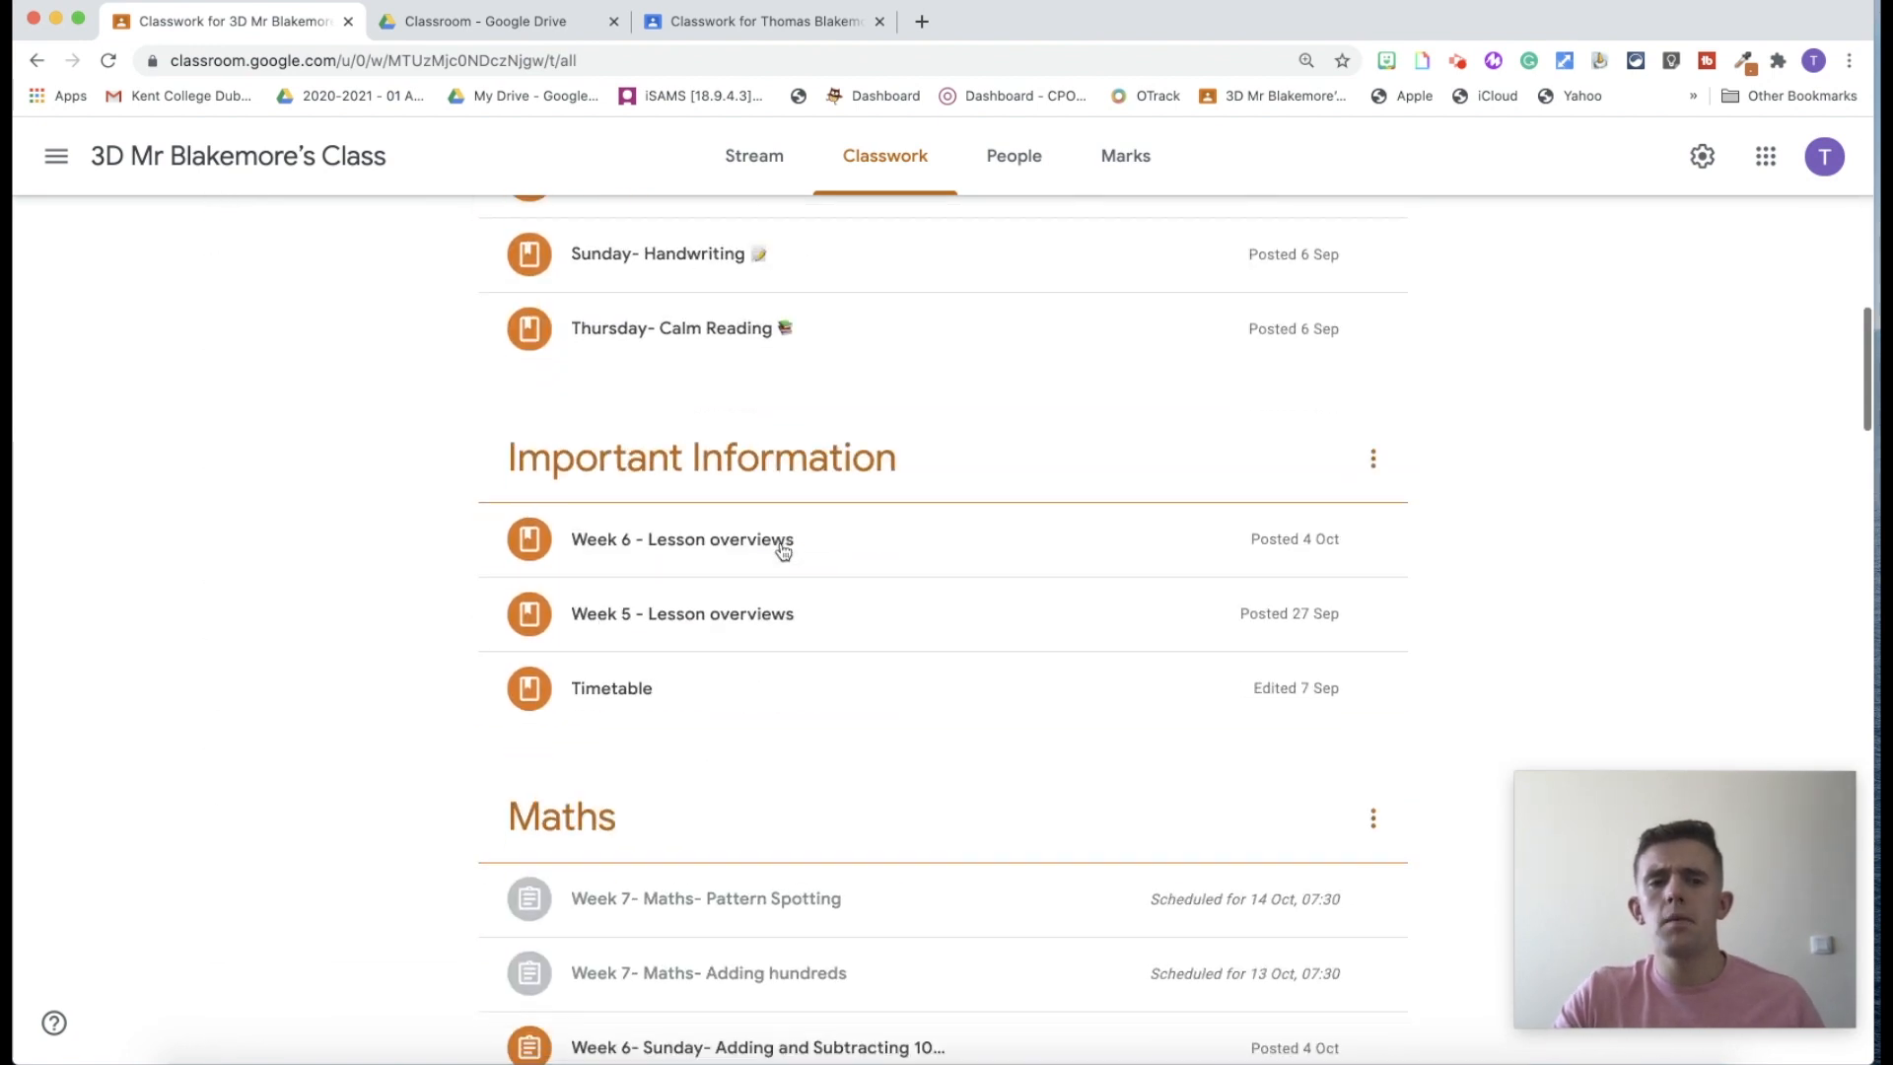
pyautogui.scroll(-3)
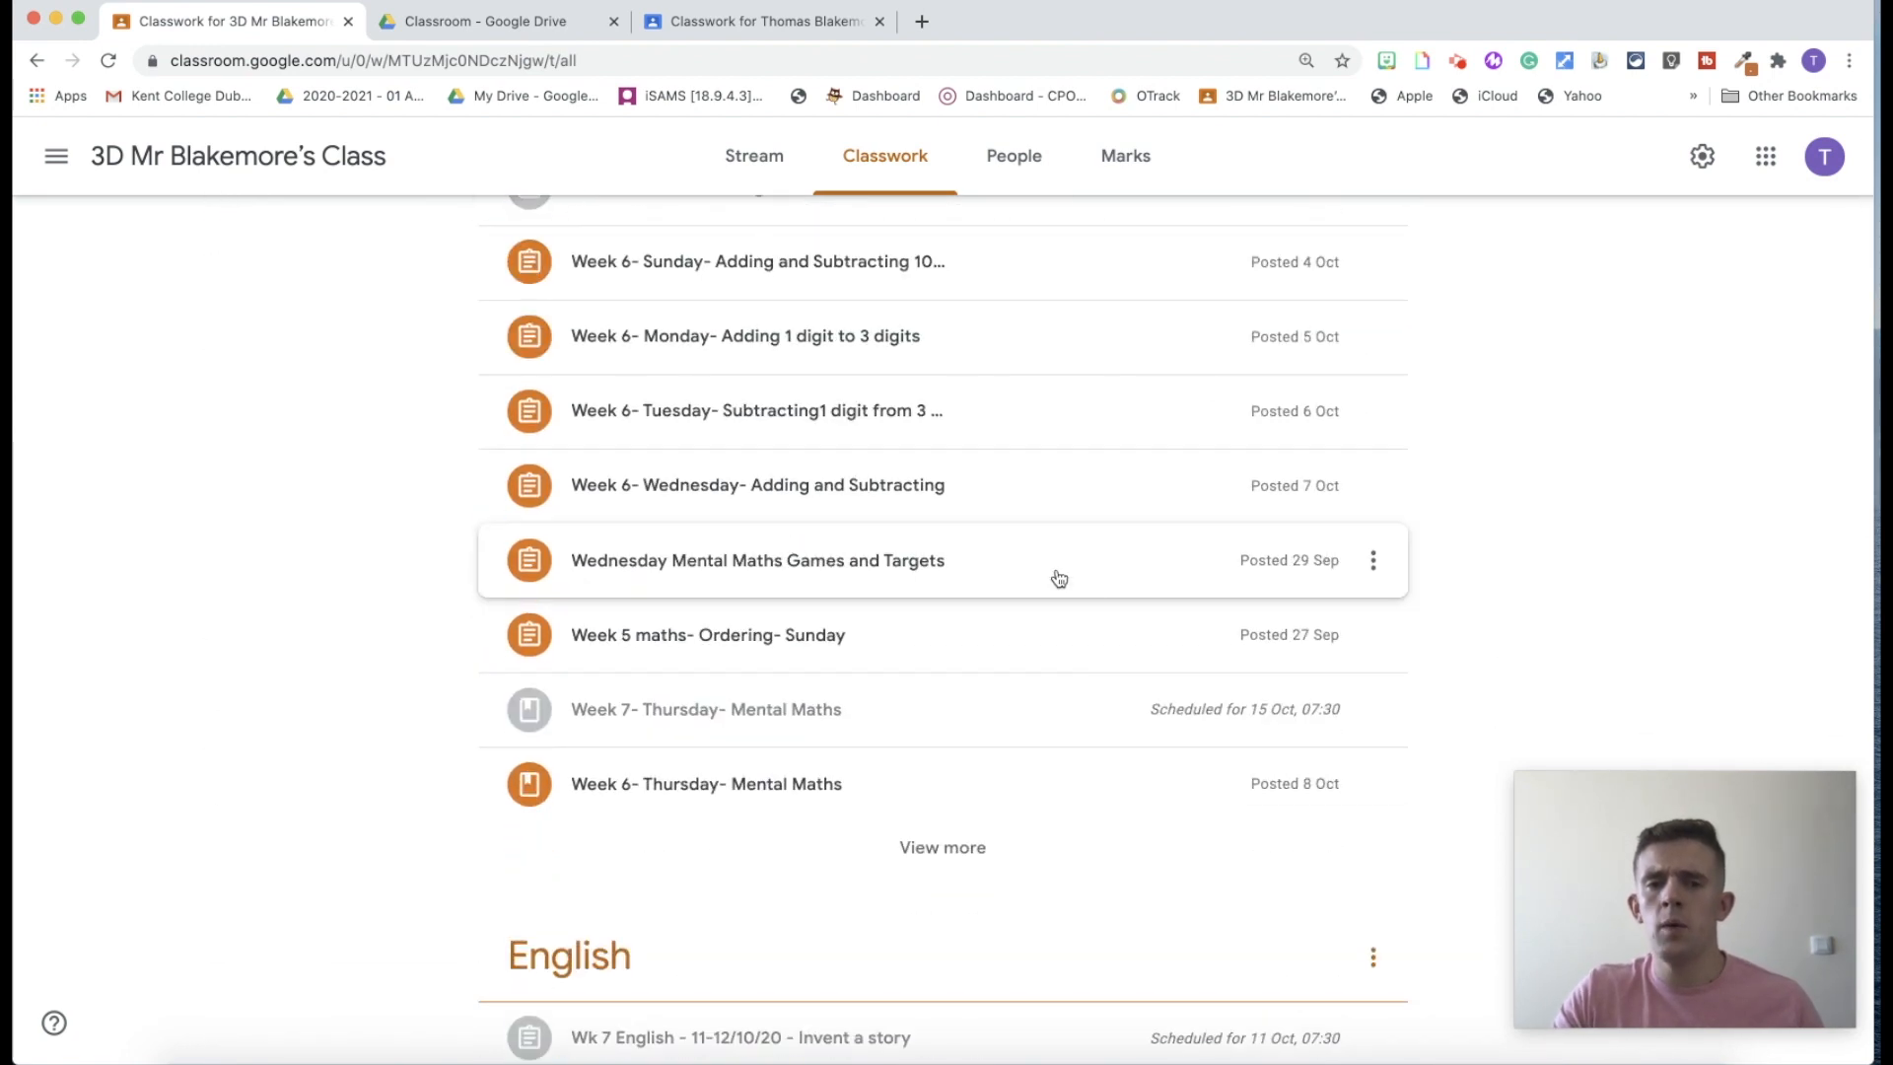
pyautogui.moveTo(1382, 647)
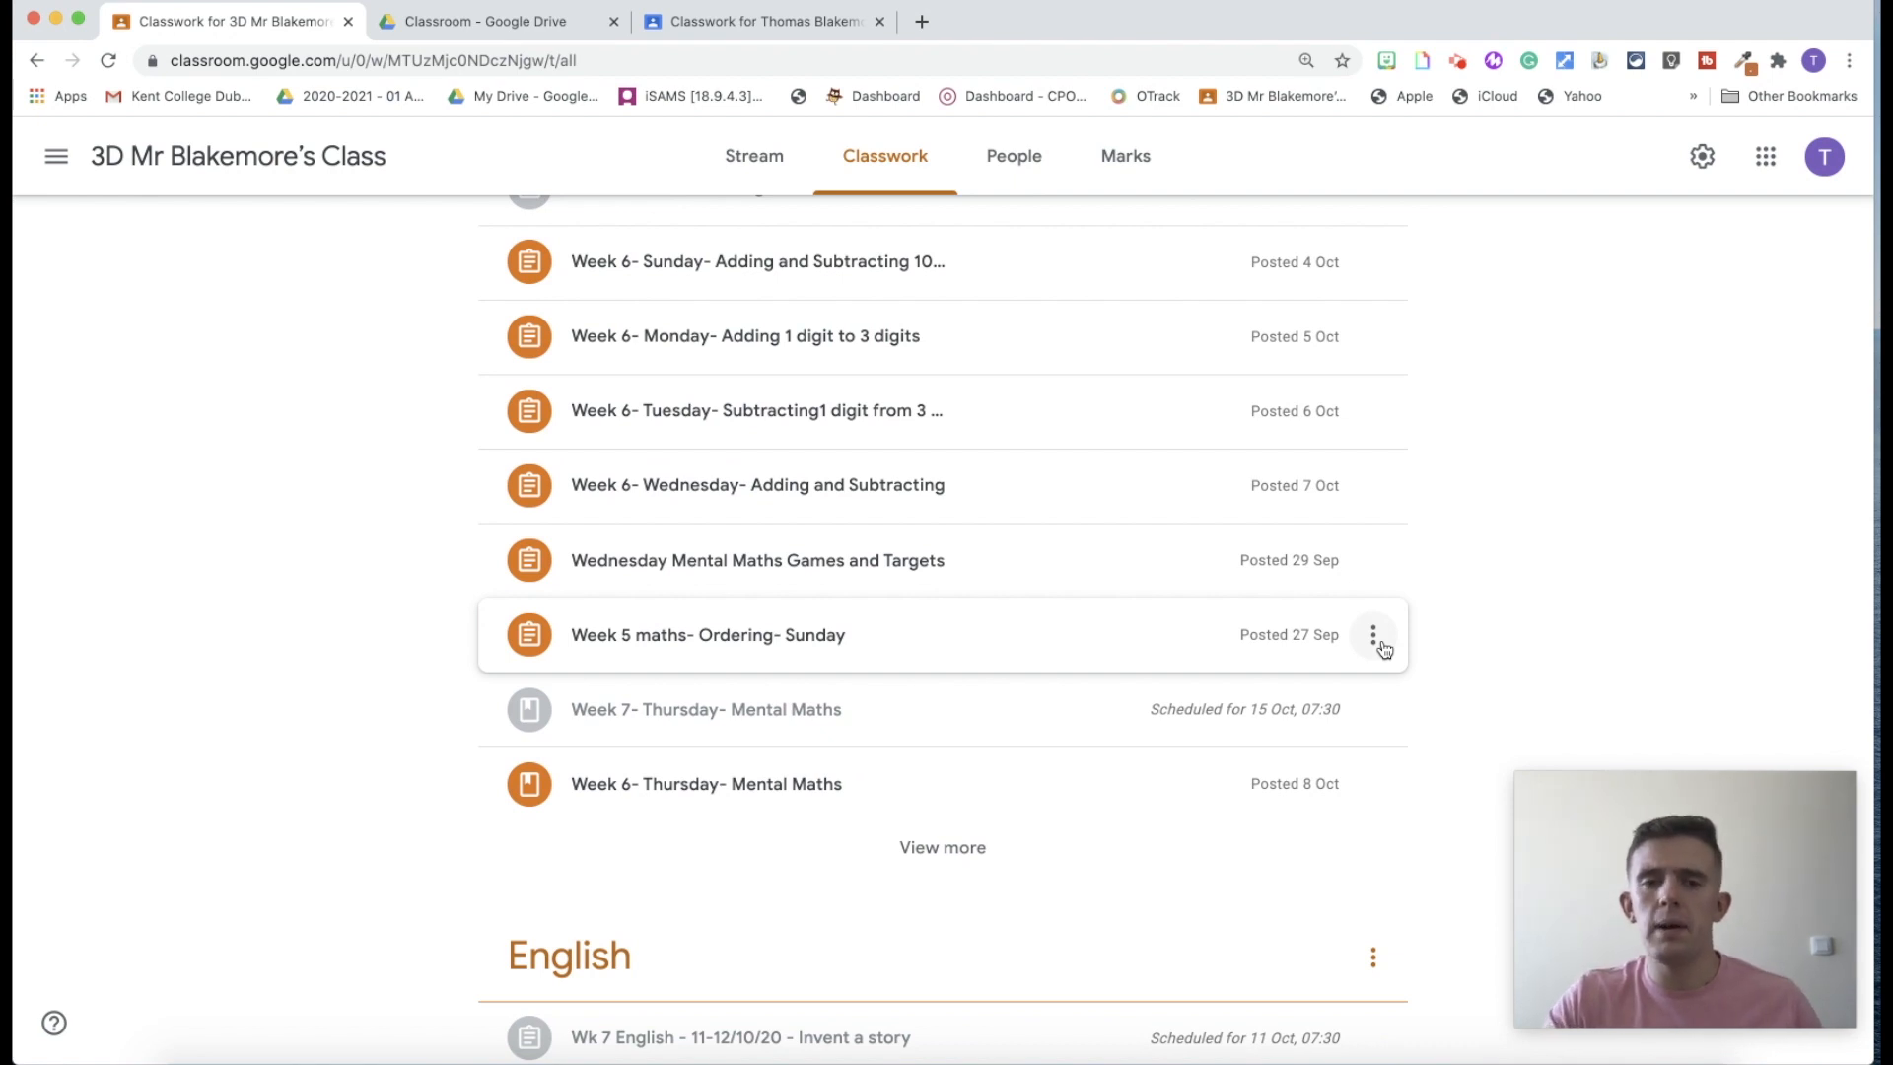
# Delete the Week 5 maths- Ordering- Sunday assignment and confirm.
pyautogui.click(1373, 633)
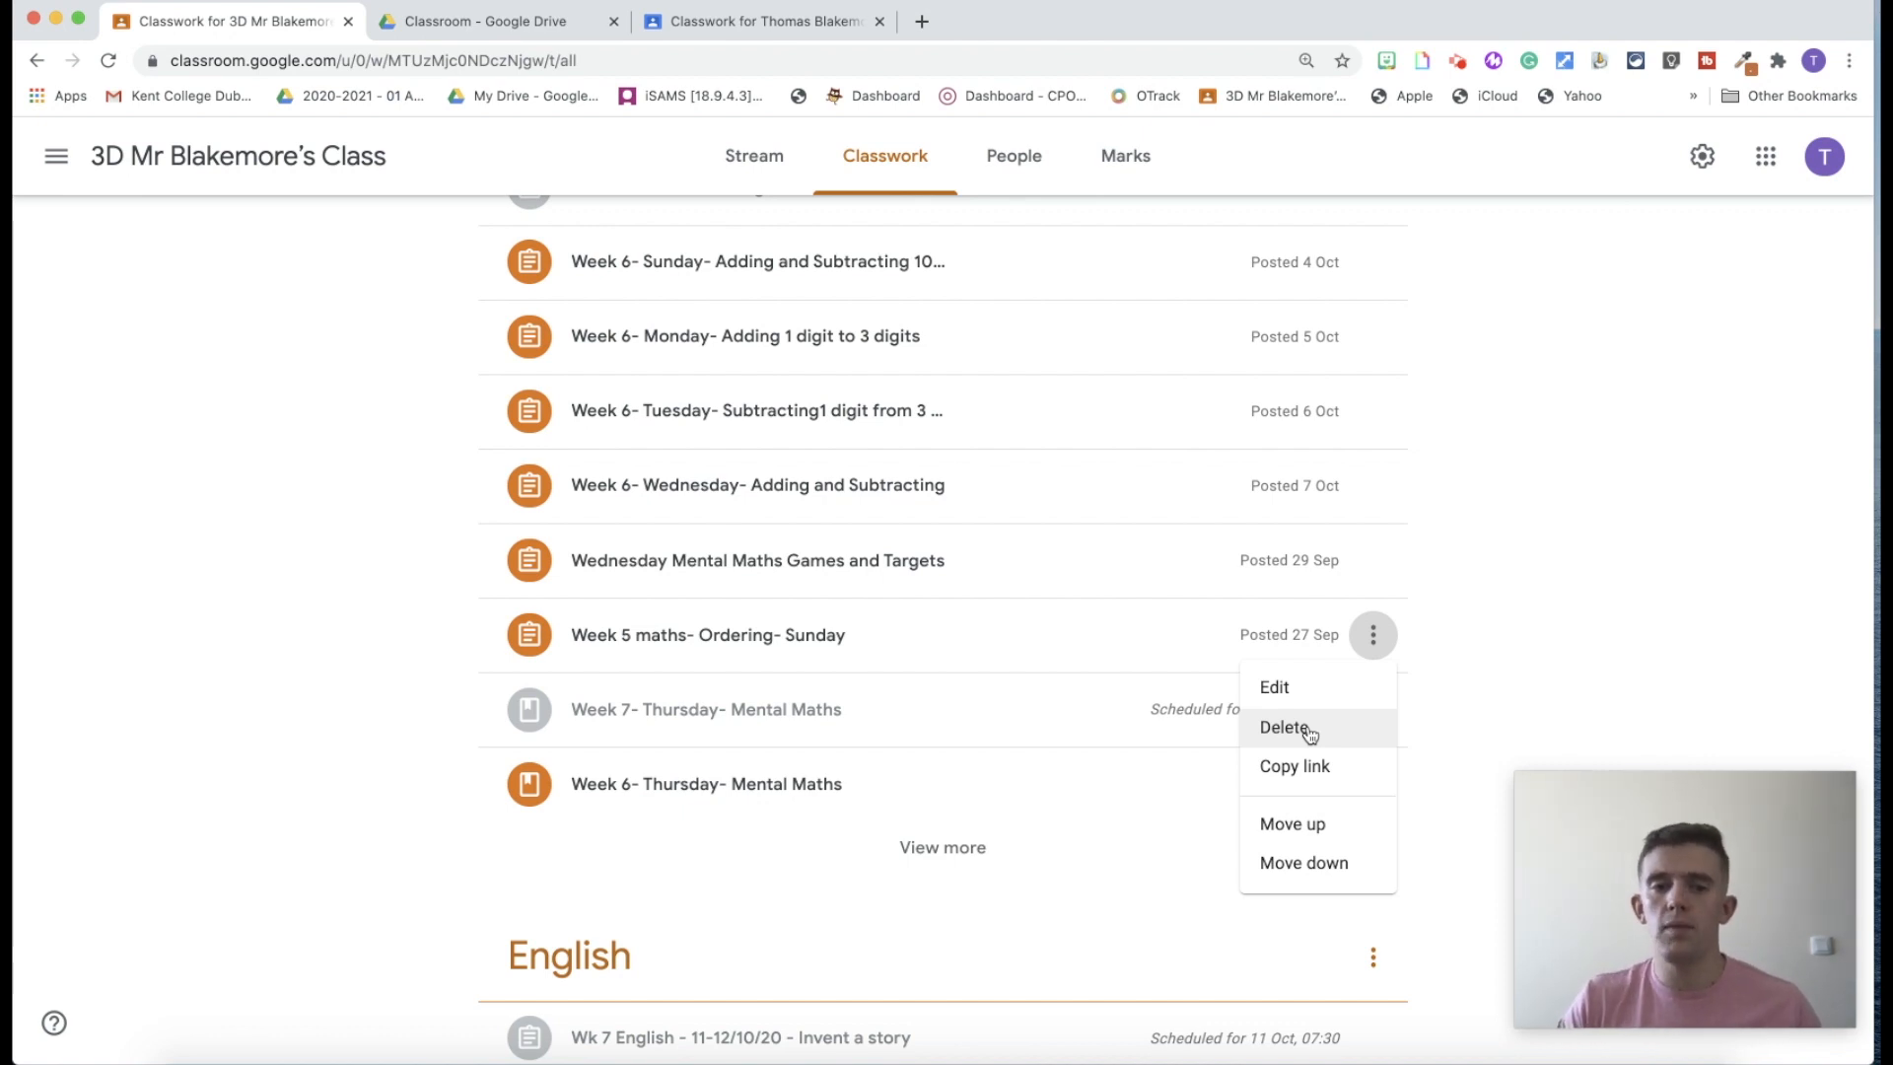
pyautogui.click(1282, 727)
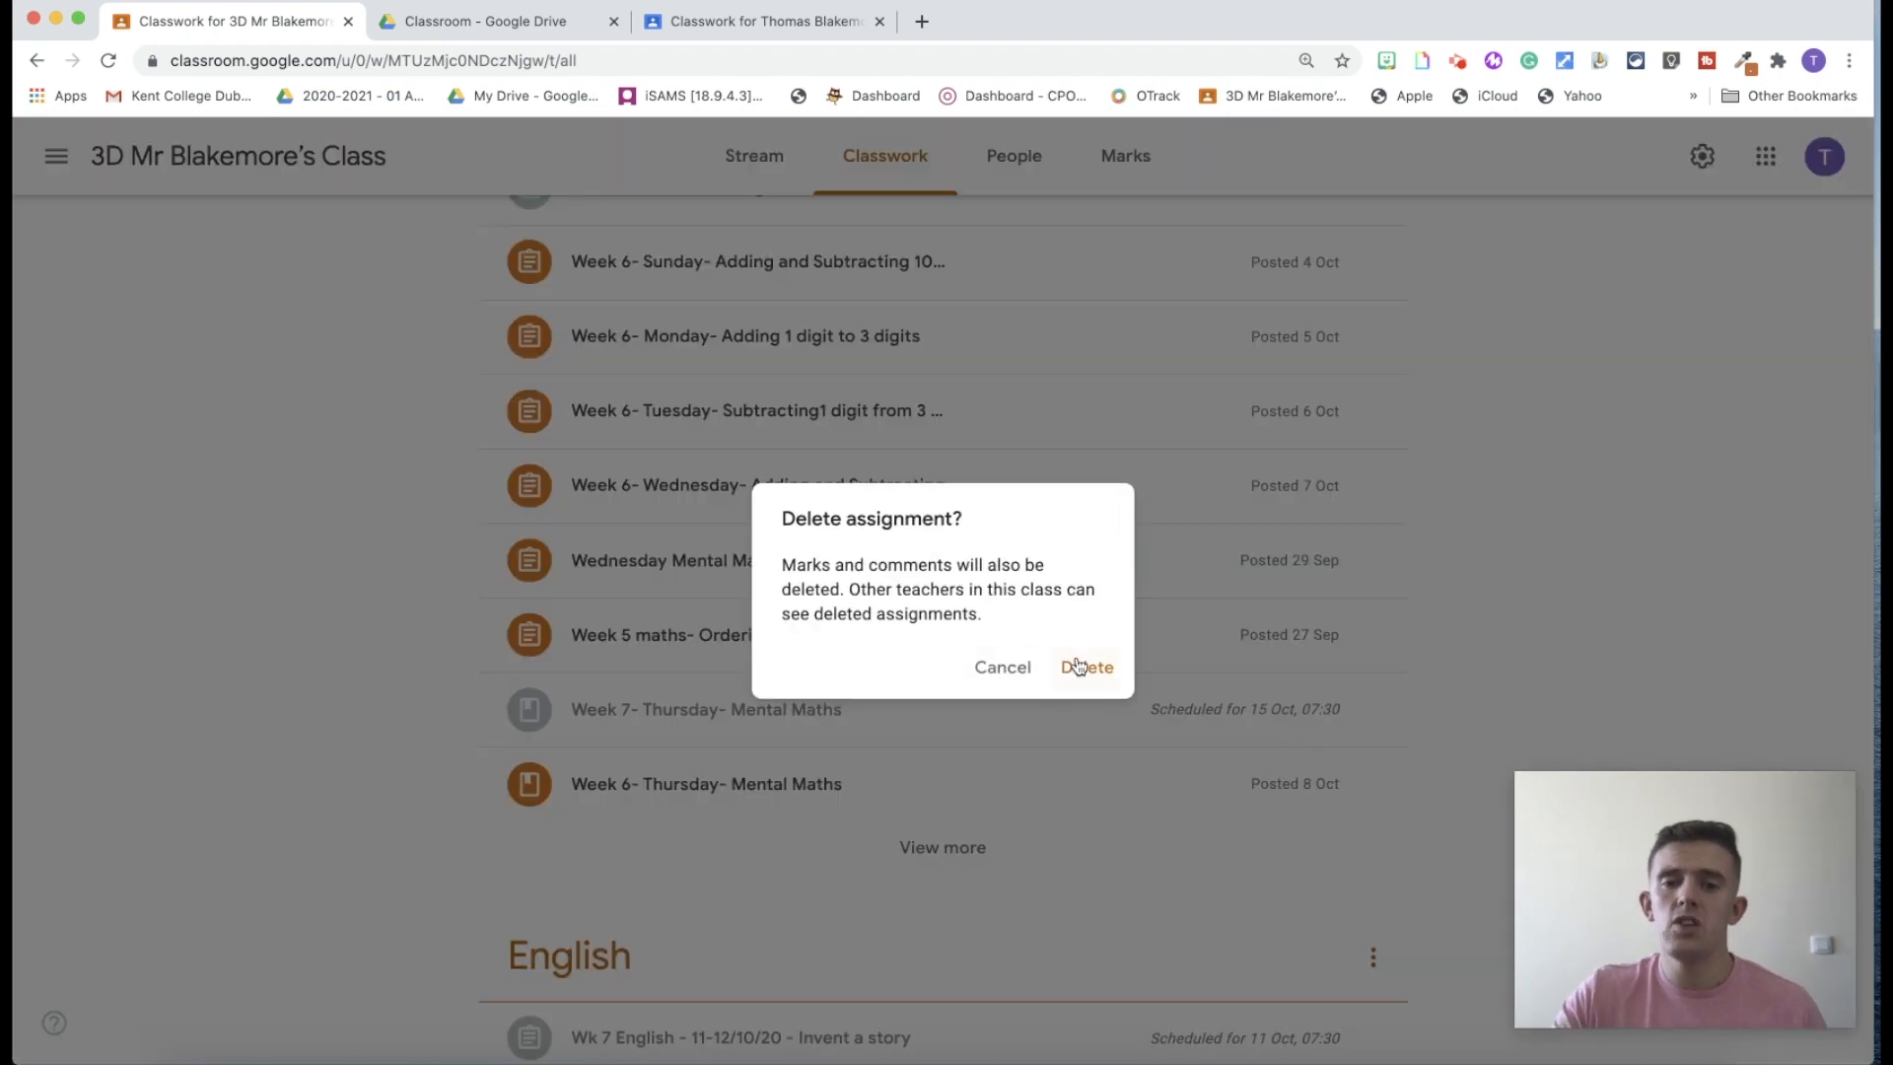
pyautogui.click(1085, 667)
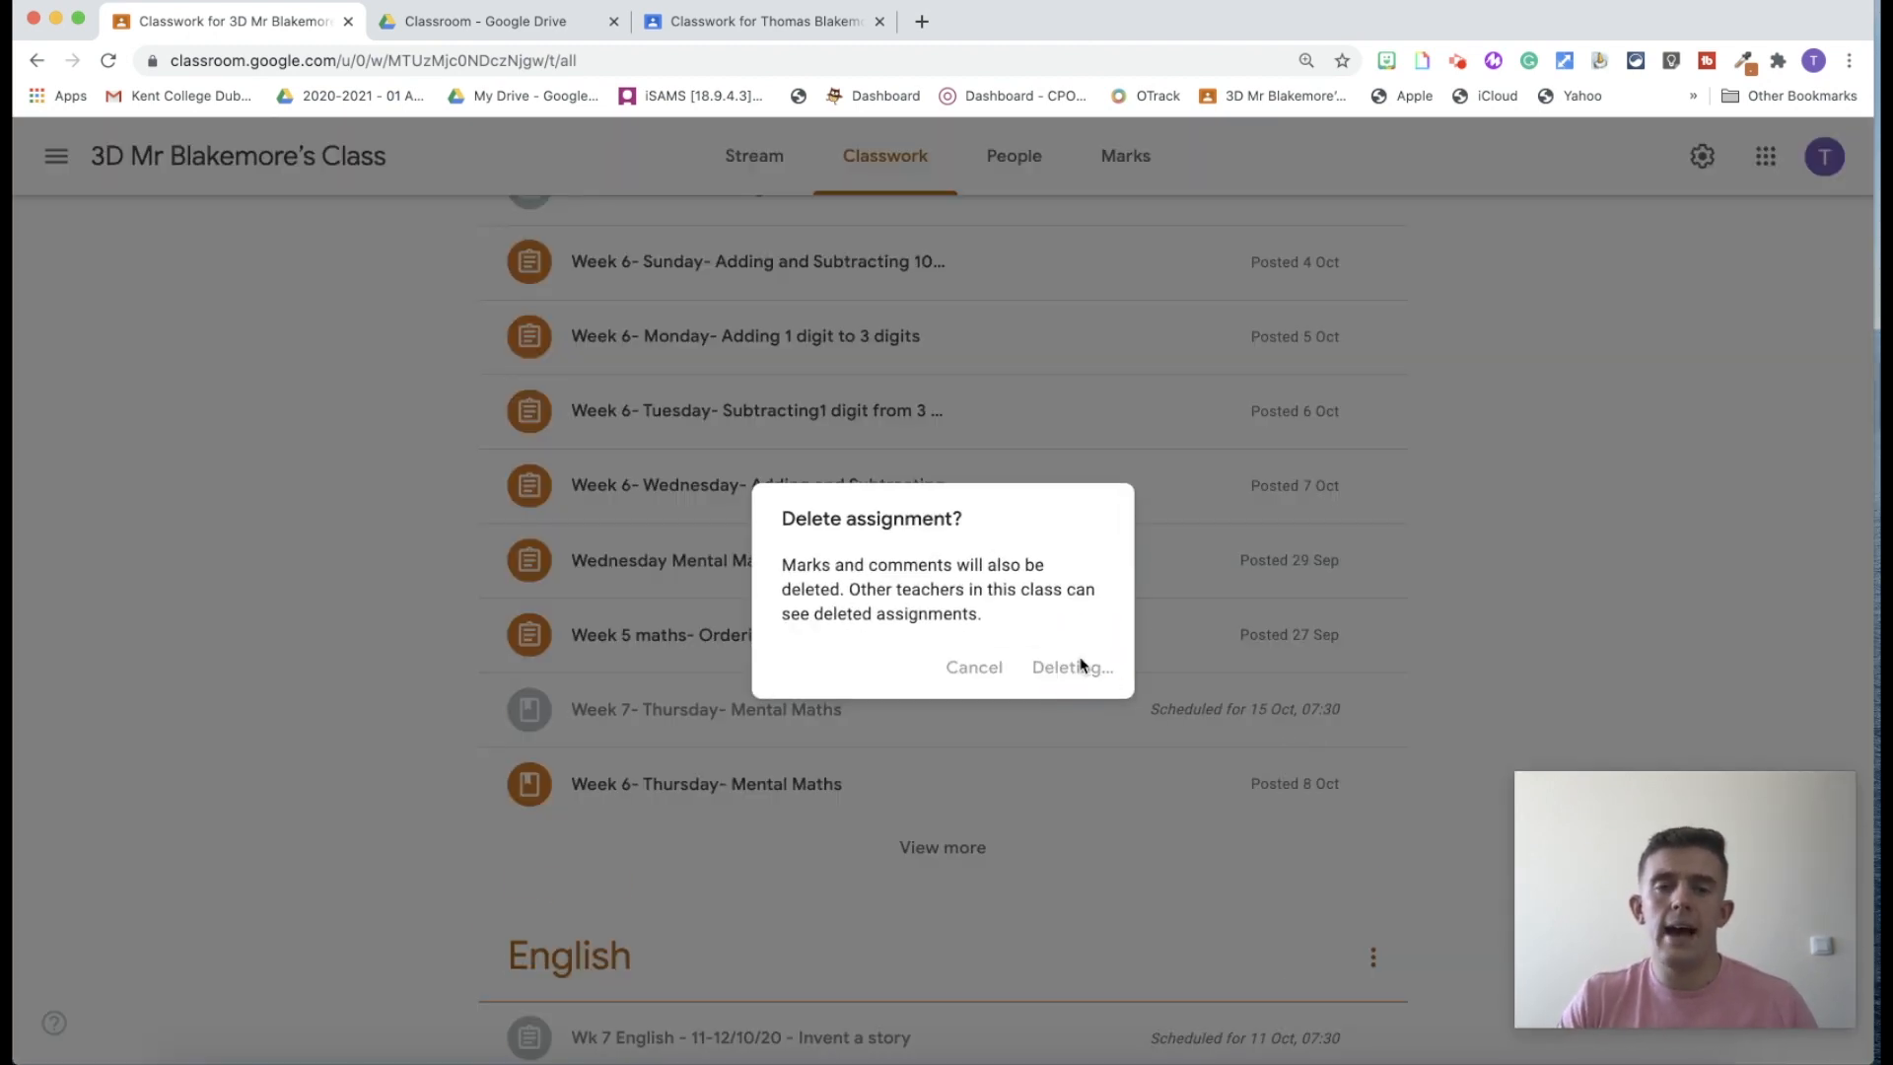
pyautogui.click(1069, 666)
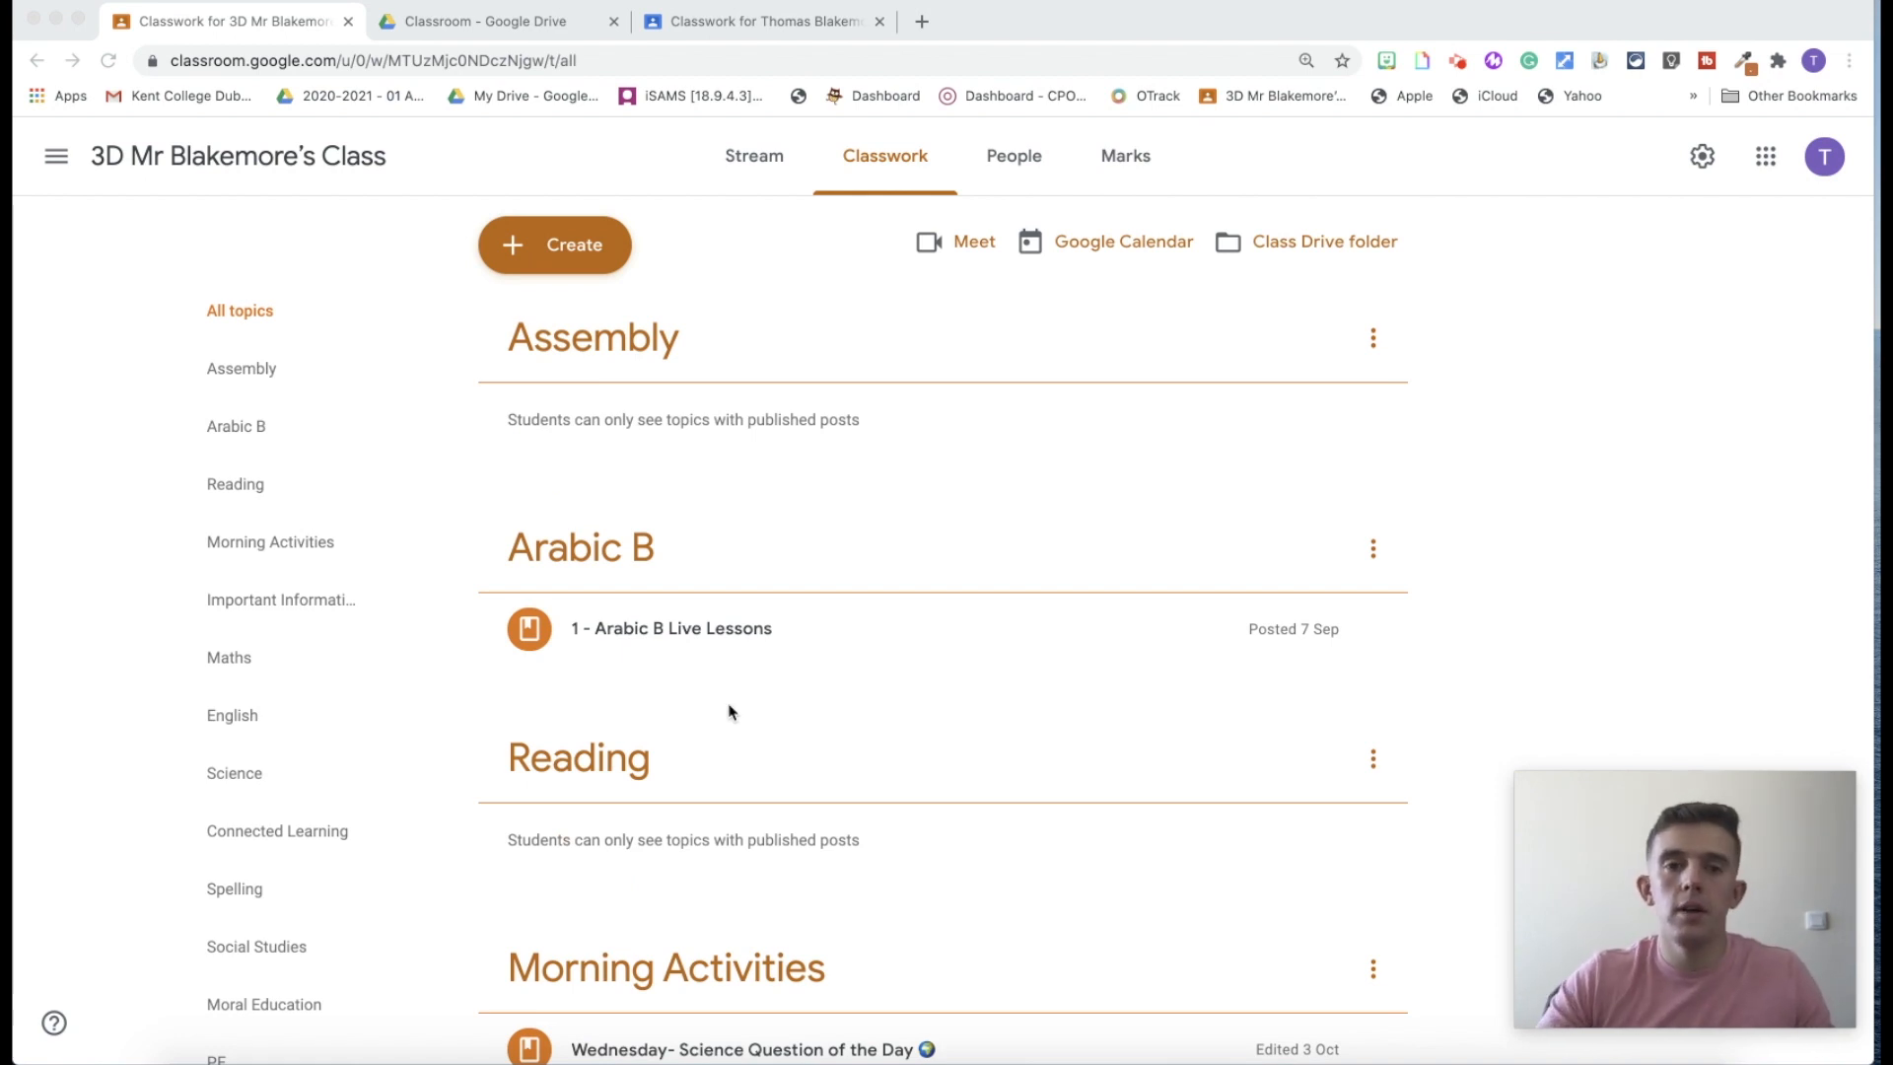
pyautogui.scroll(-3)
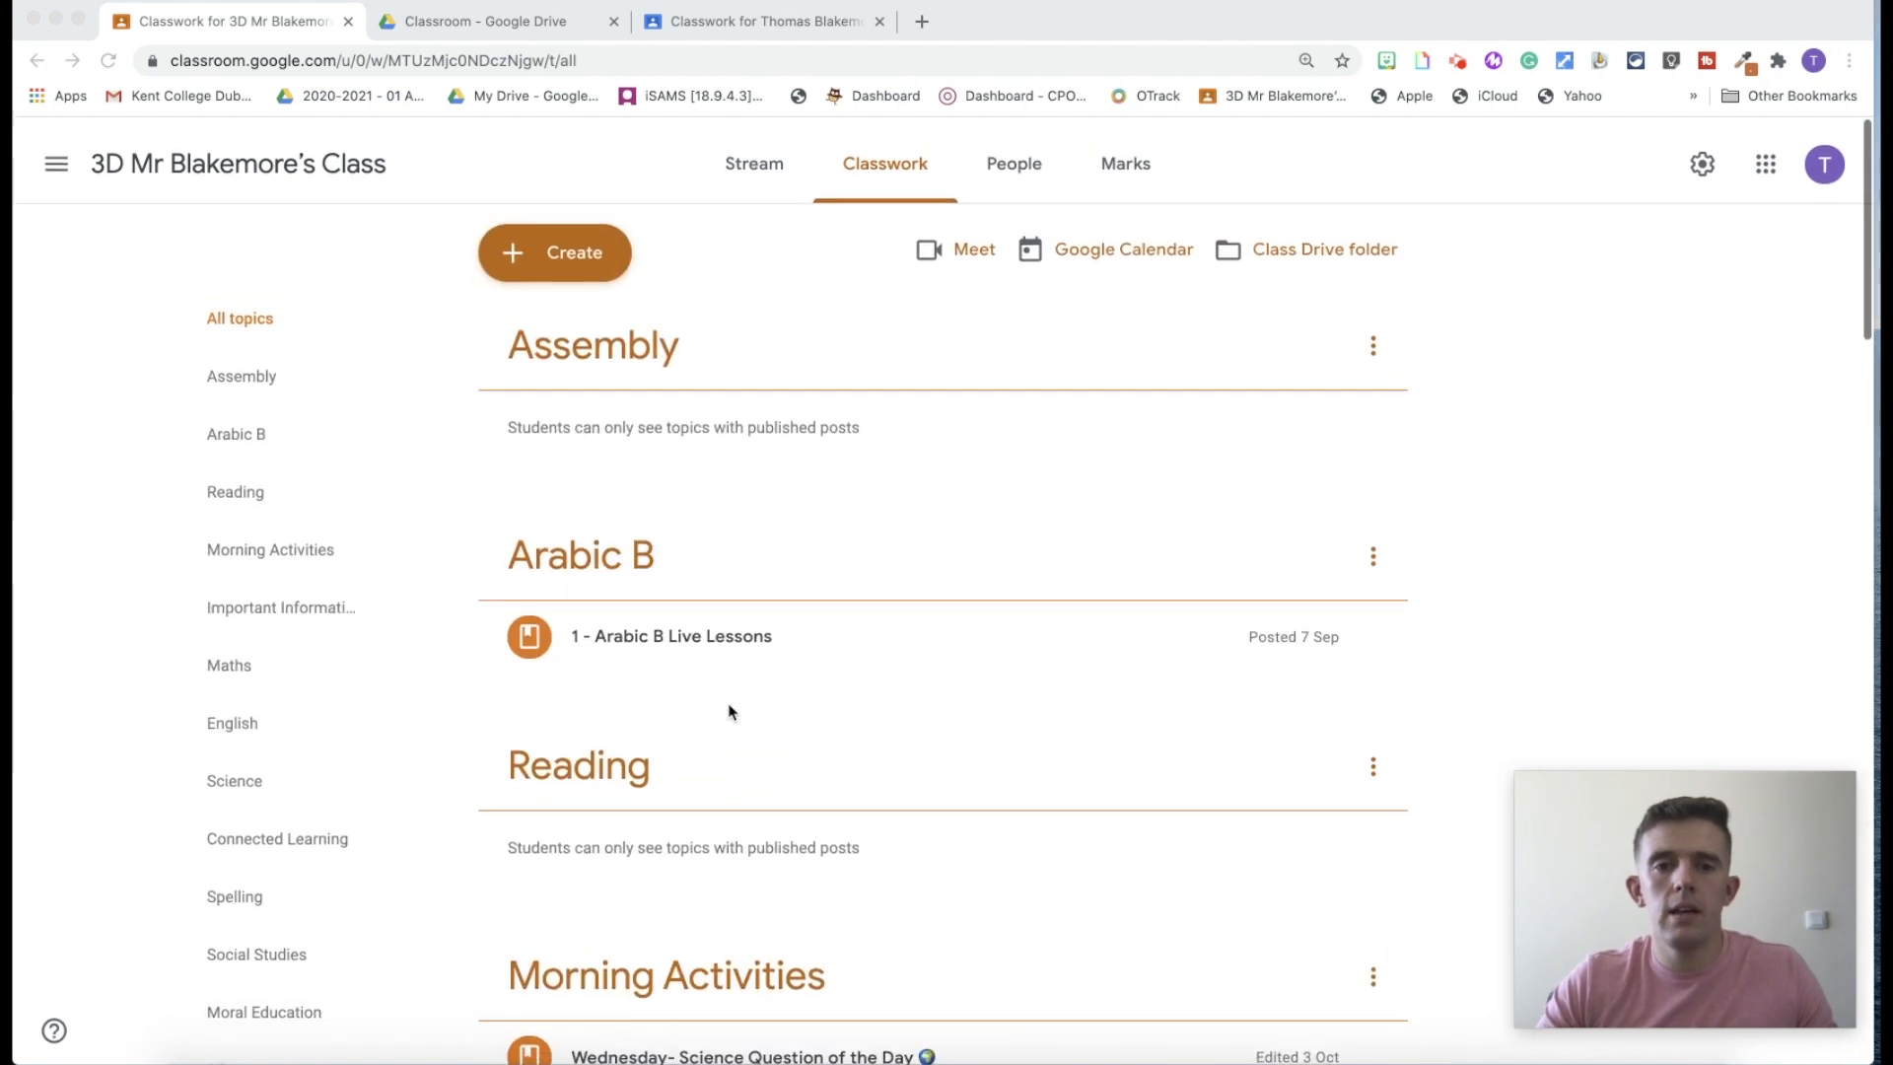
pyautogui.scroll(-3)
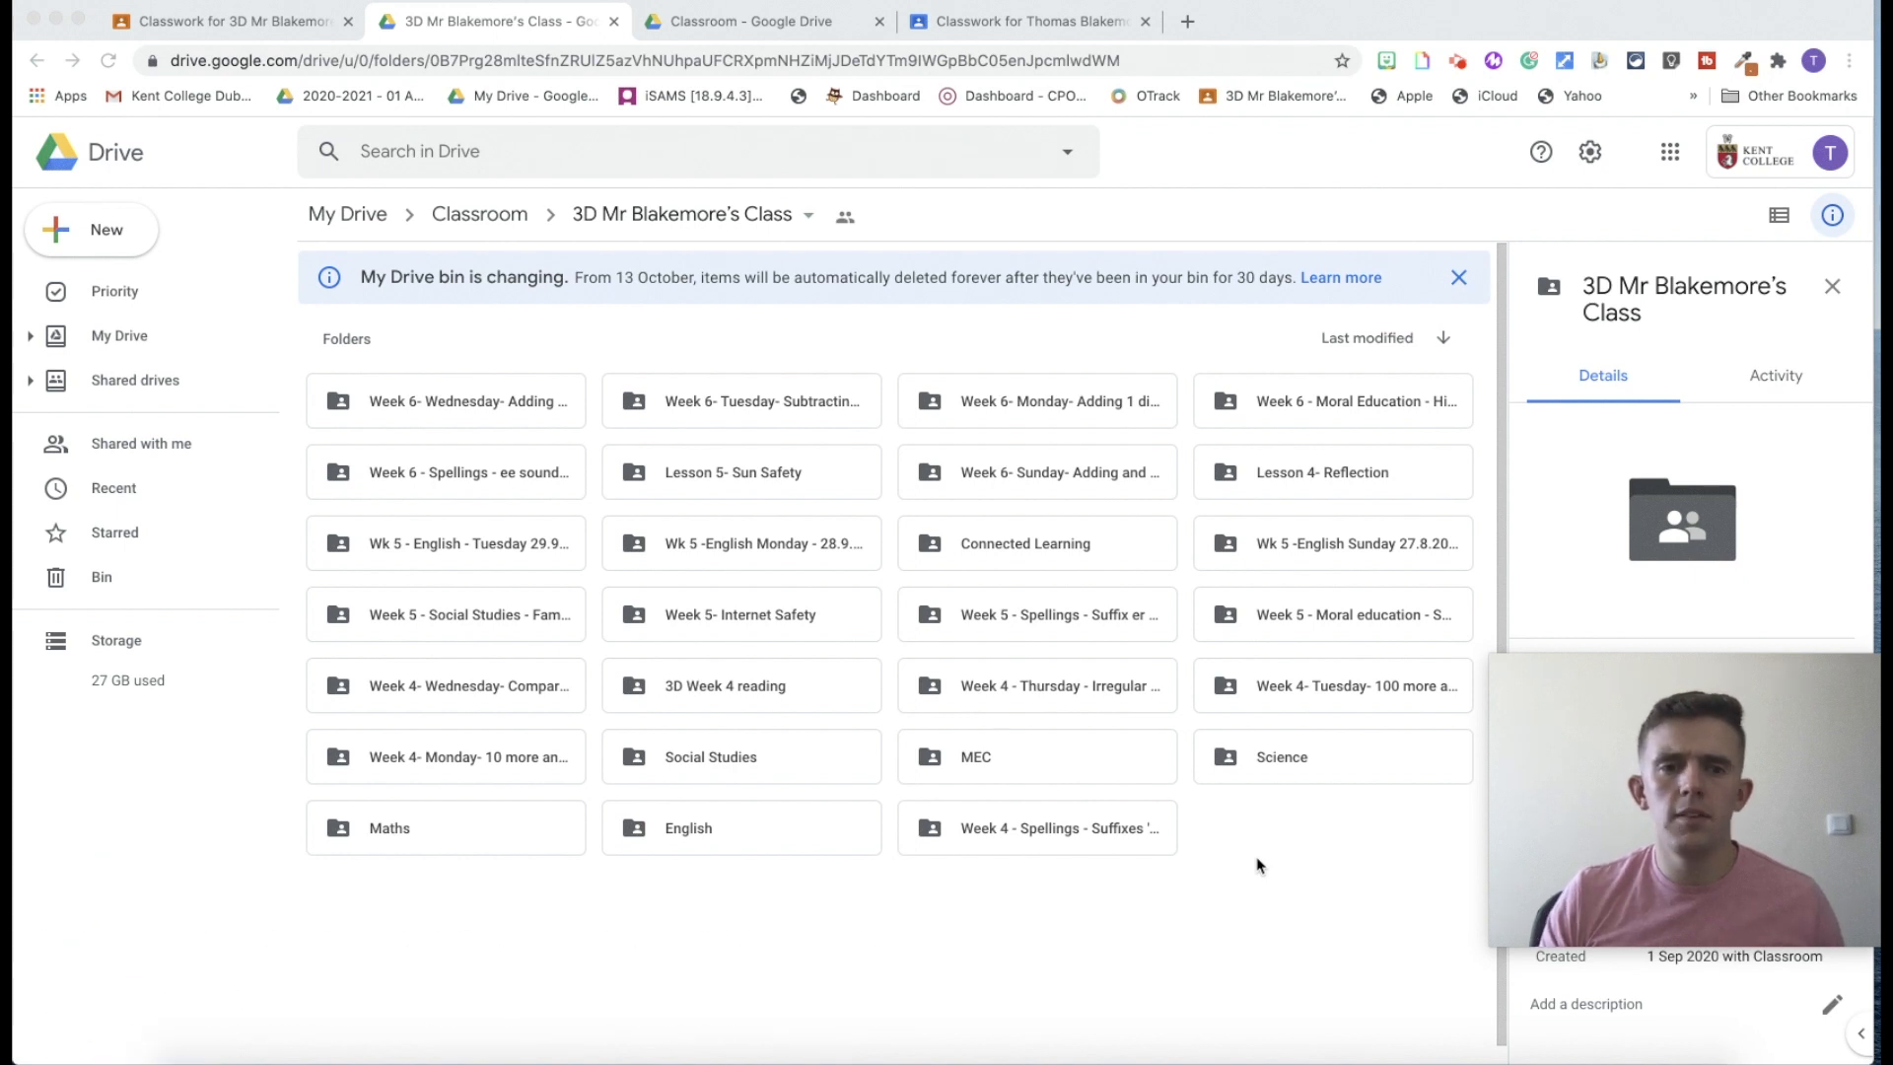
pyautogui.moveTo(398, 621)
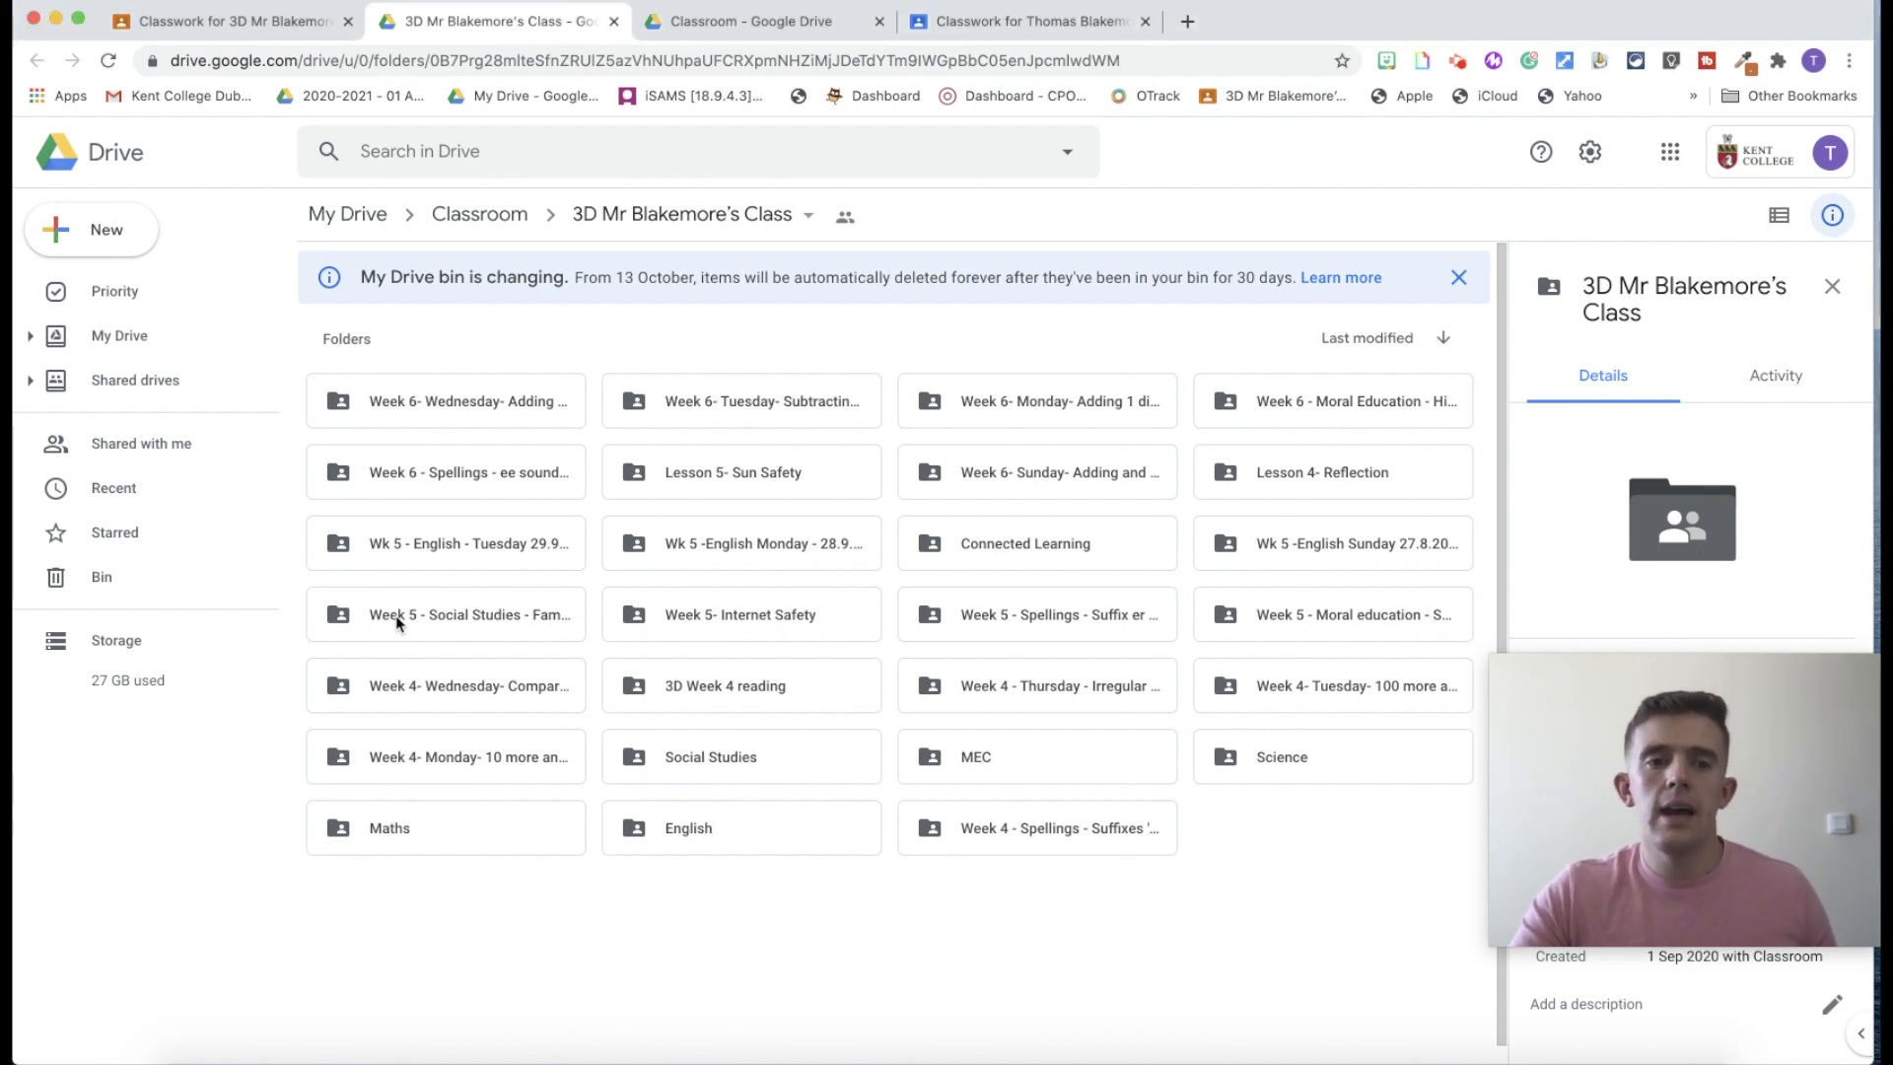
pyautogui.click(469, 616)
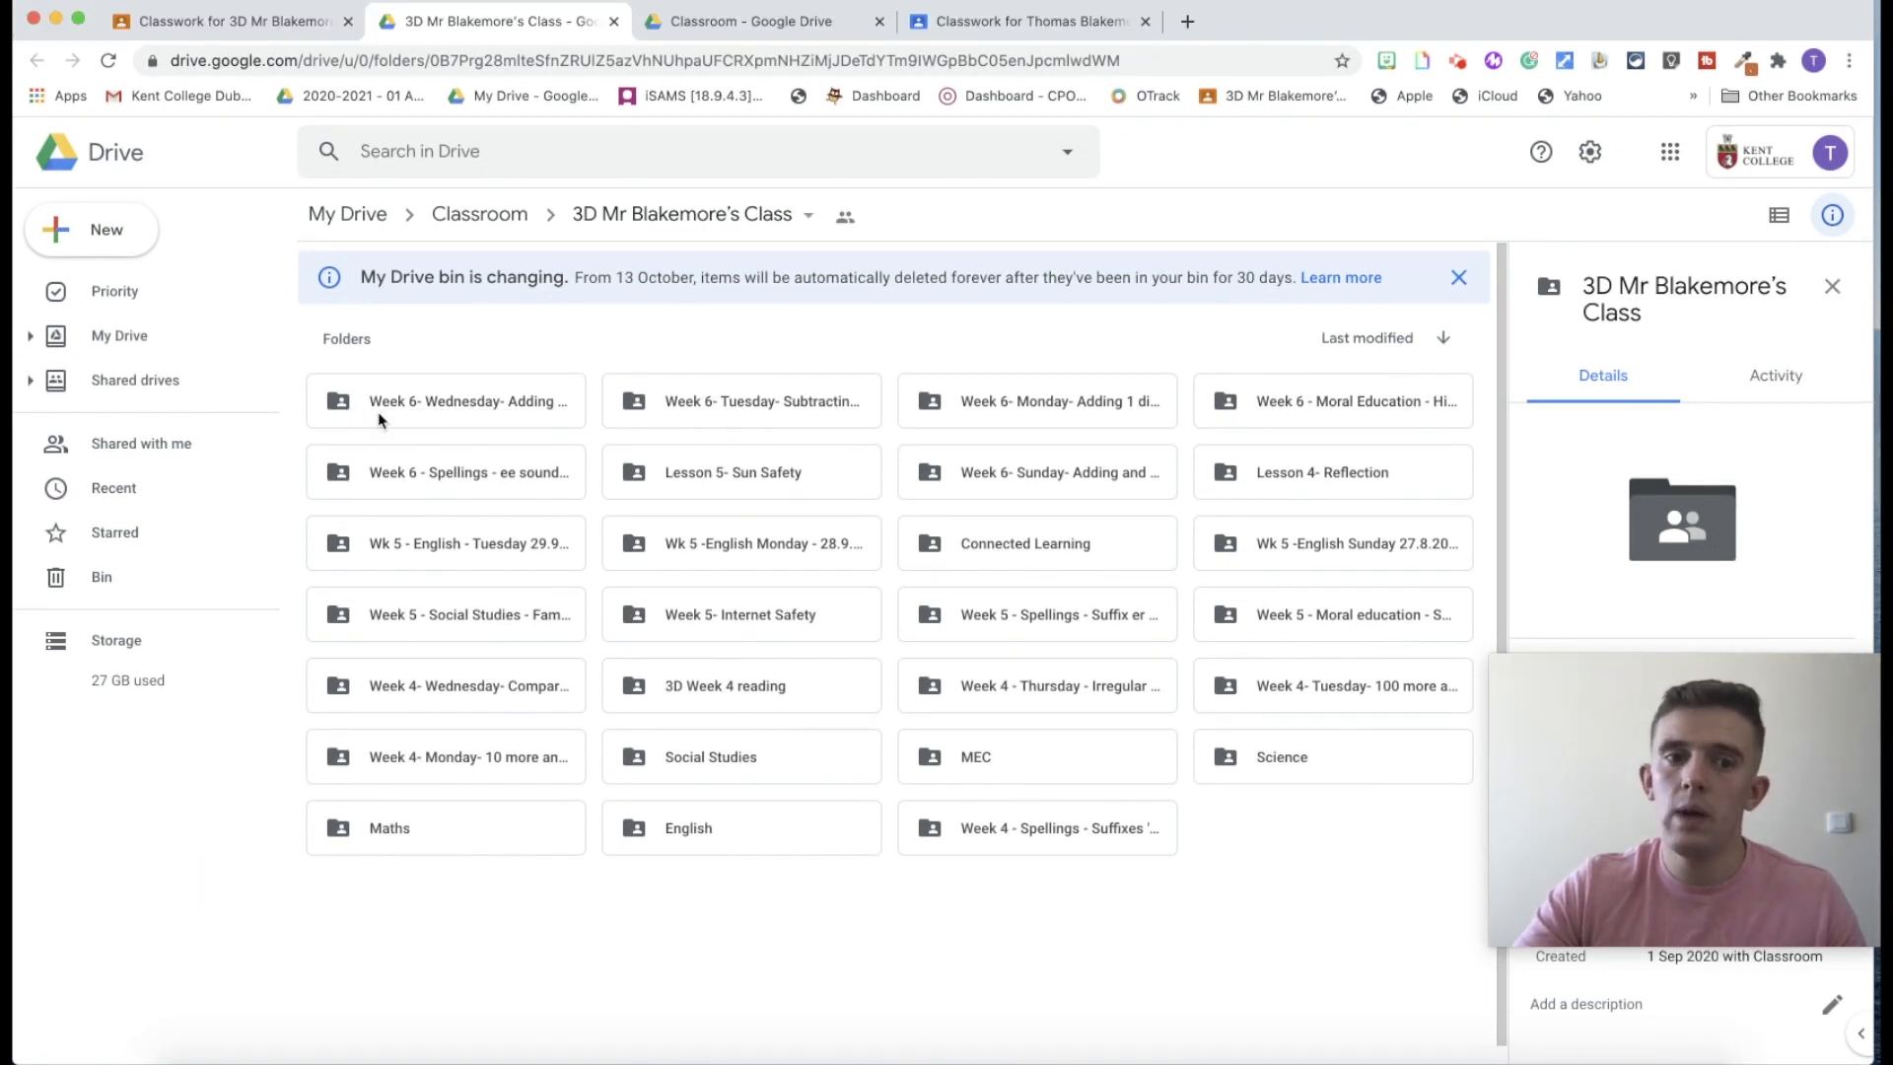
pyautogui.moveTo(469, 400)
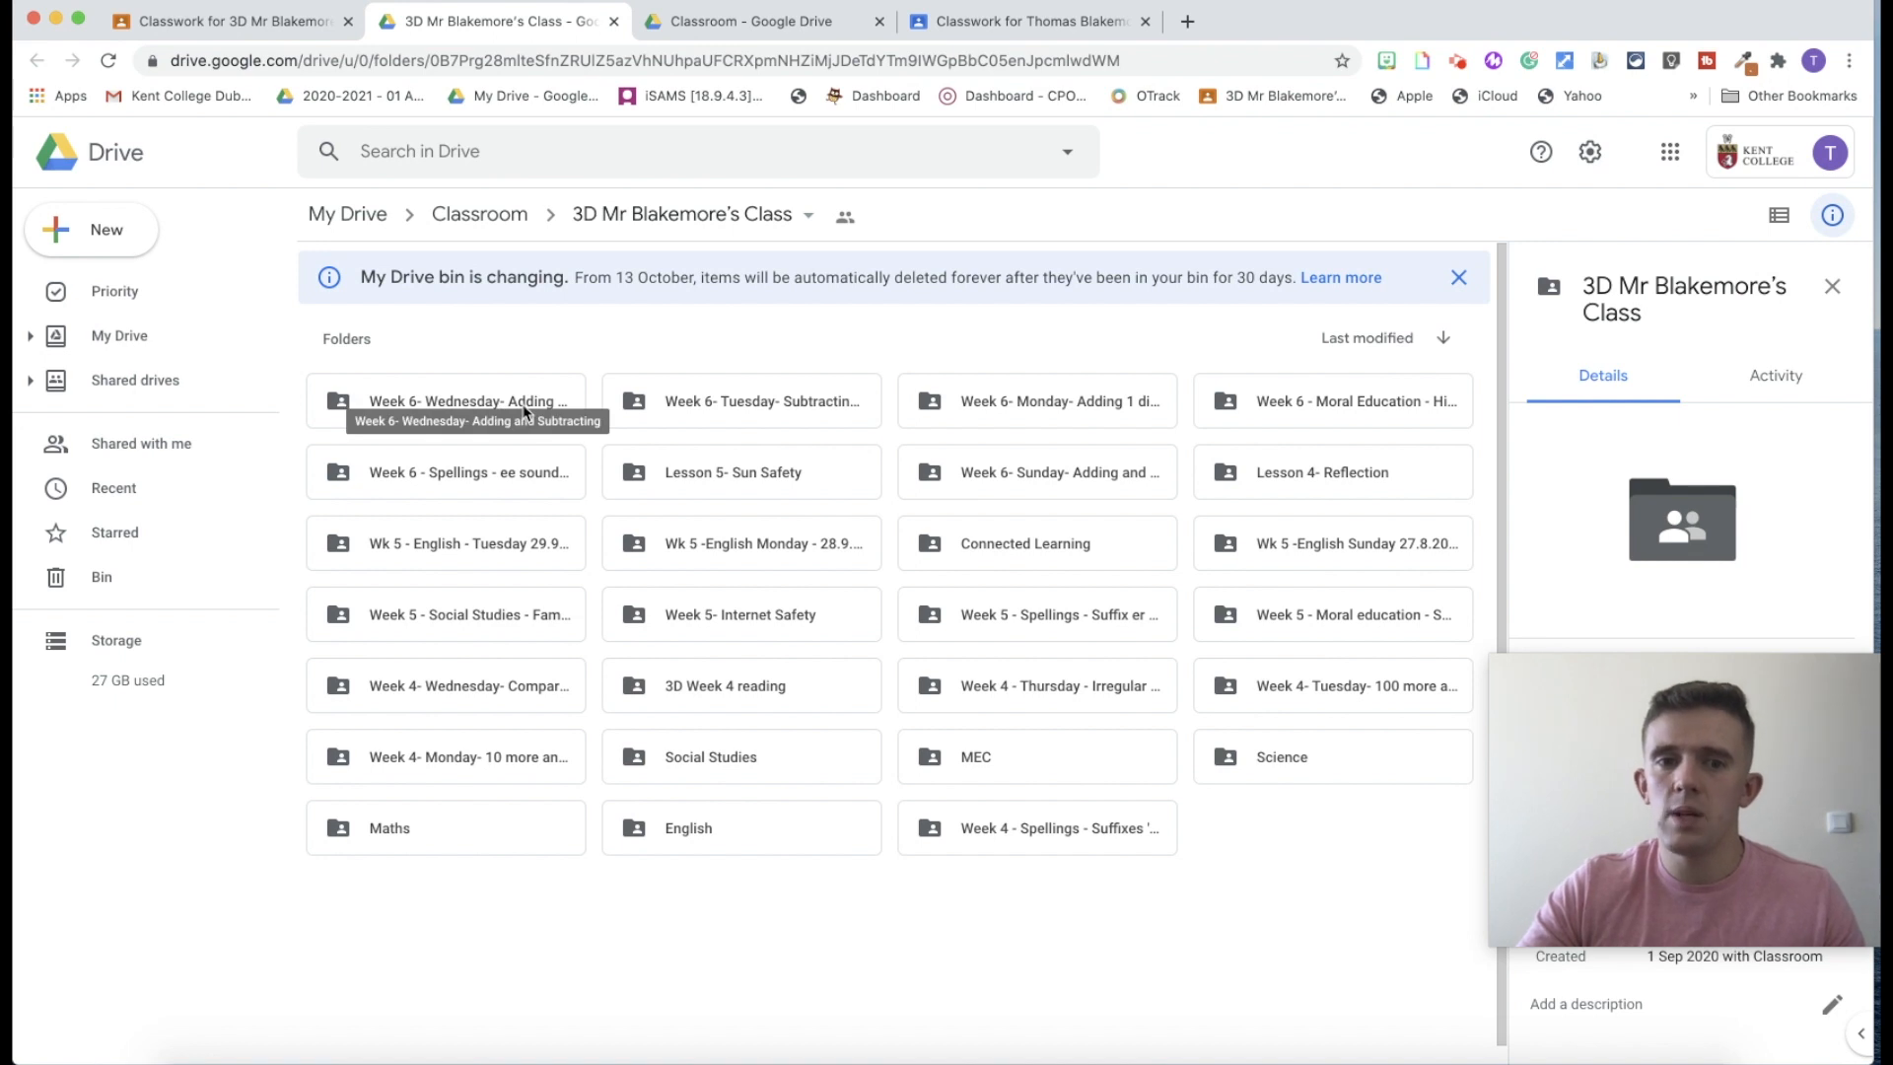
pyautogui.moveTo(761, 542)
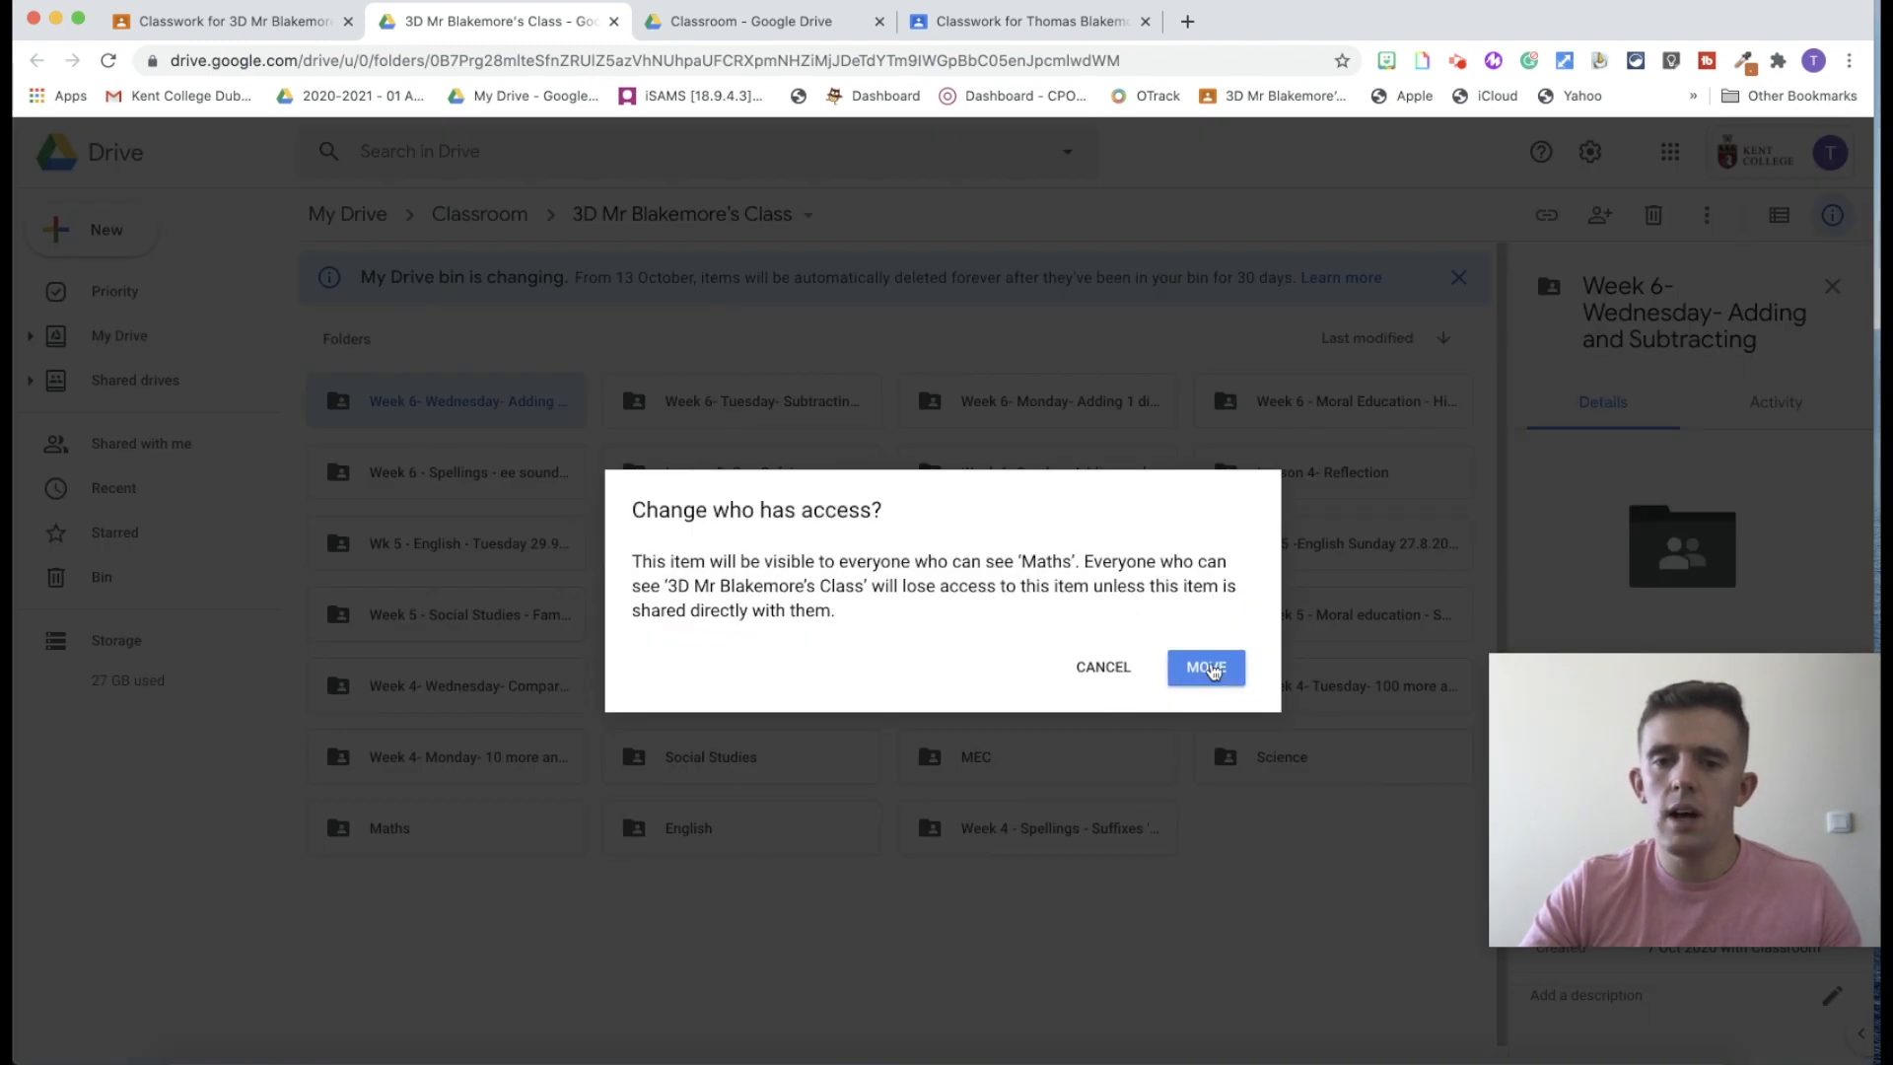
# Move the Week 6 lesson folder into Maths and the Week 5 English Monday and Tuesday folders into English.
pyautogui.click(1205, 667)
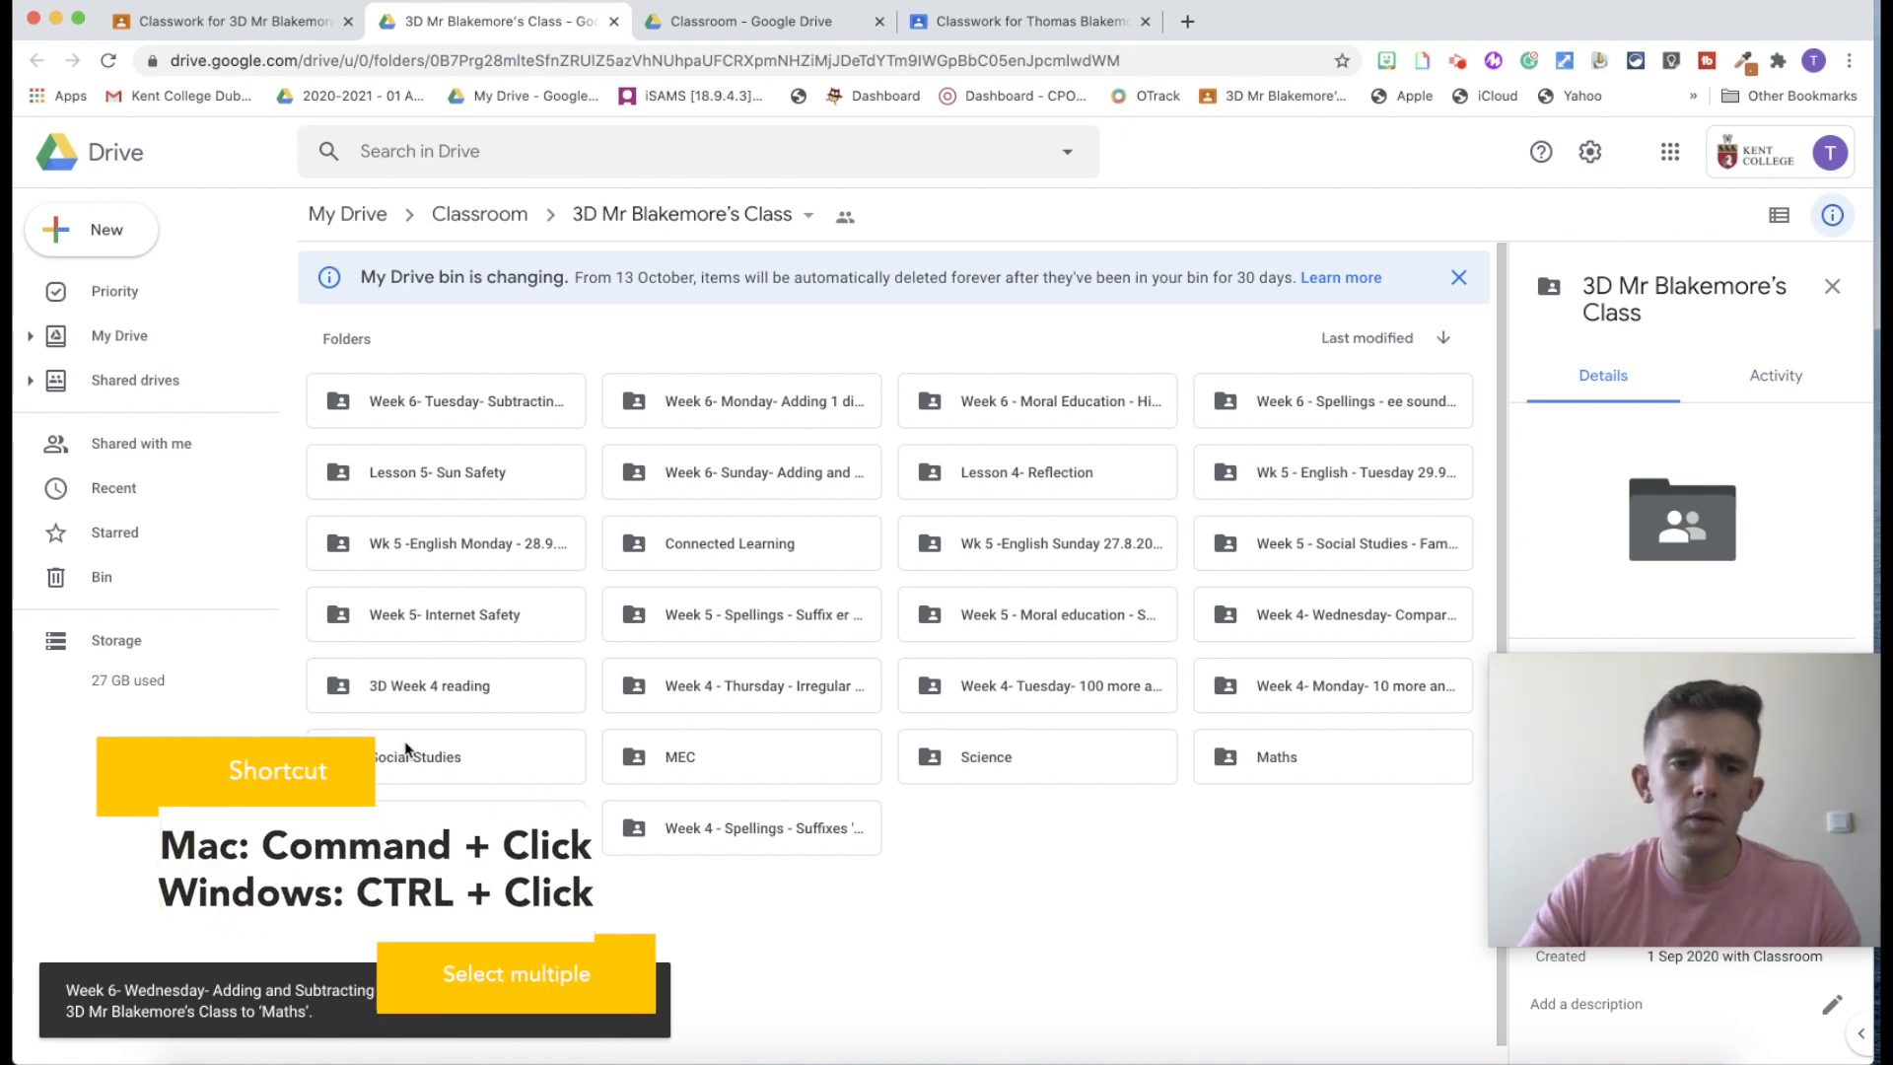
pyautogui.click(465, 543)
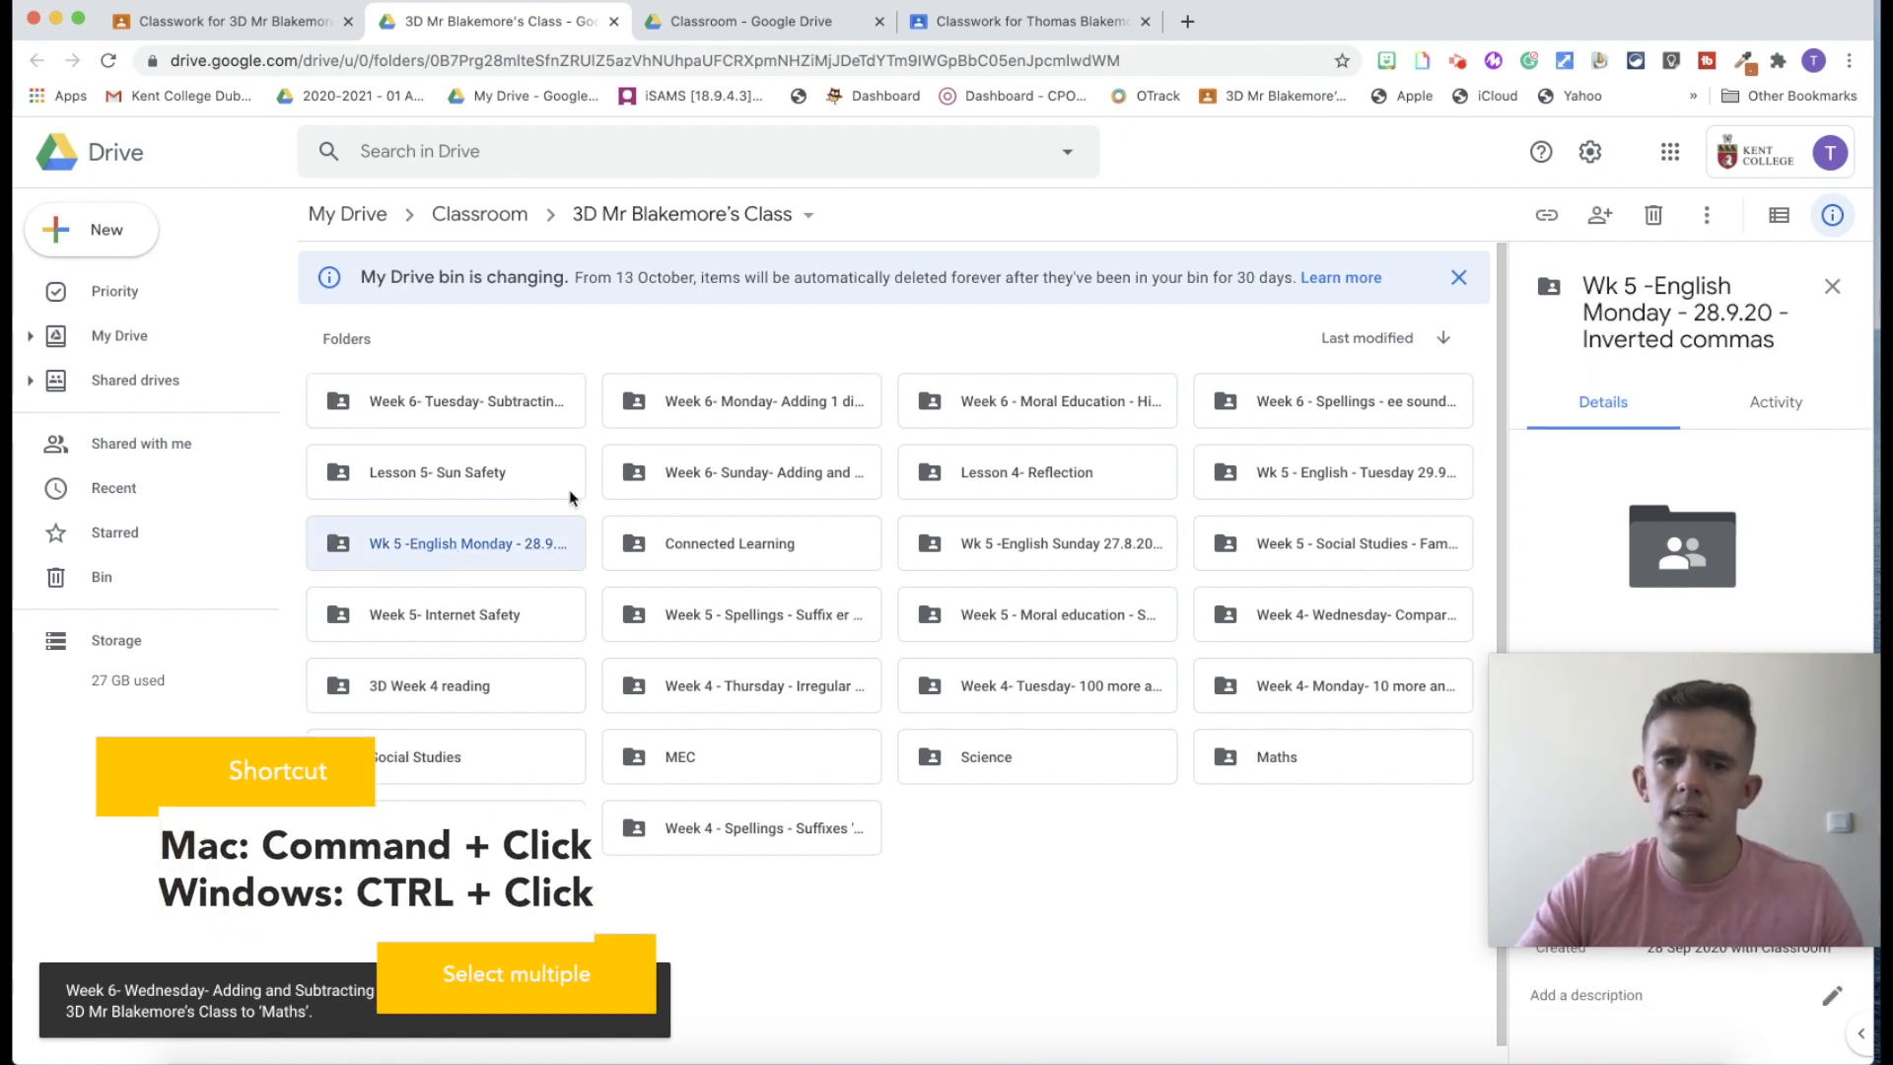
pyautogui.moveTo(966, 519)
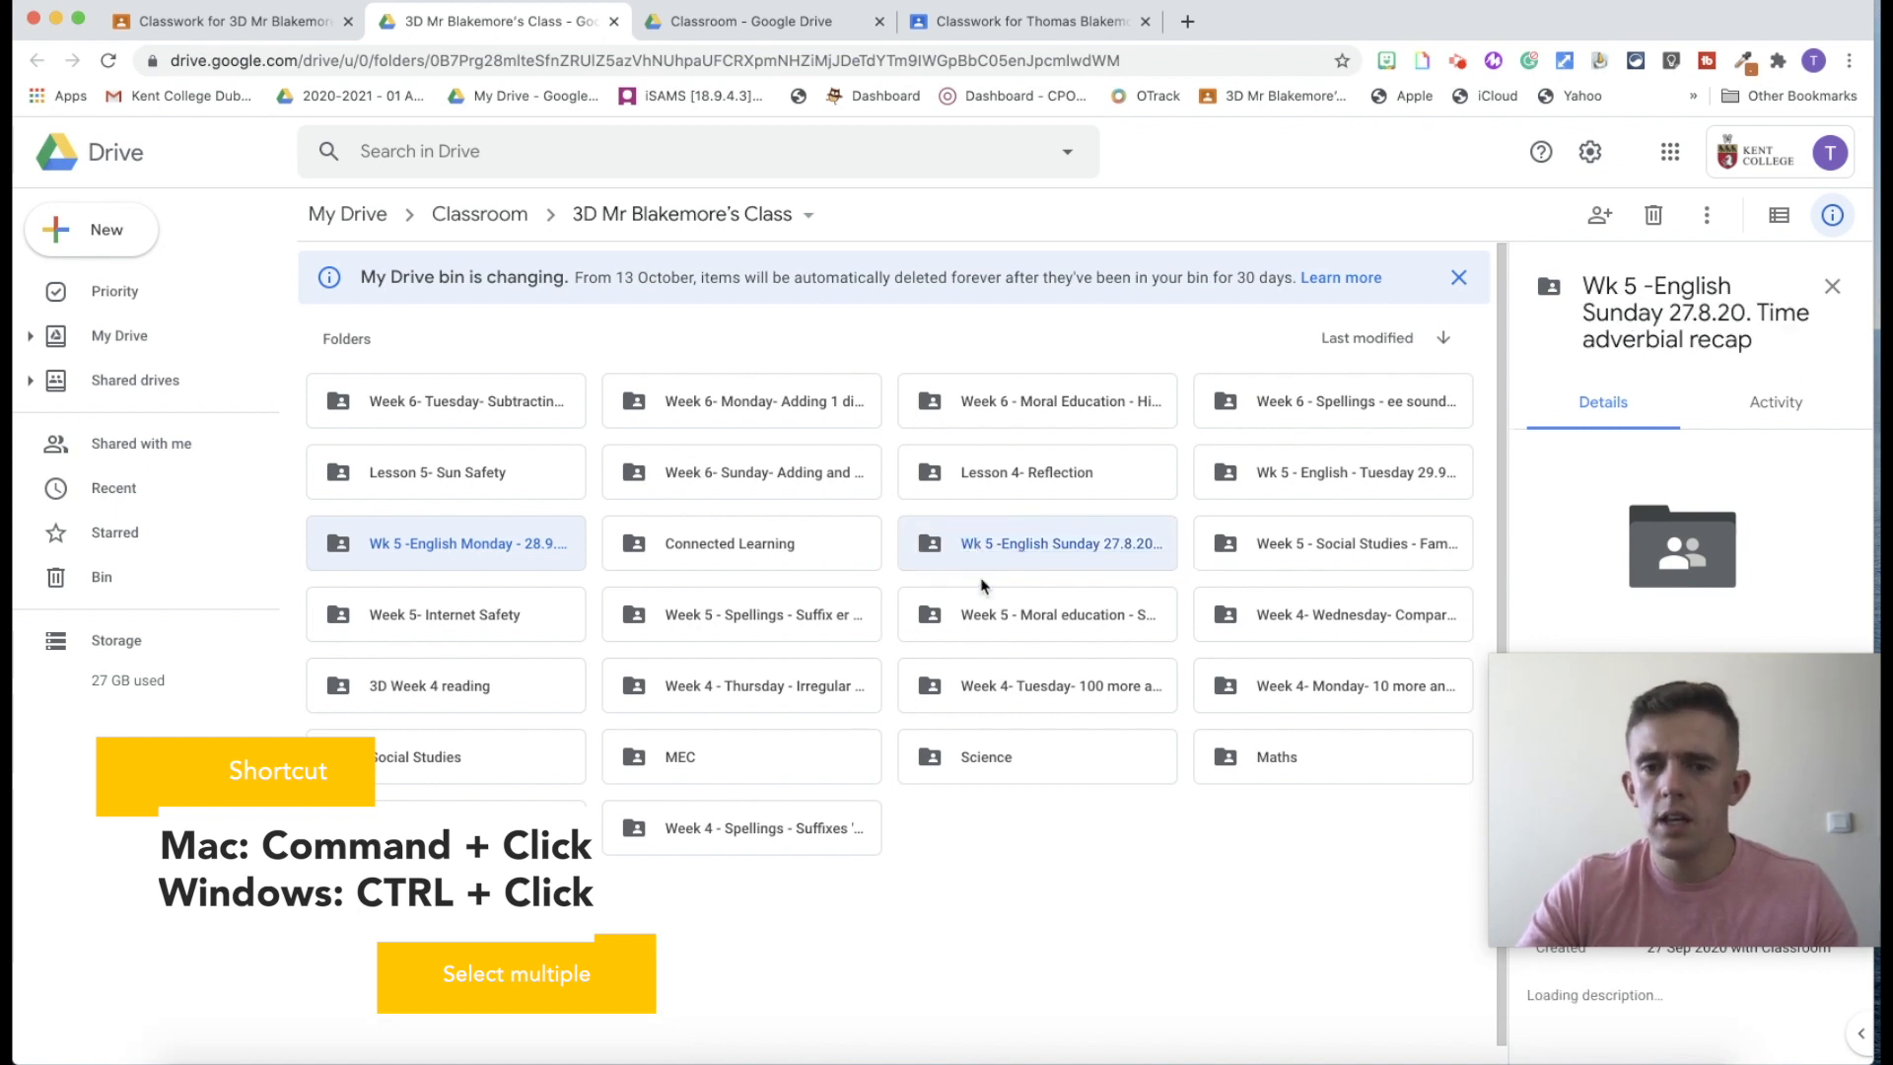
pyautogui.click(1331, 471)
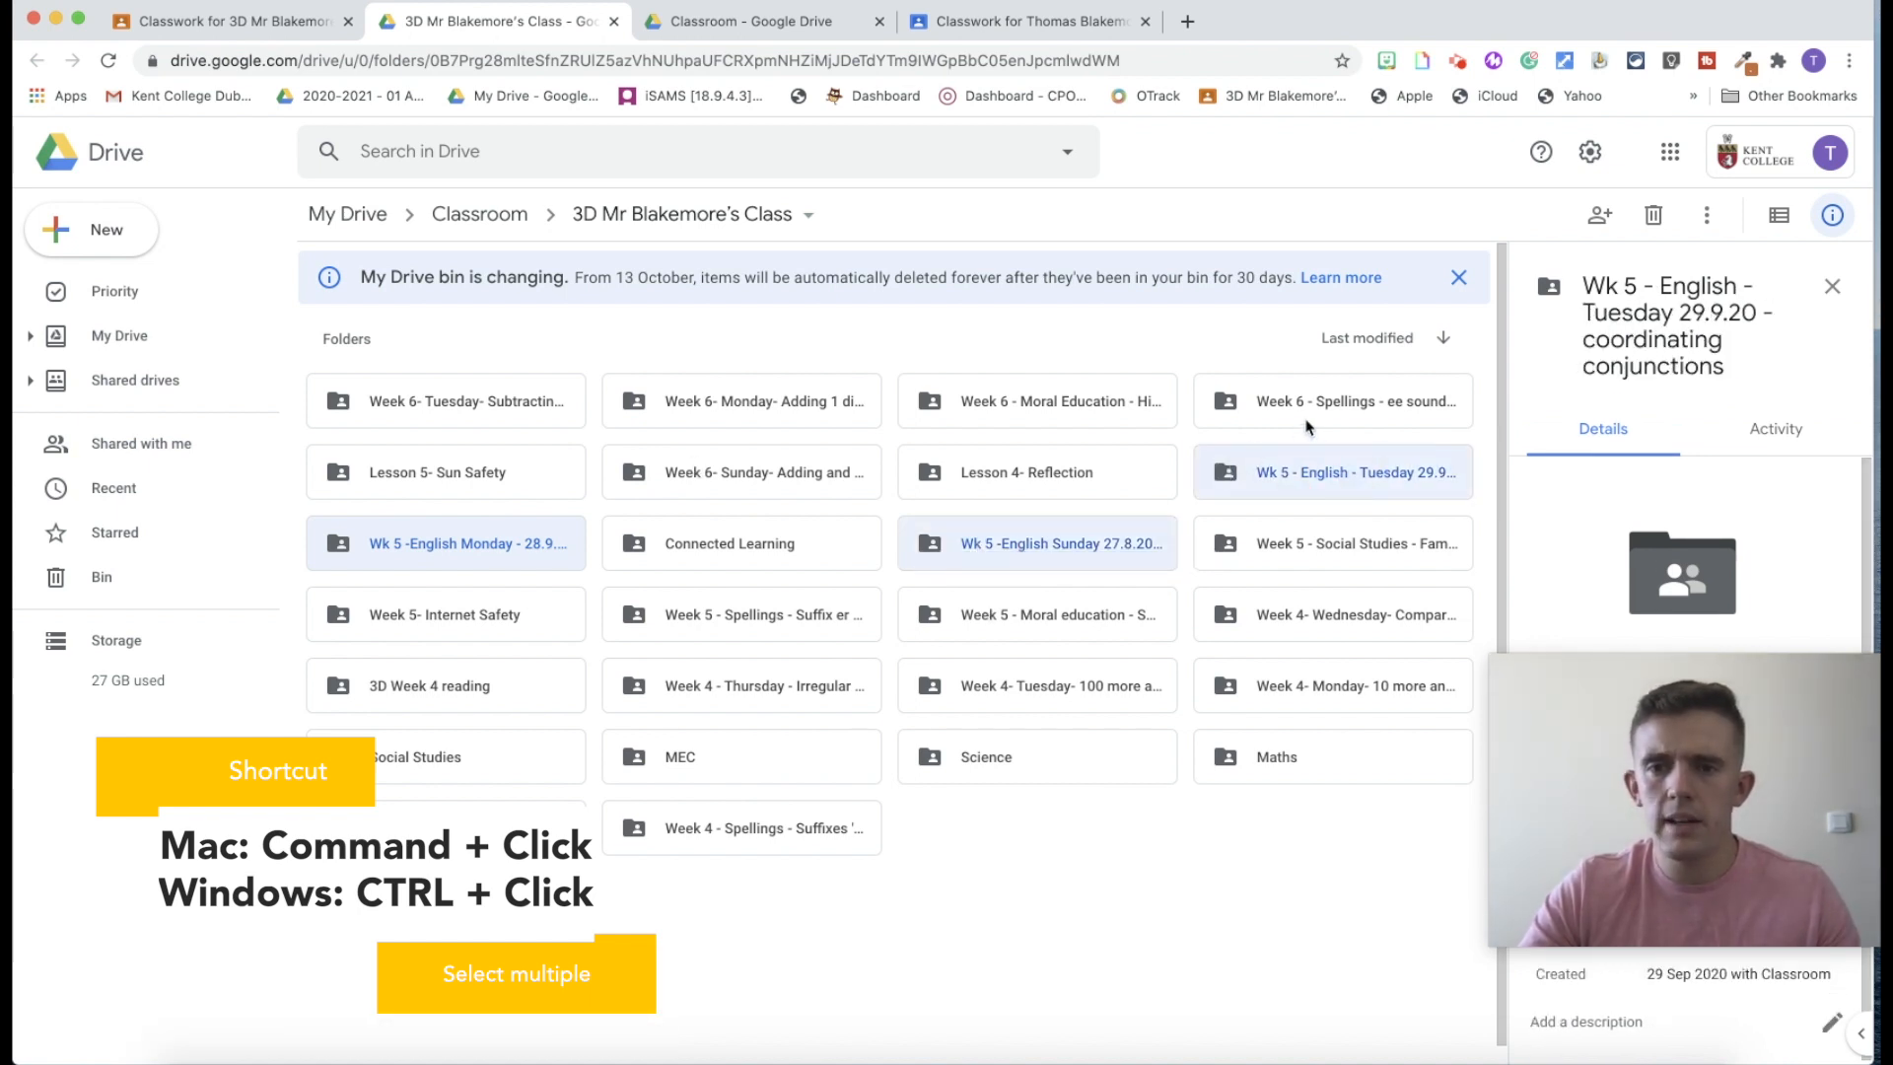
pyautogui.click(1333, 401)
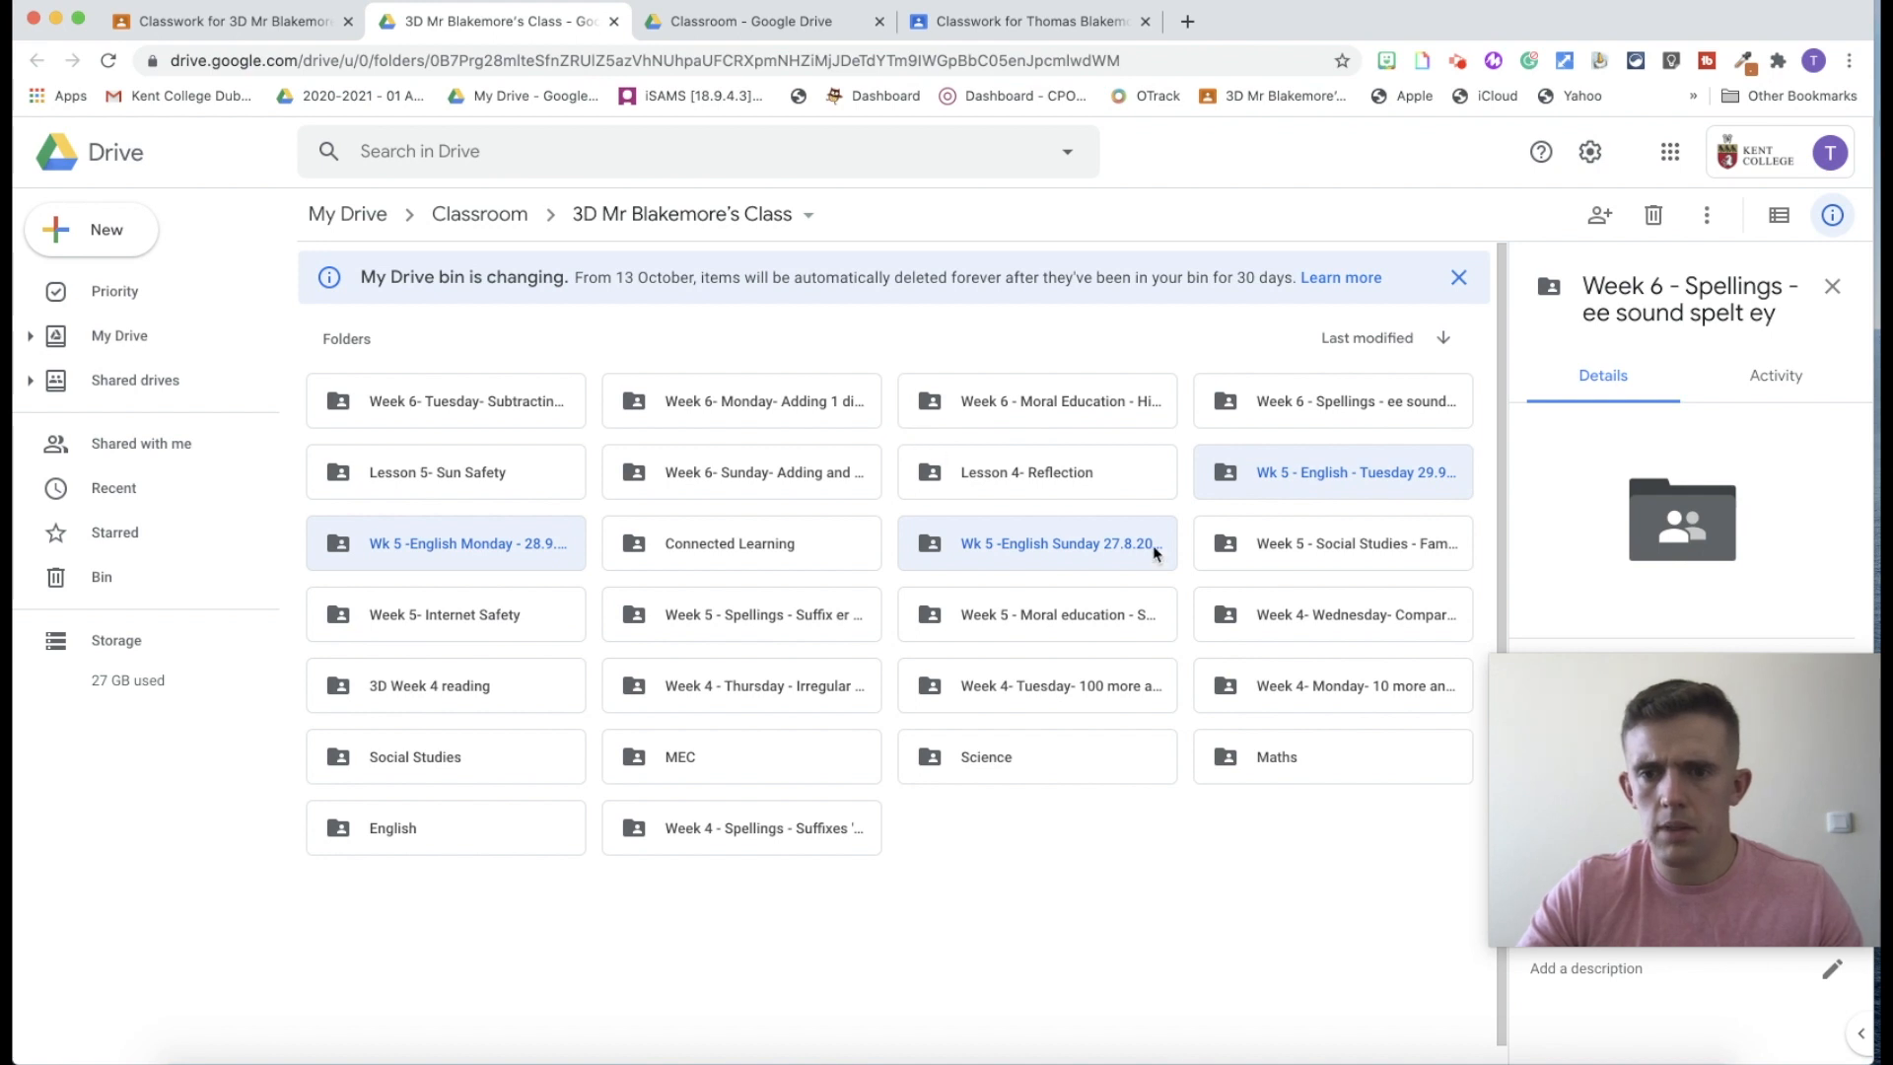
pyautogui.moveTo(1063, 616)
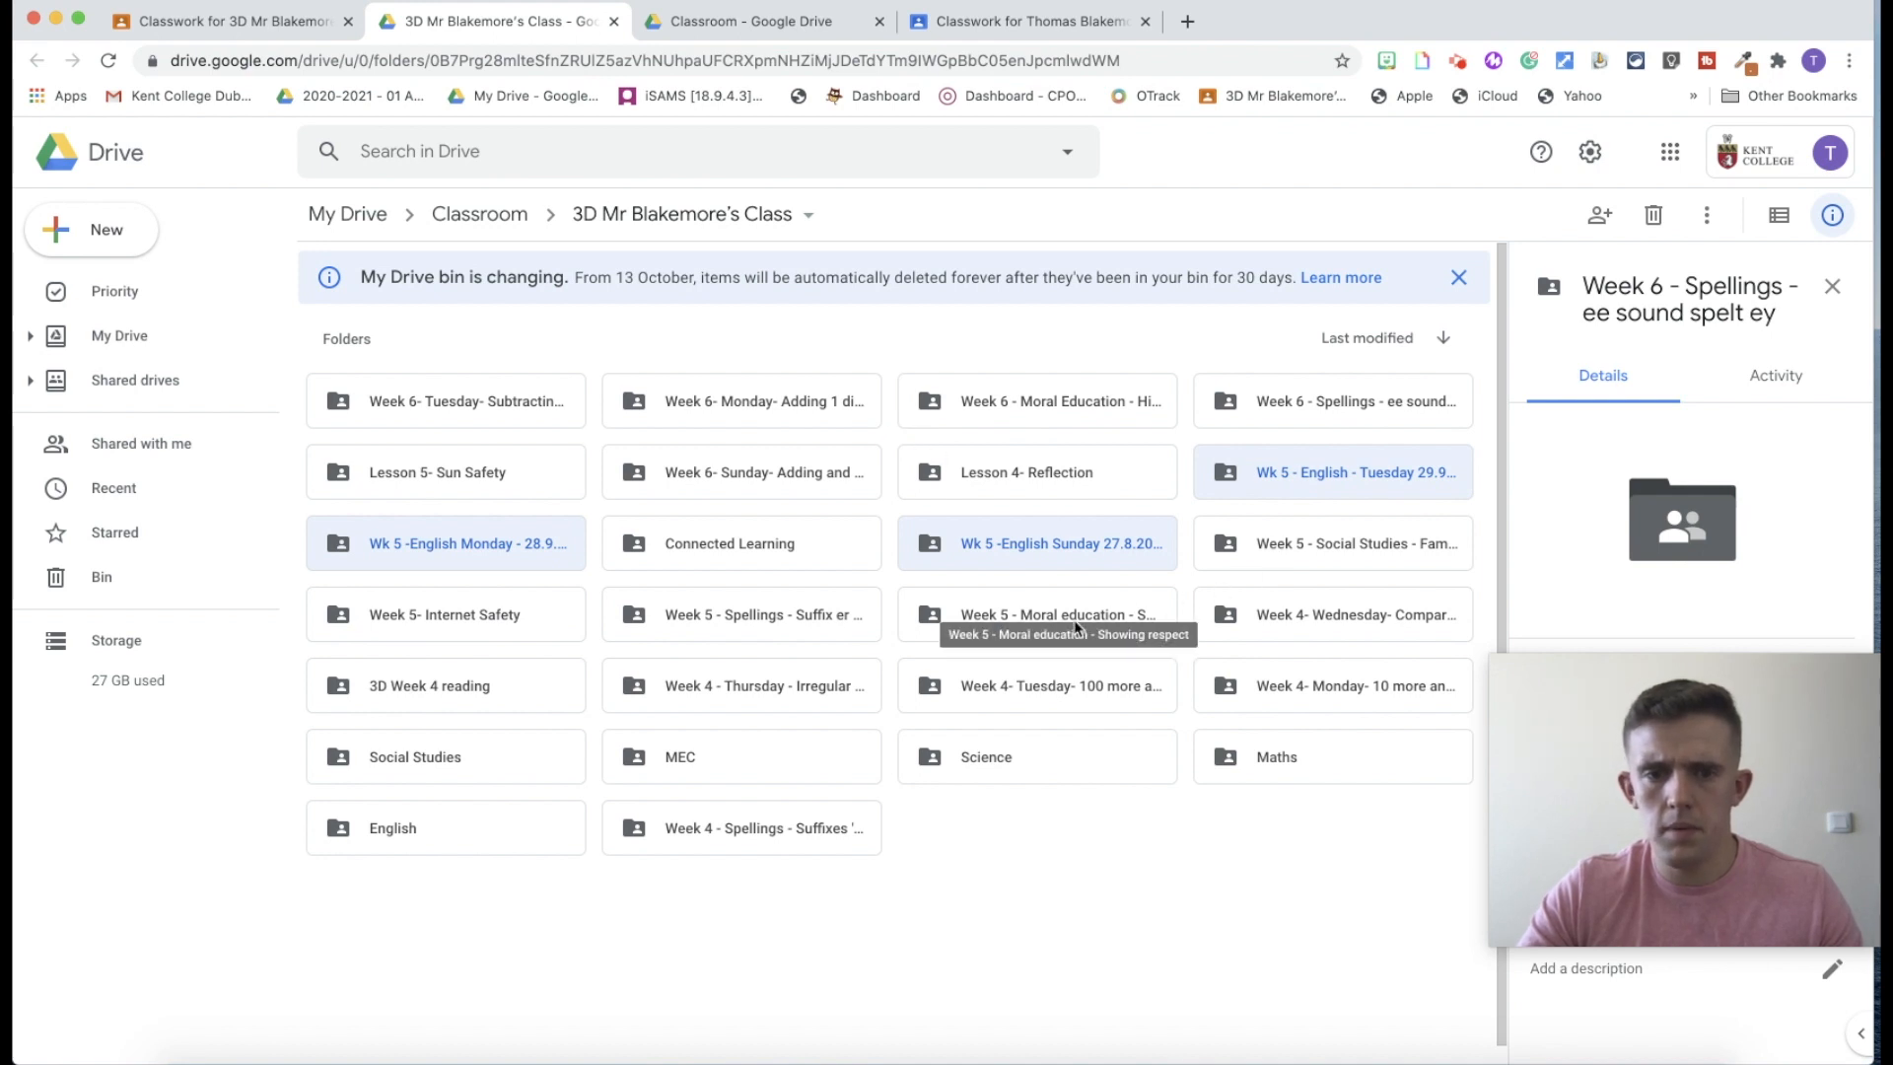
pyautogui.click(763, 687)
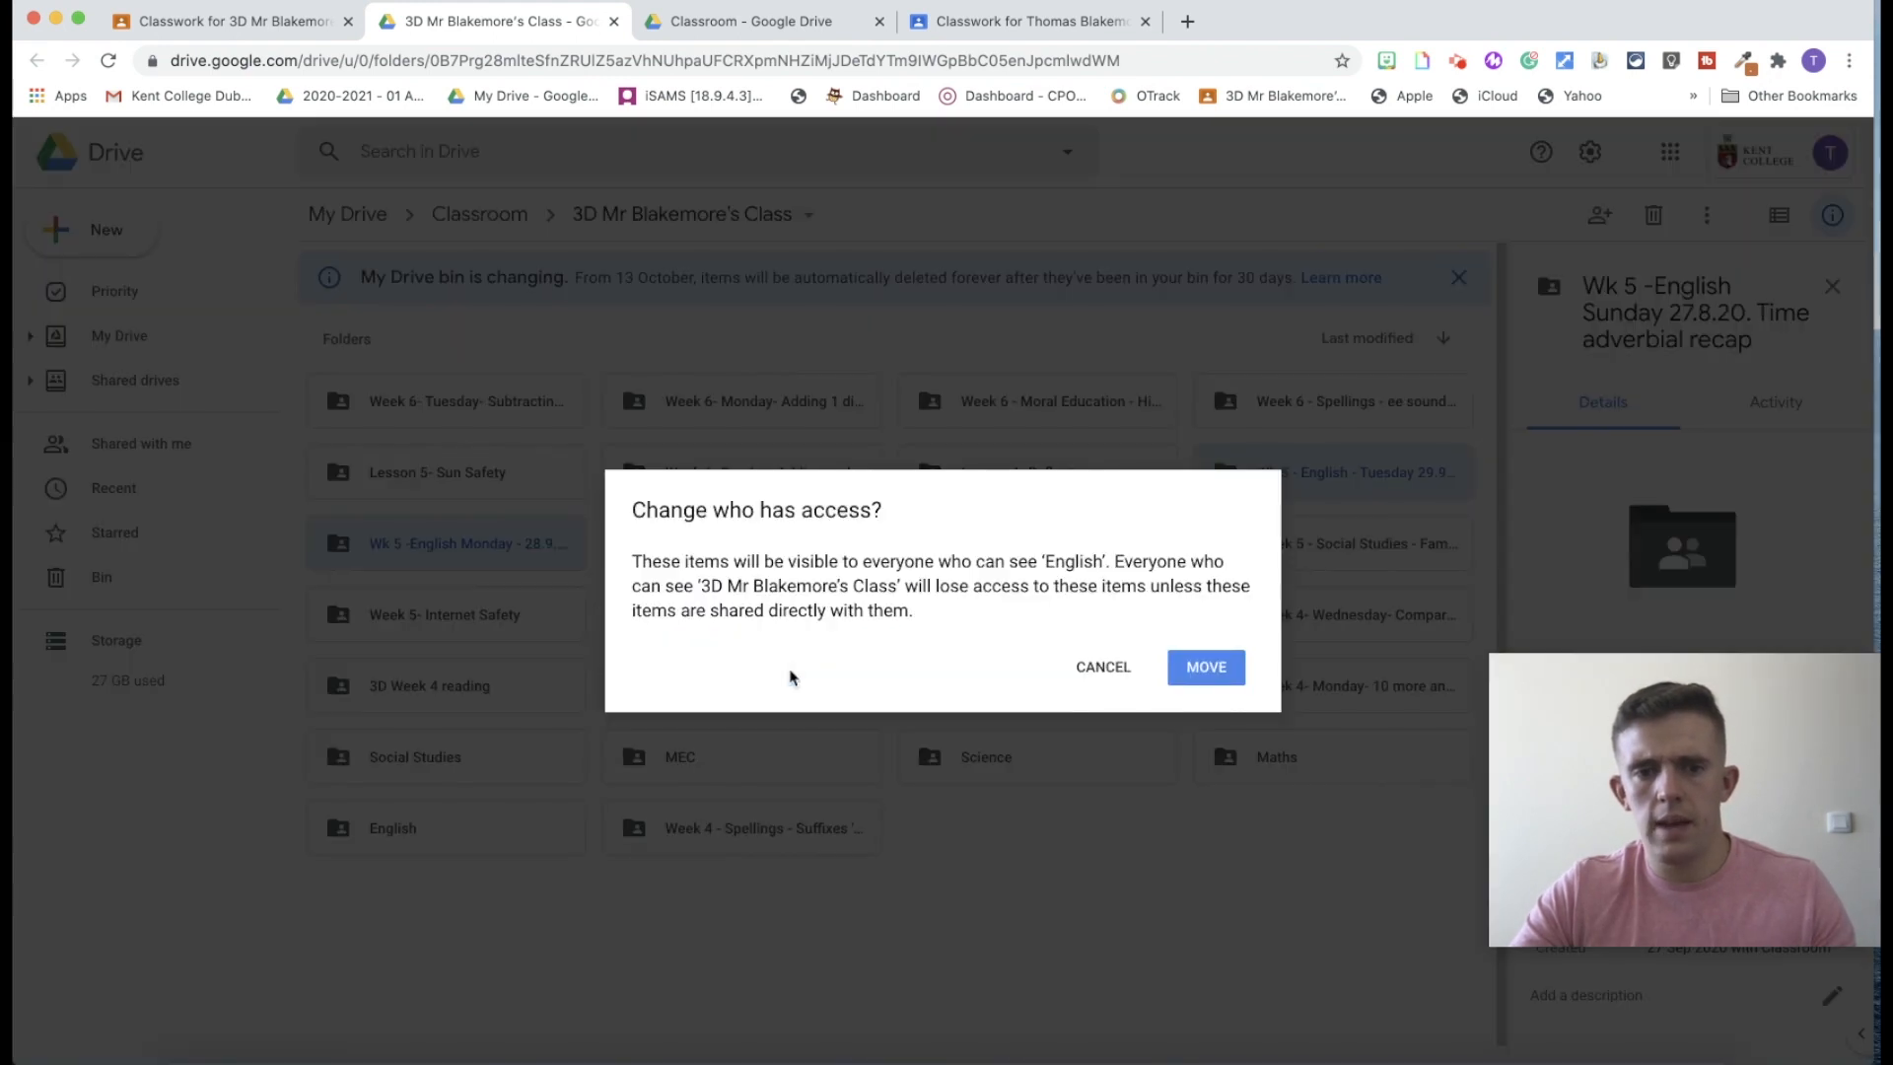
pyautogui.click(1203, 666)
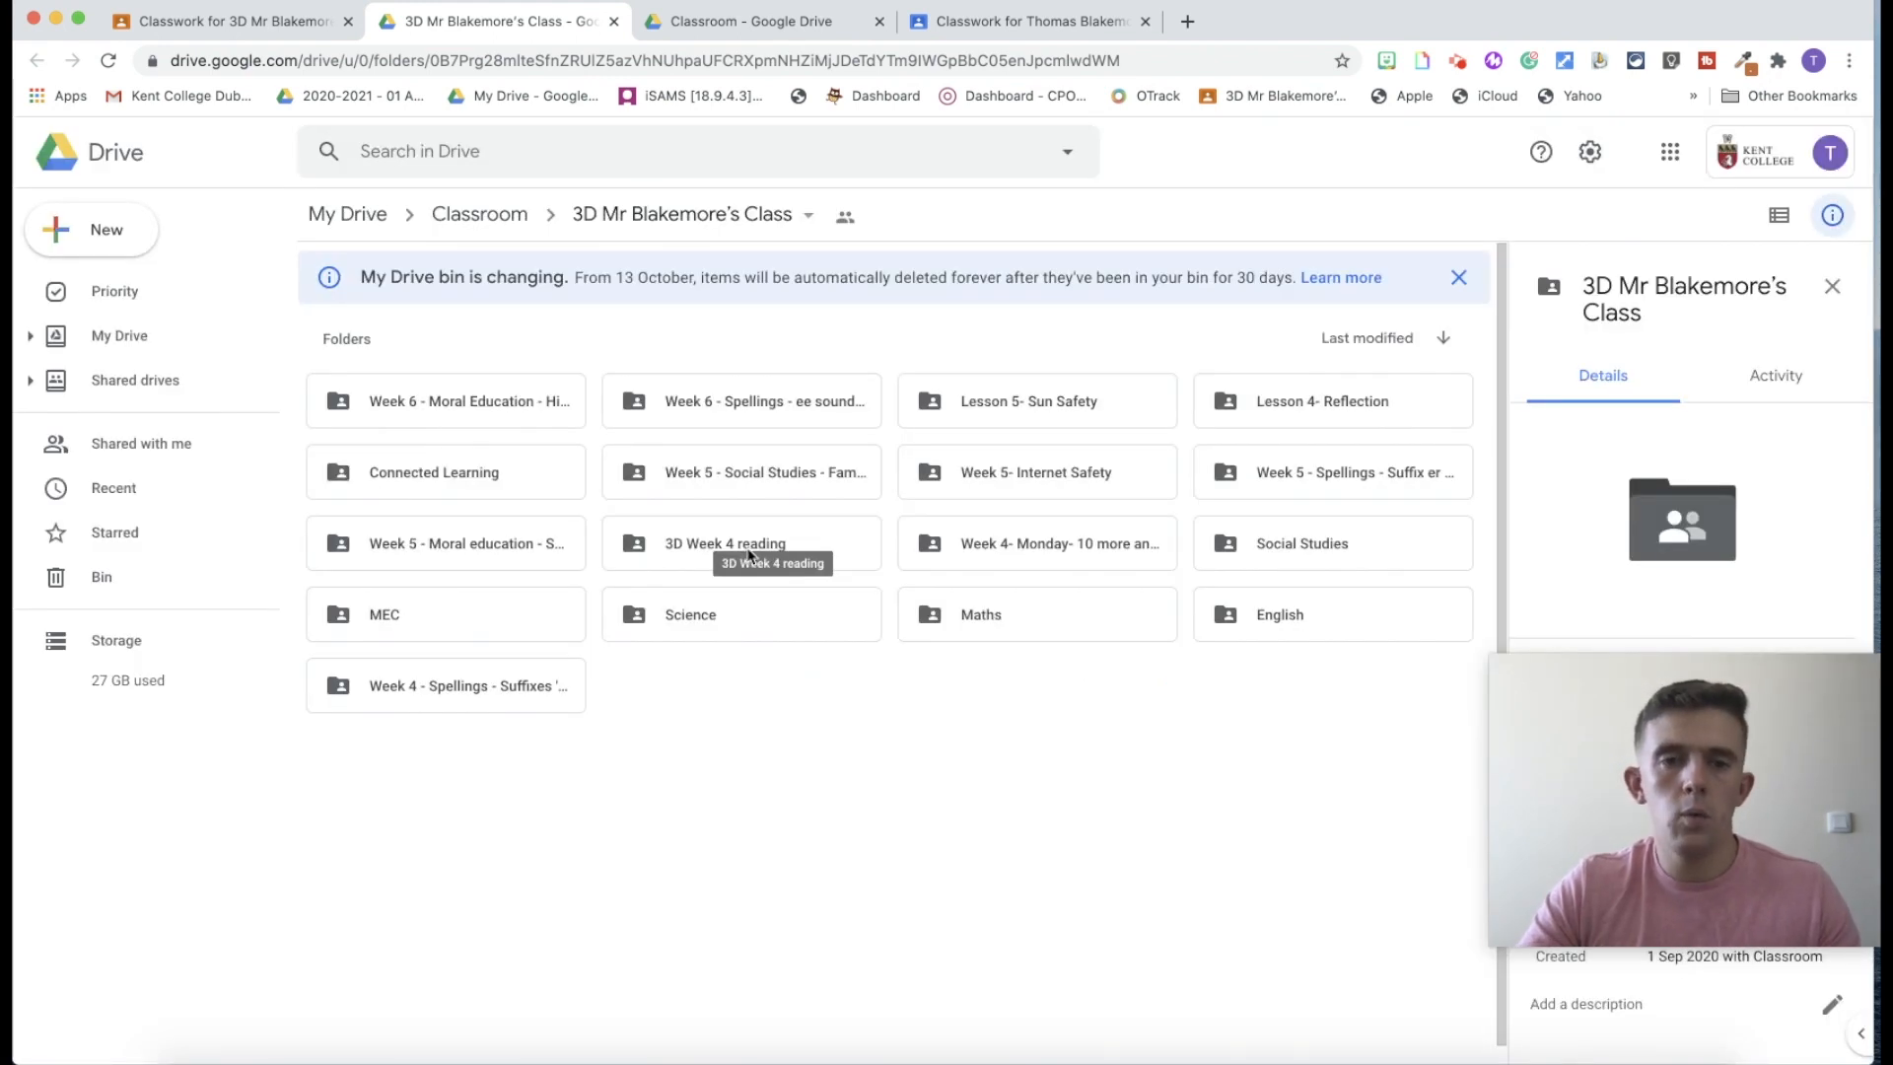
pyautogui.moveTo(452, 617)
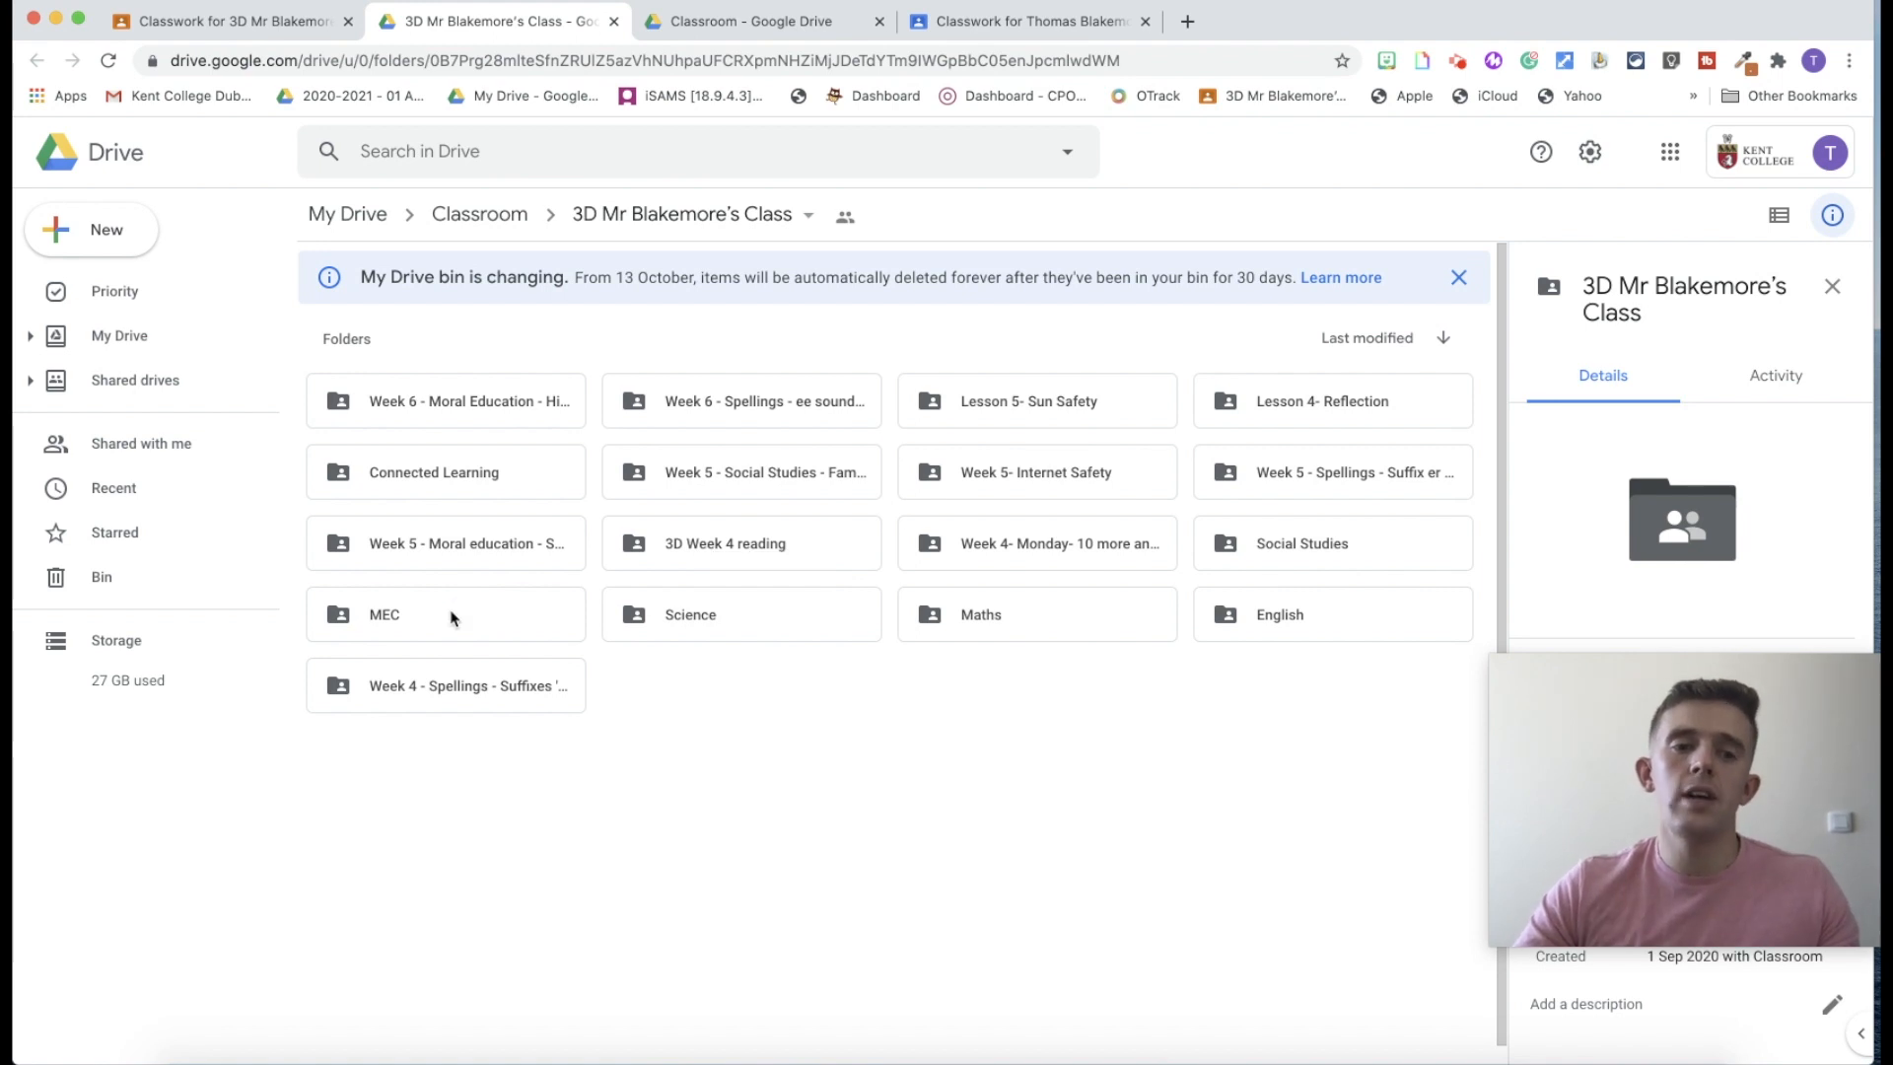
# Move the Week 6 Moral Education lesson folder into MEC, leaving only subject folders.
pyautogui.click(1278, 616)
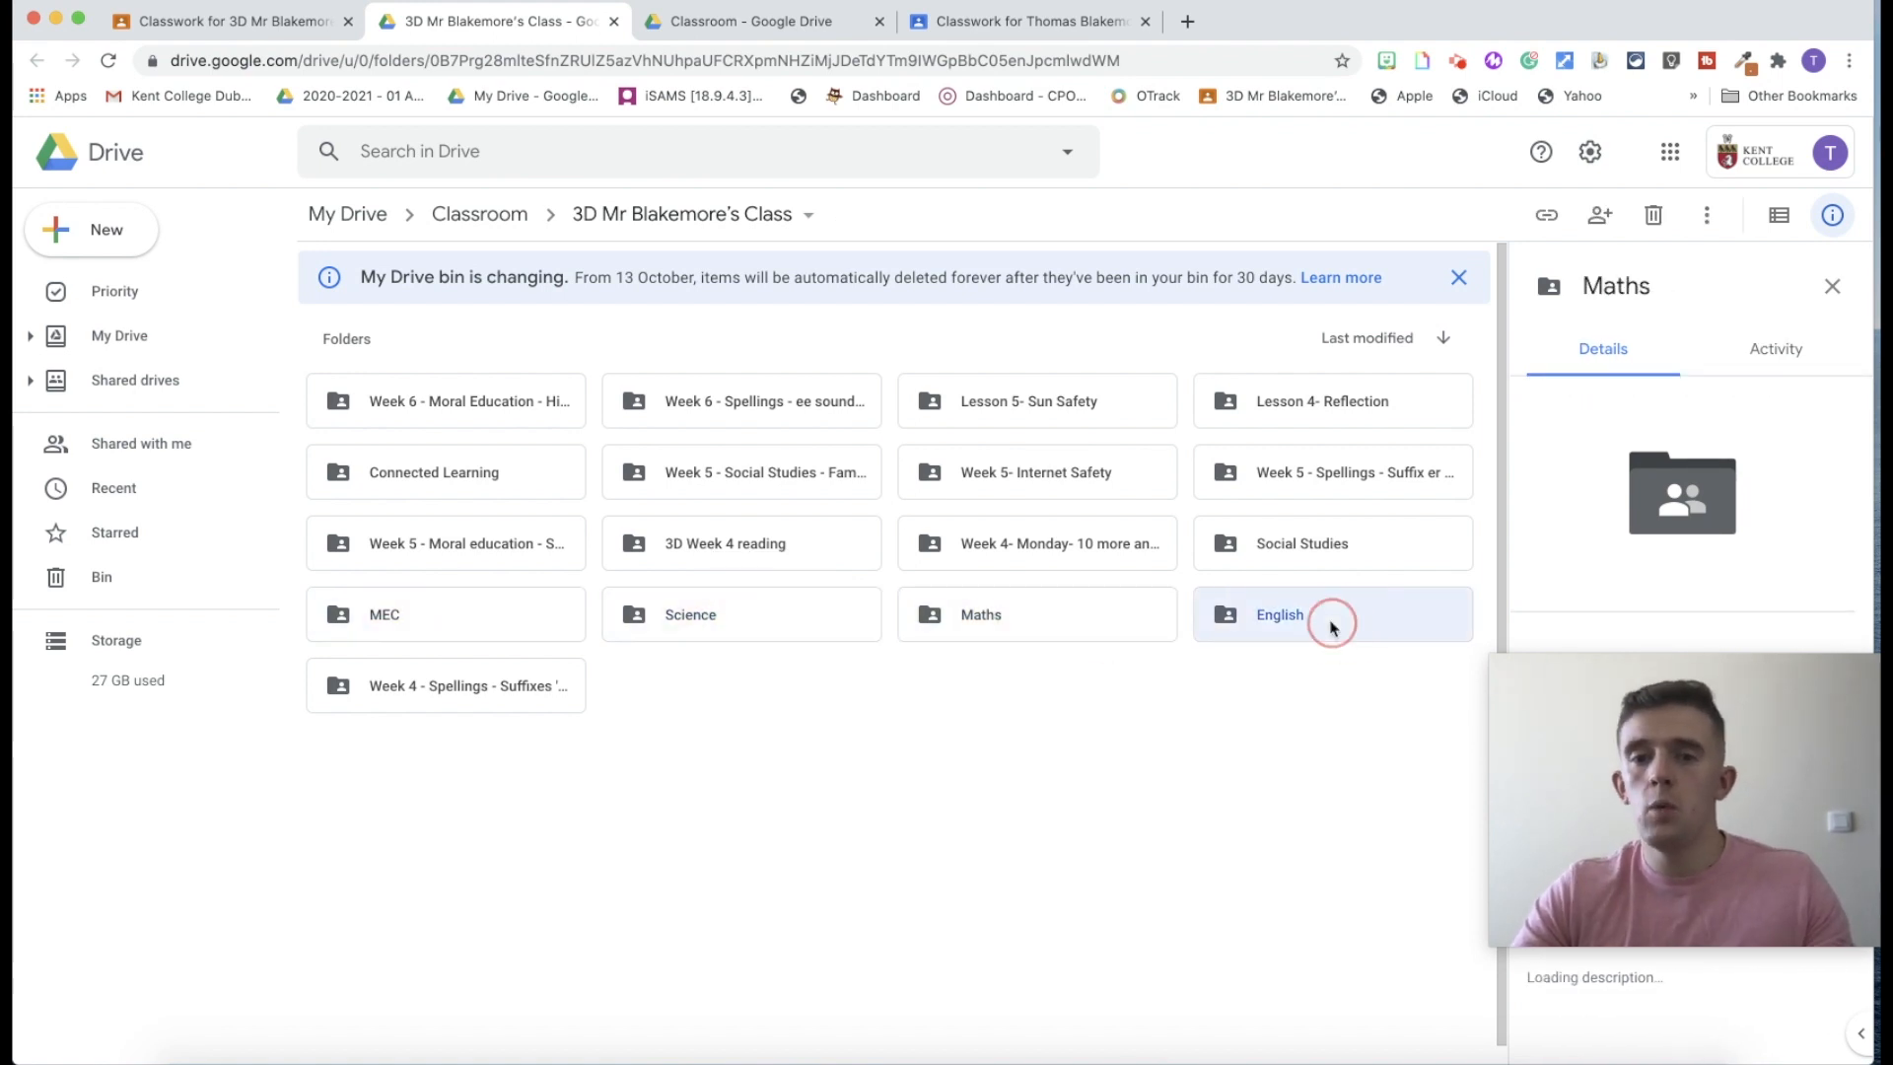
pyautogui.click(1280, 616)
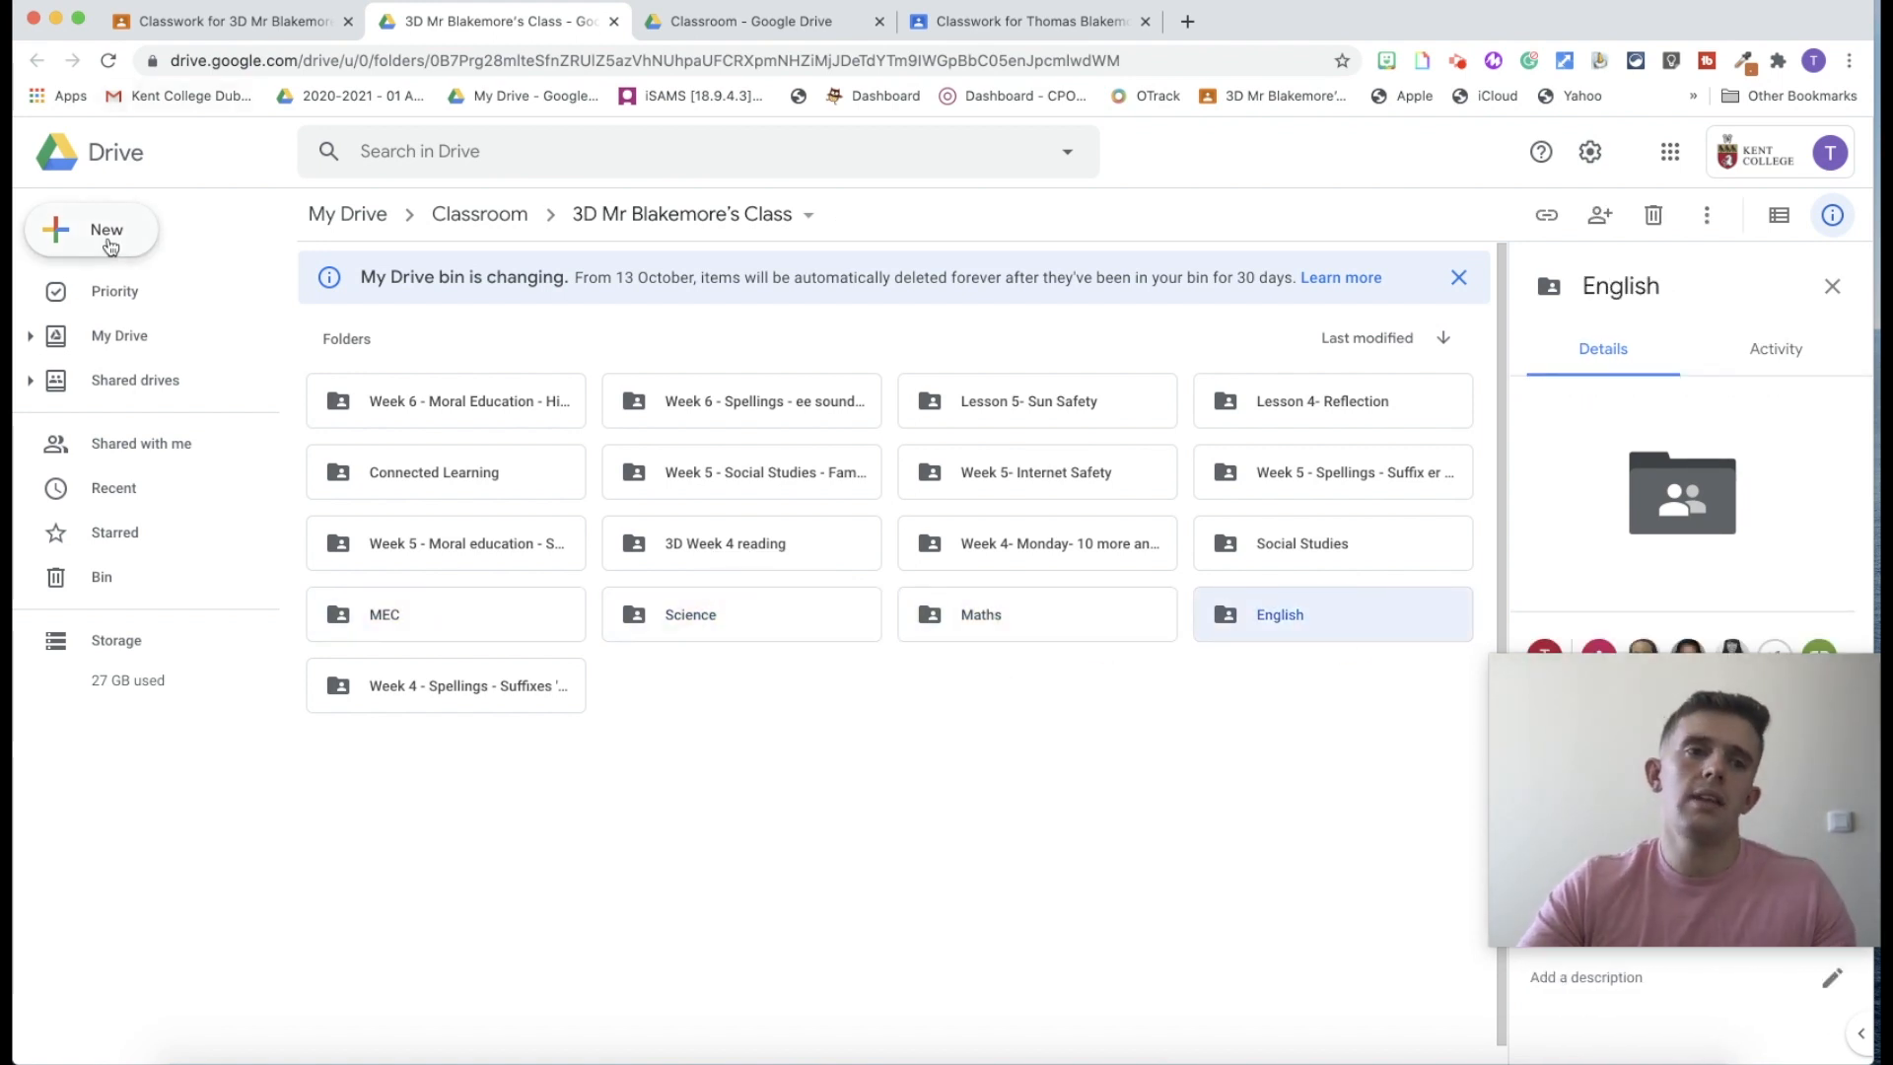
pyautogui.click(92, 229)
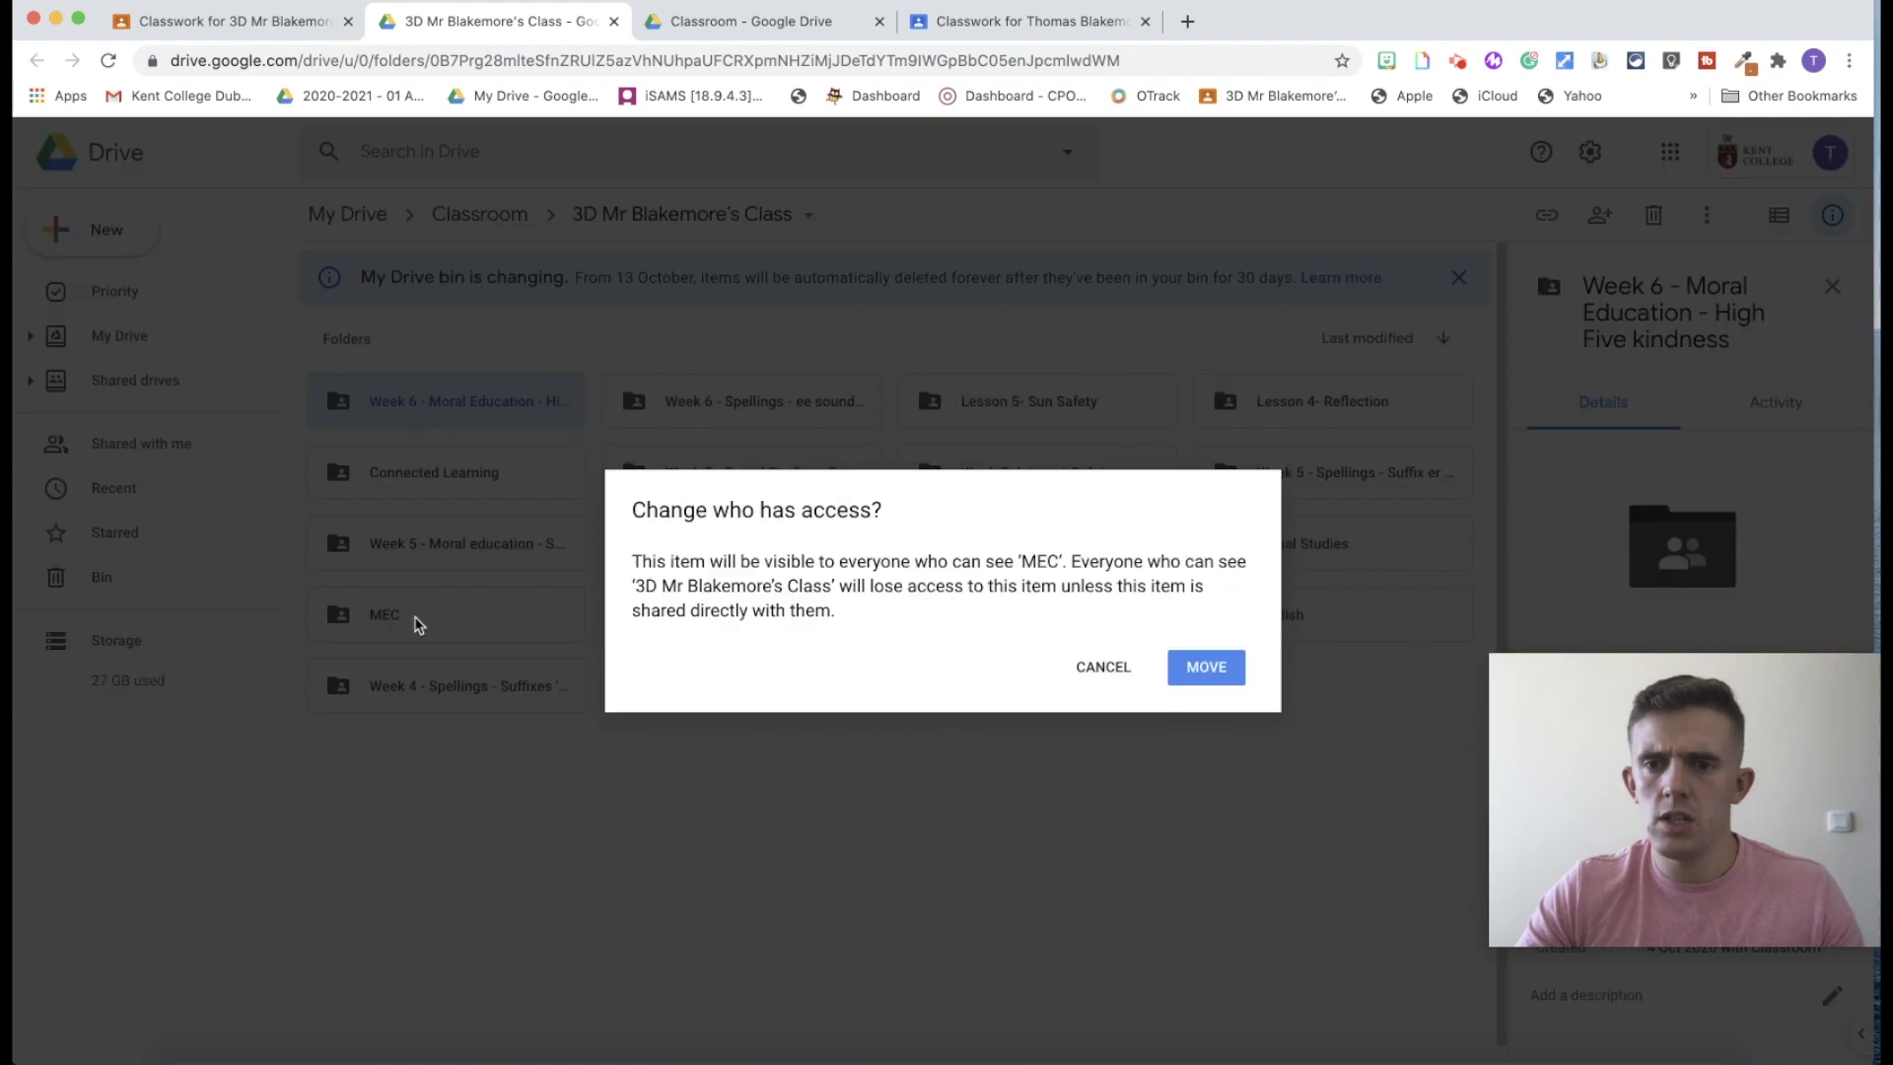
pyautogui.click(1203, 666)
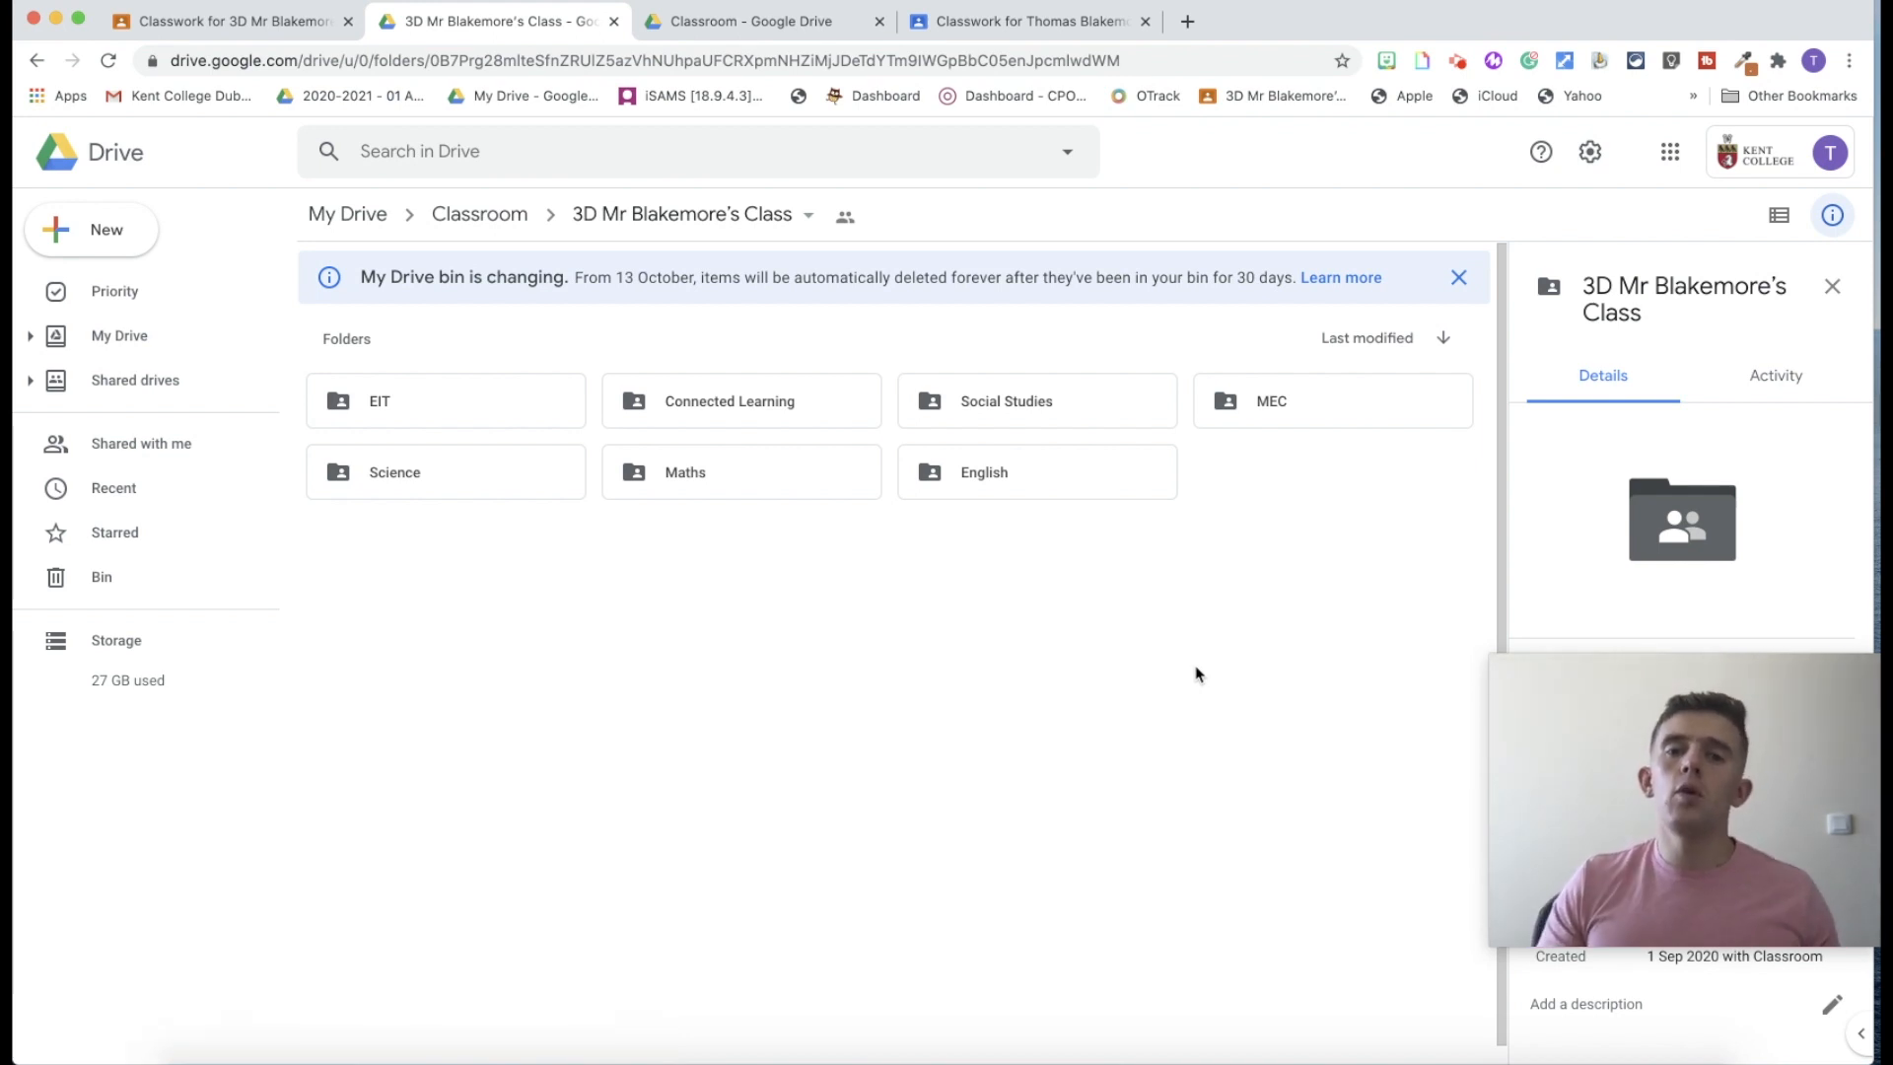
pyautogui.click(1035, 472)
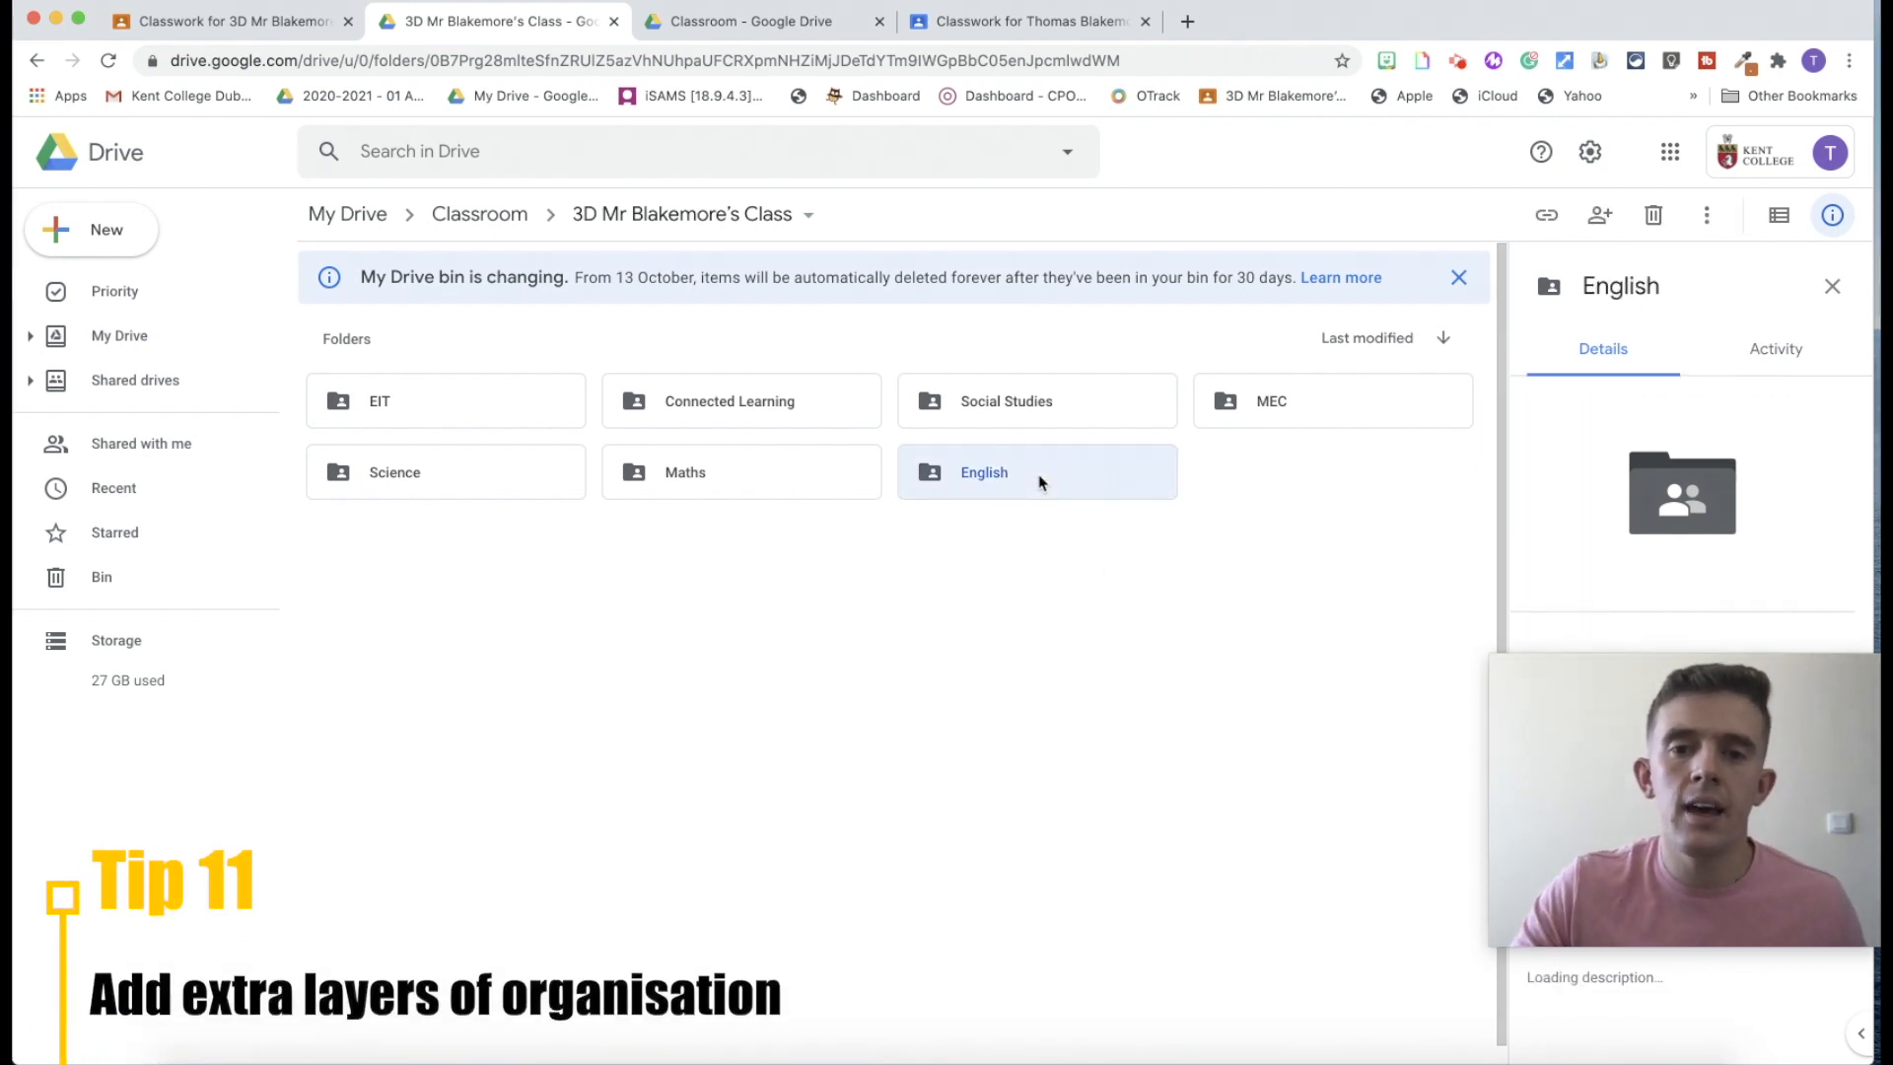
# Open the English subject folder holding Week 3 to Week 6 and T4W subfolders.
pyautogui.doubleClick(982, 471)
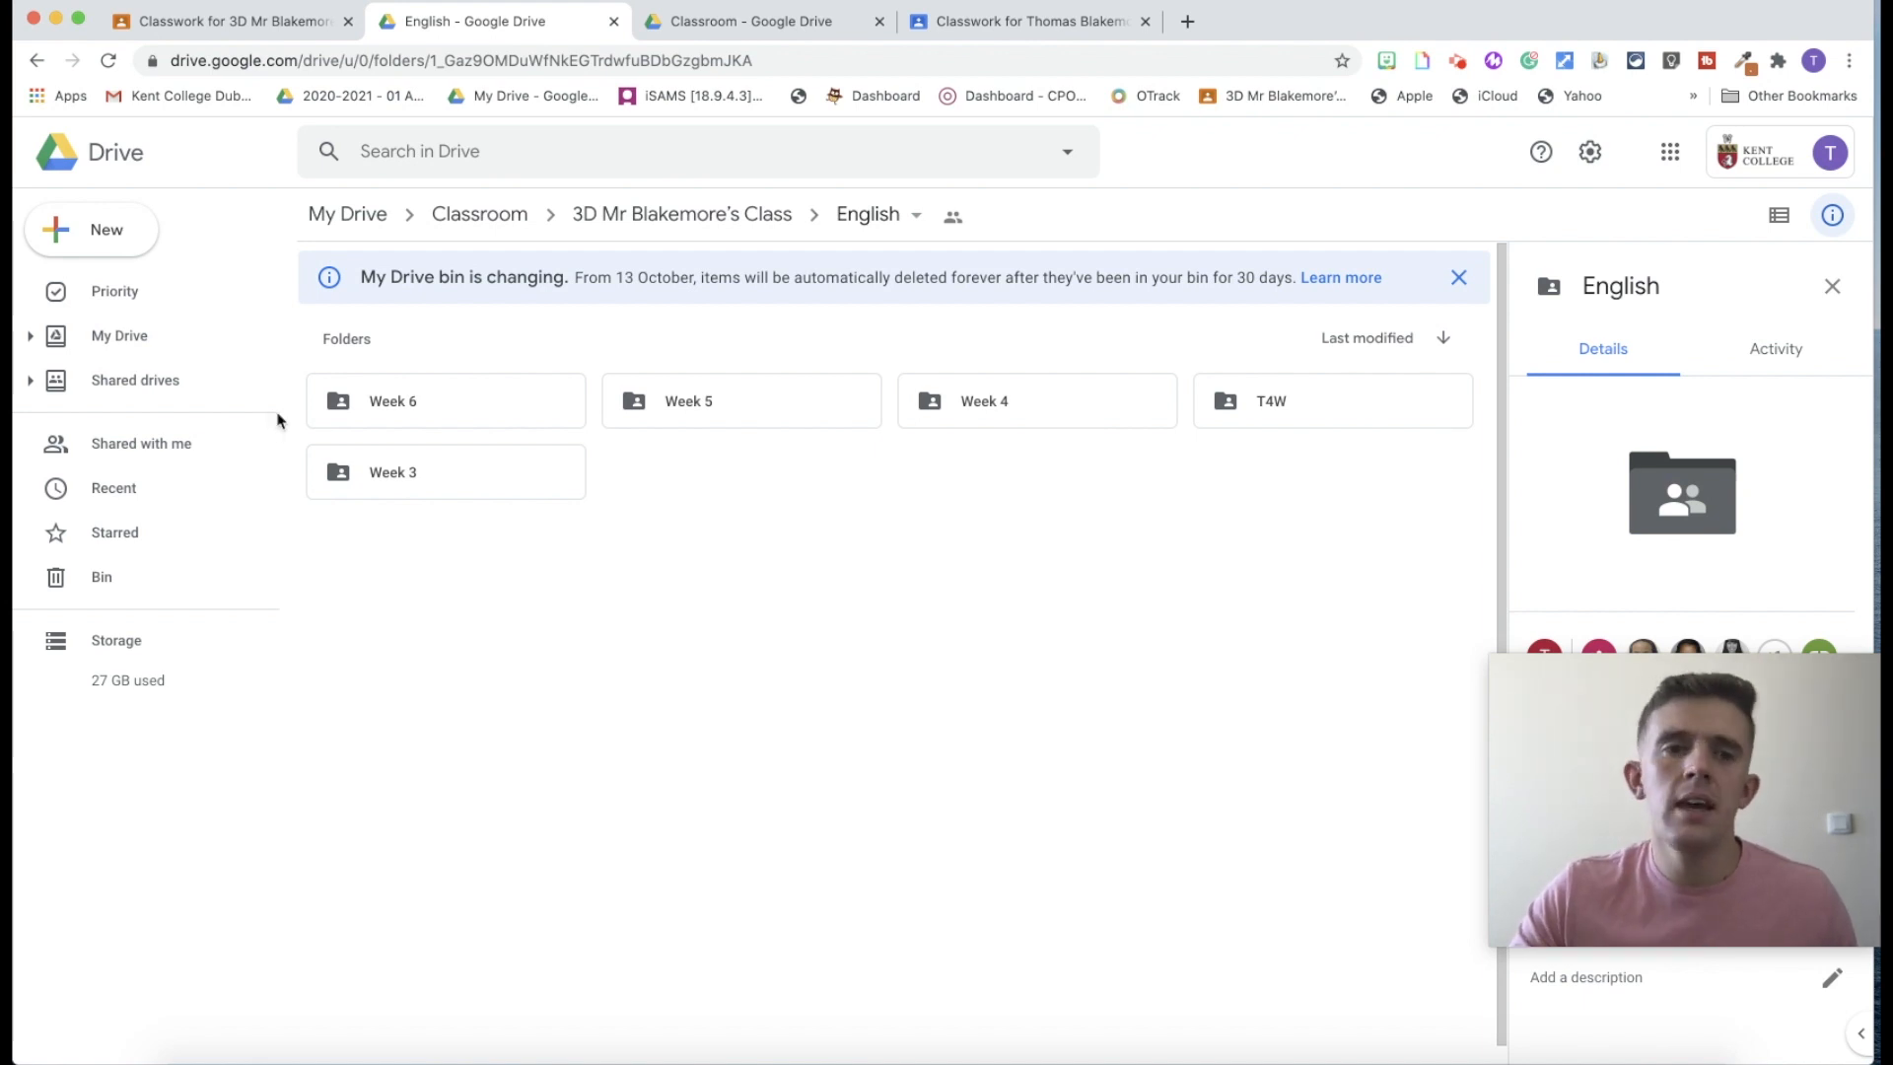
pyautogui.moveTo(564, 446)
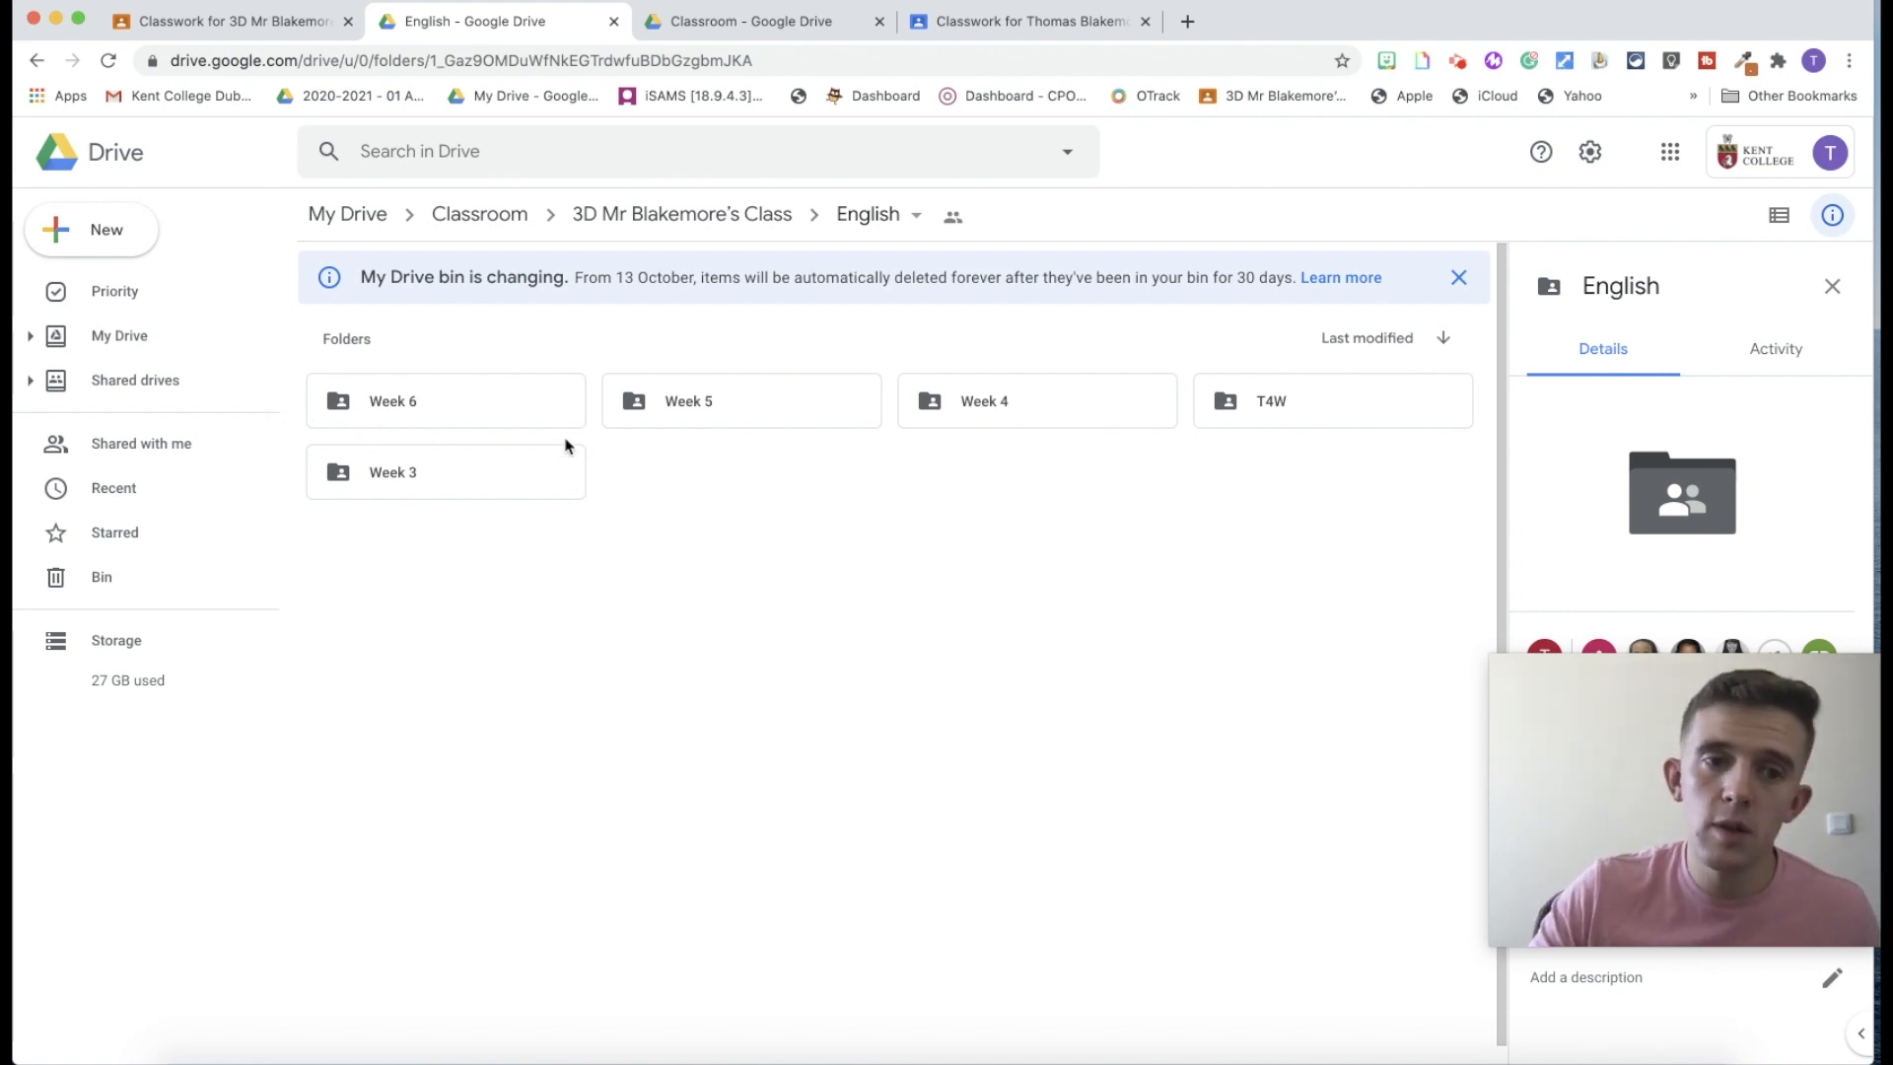
pyautogui.moveTo(1069, 432)
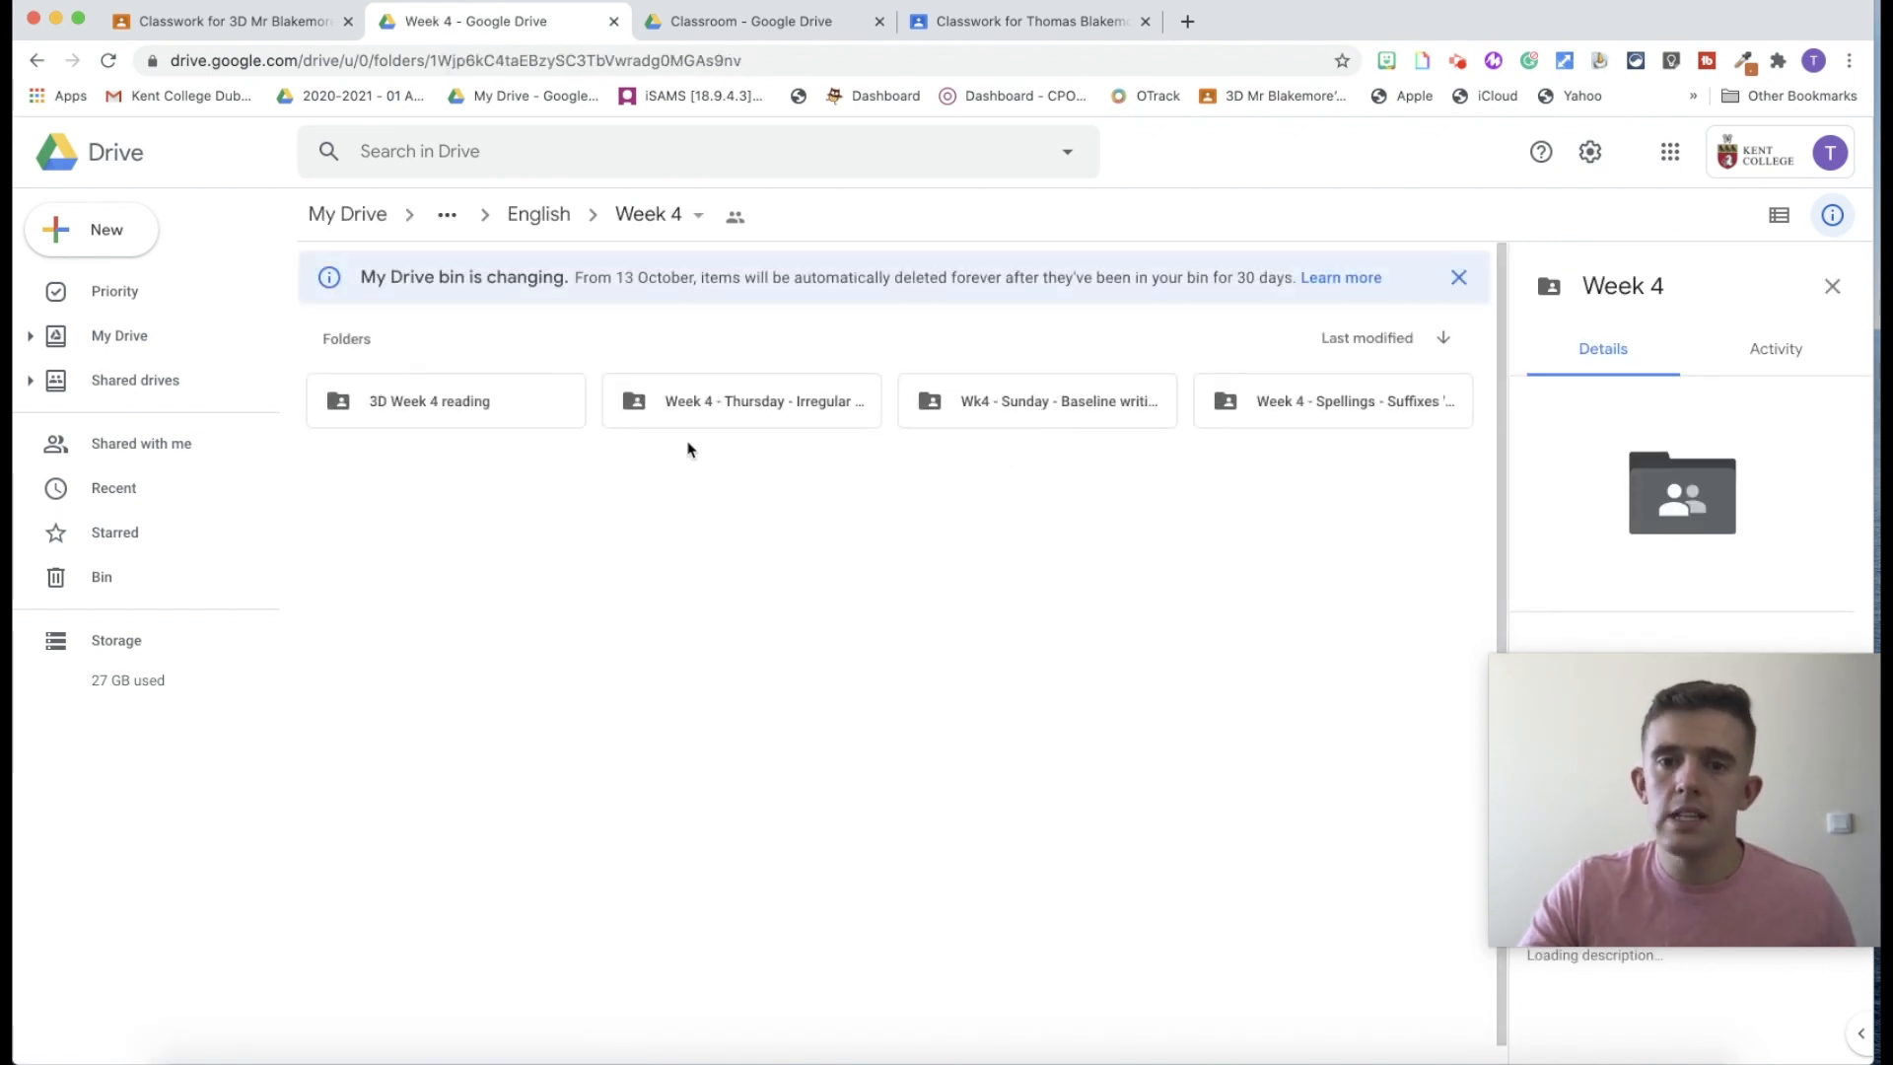
pyautogui.moveTo(763, 401)
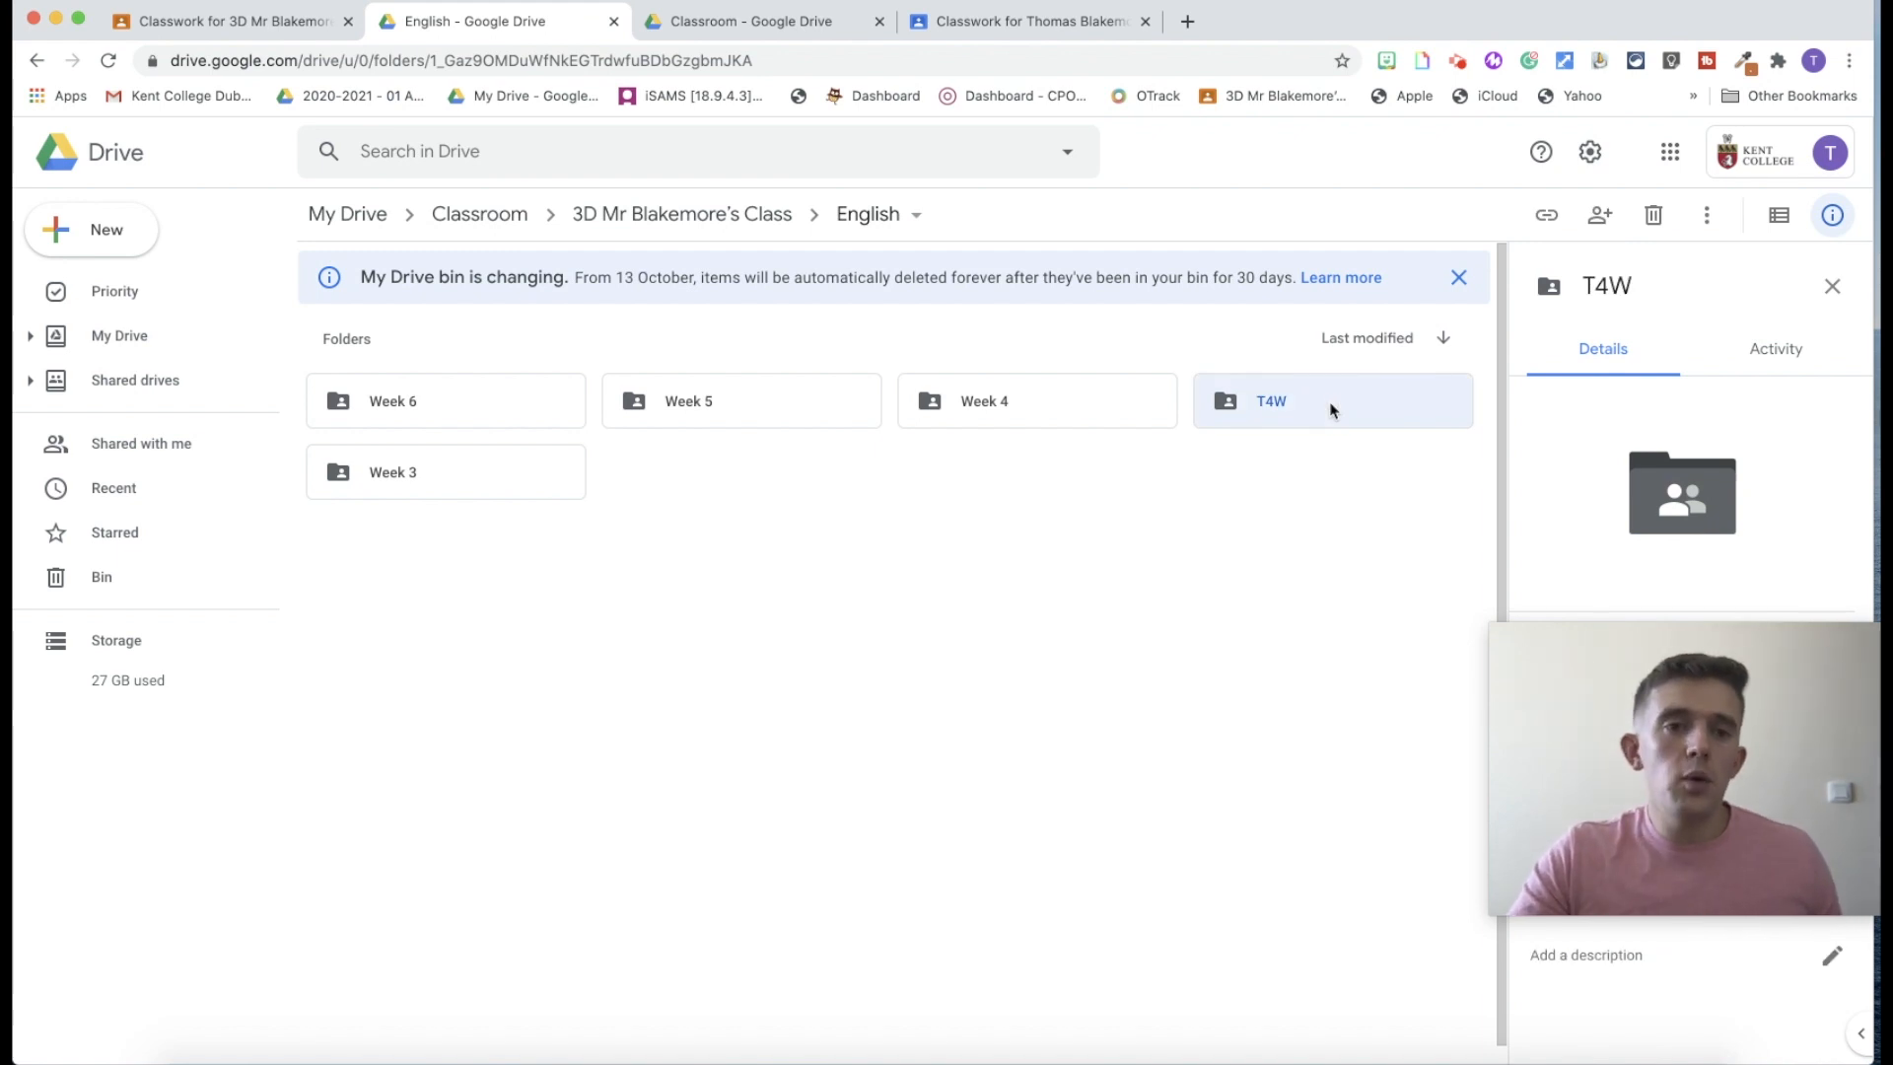
pyautogui.moveTo(1290, 385)
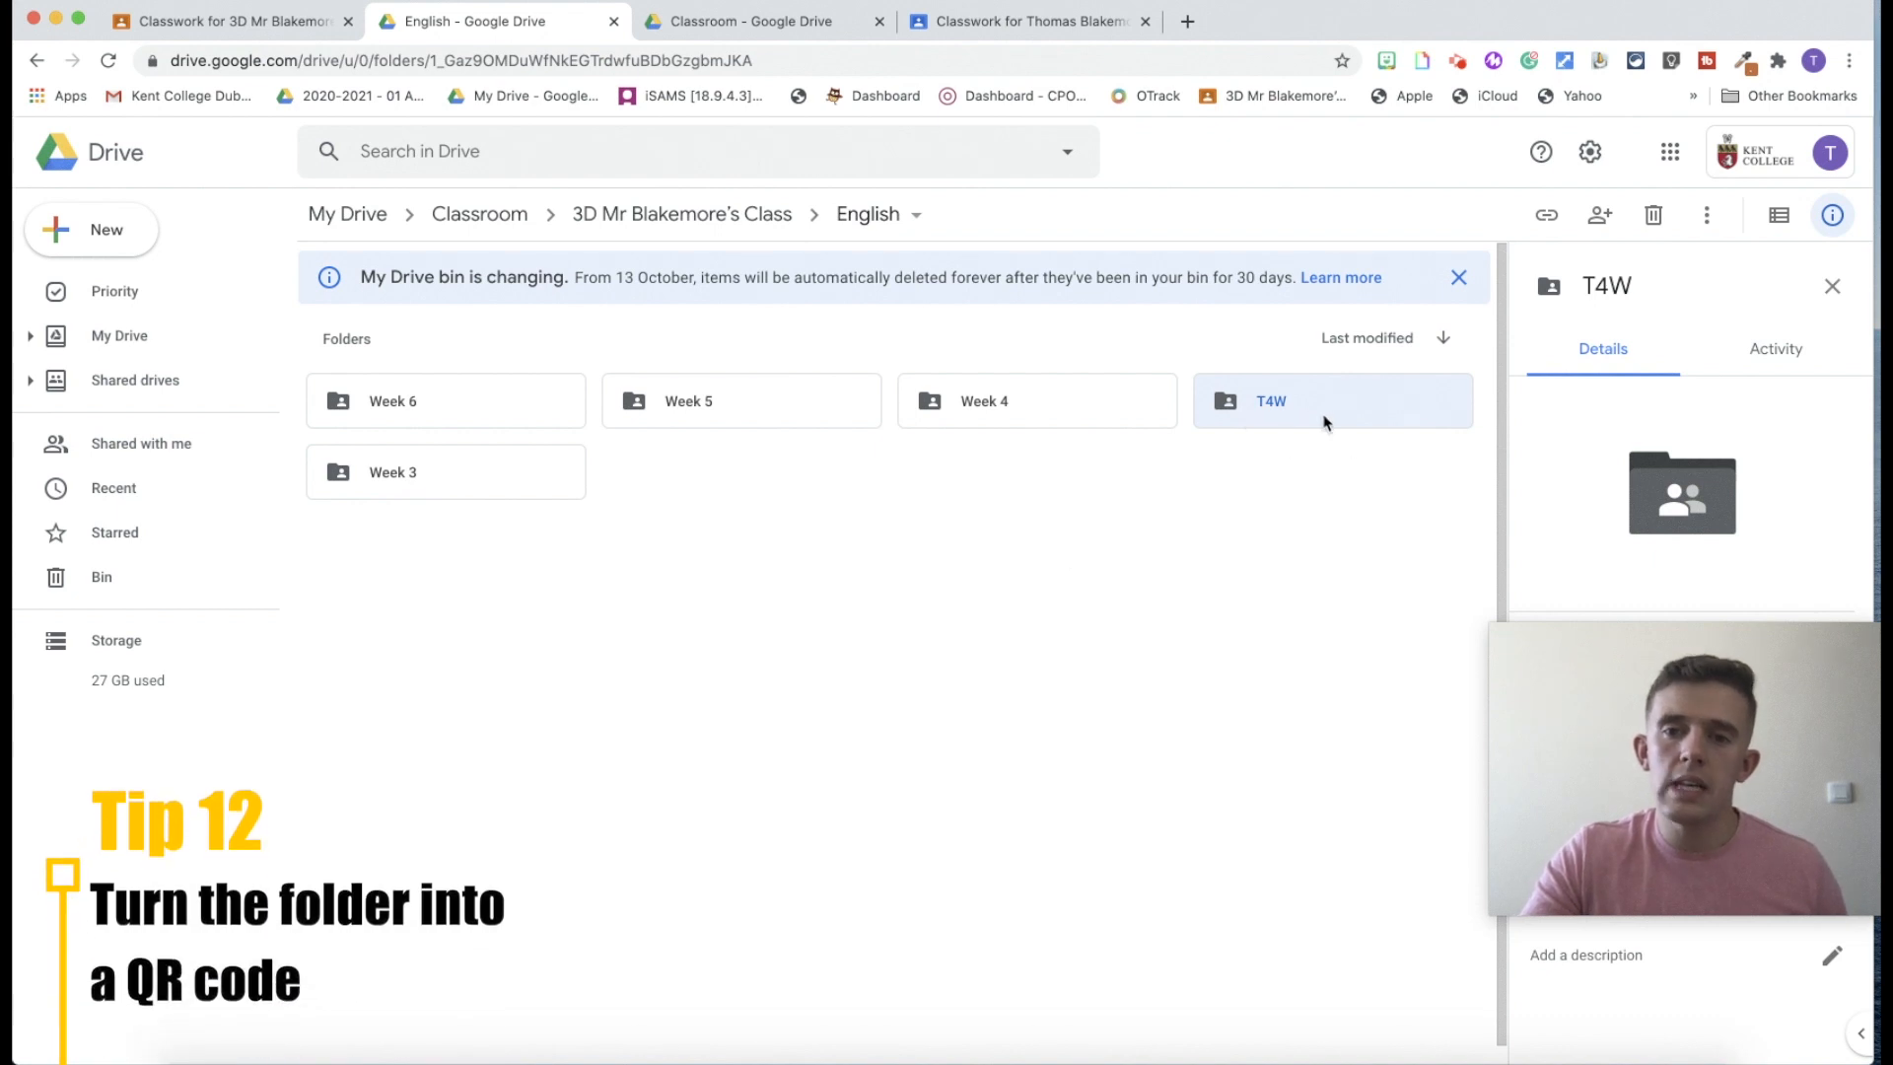
pyautogui.moveTo(1288, 477)
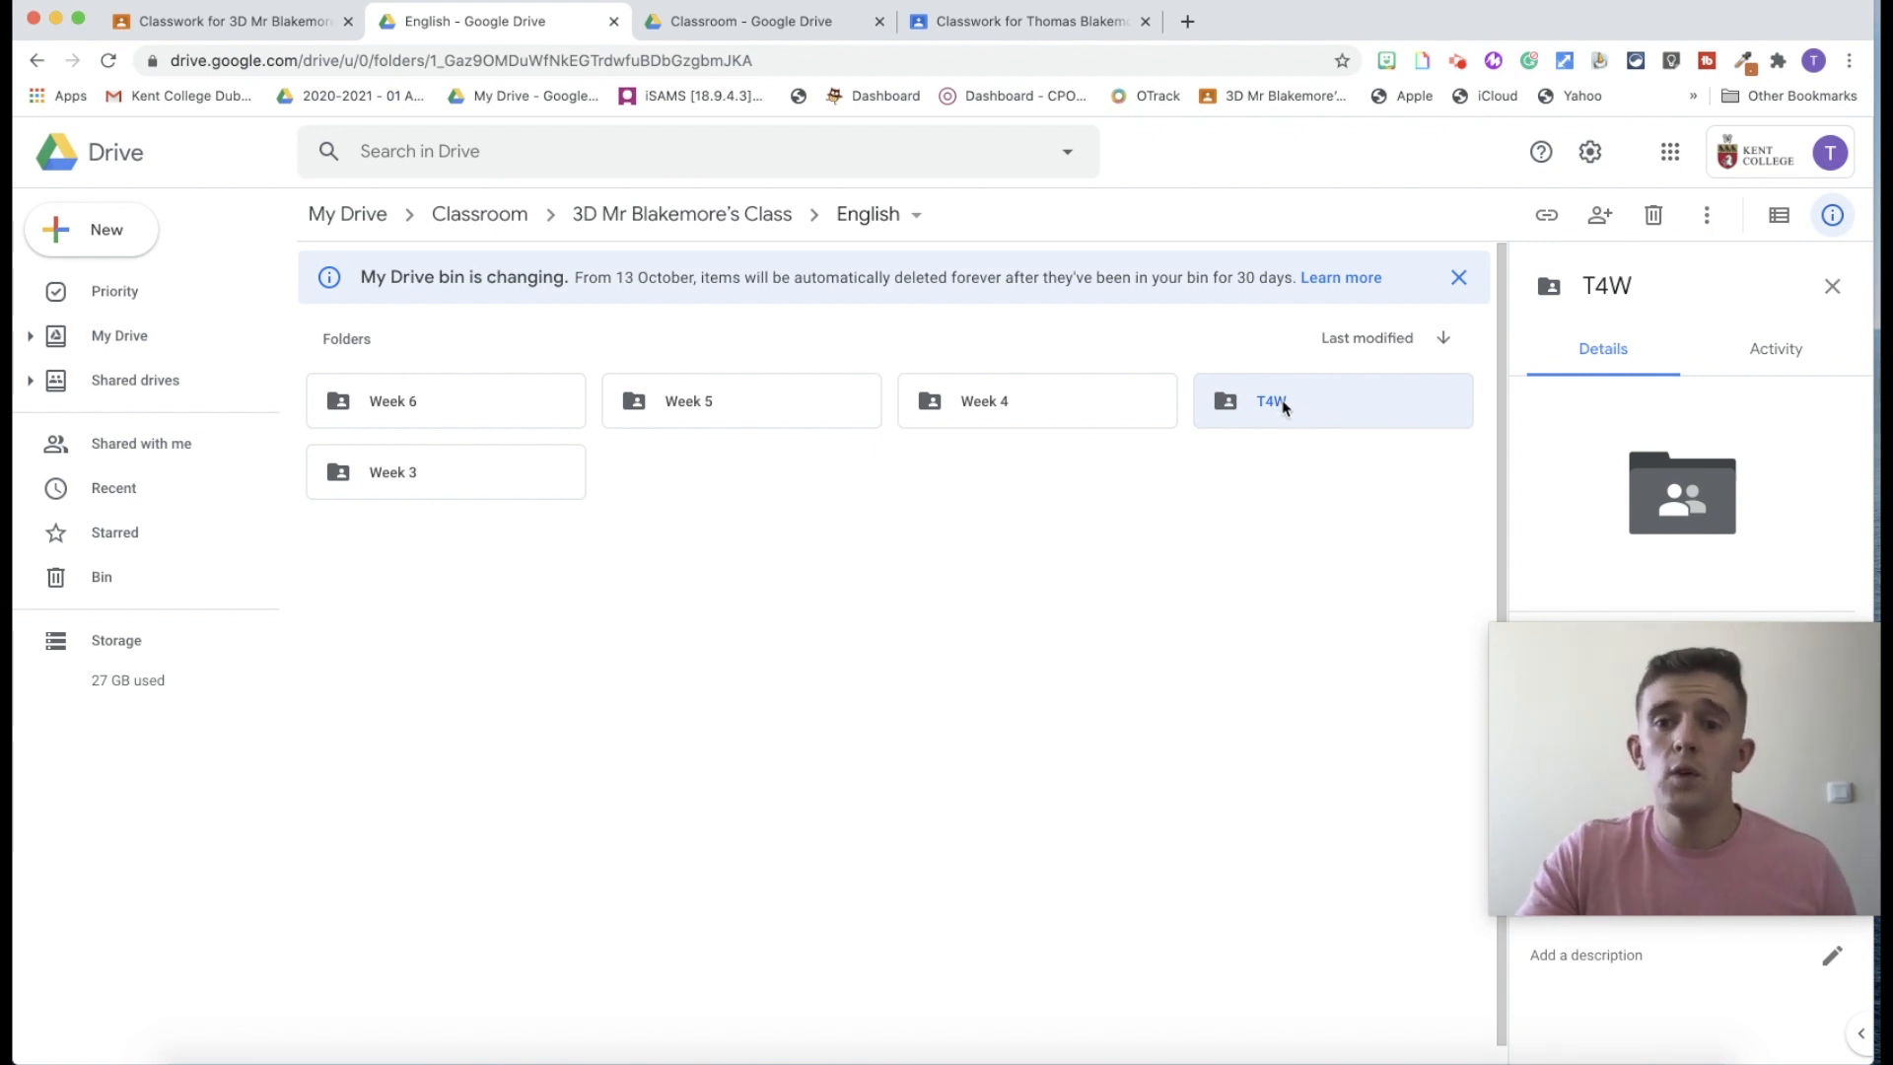
pyautogui.moveTo(1272, 401)
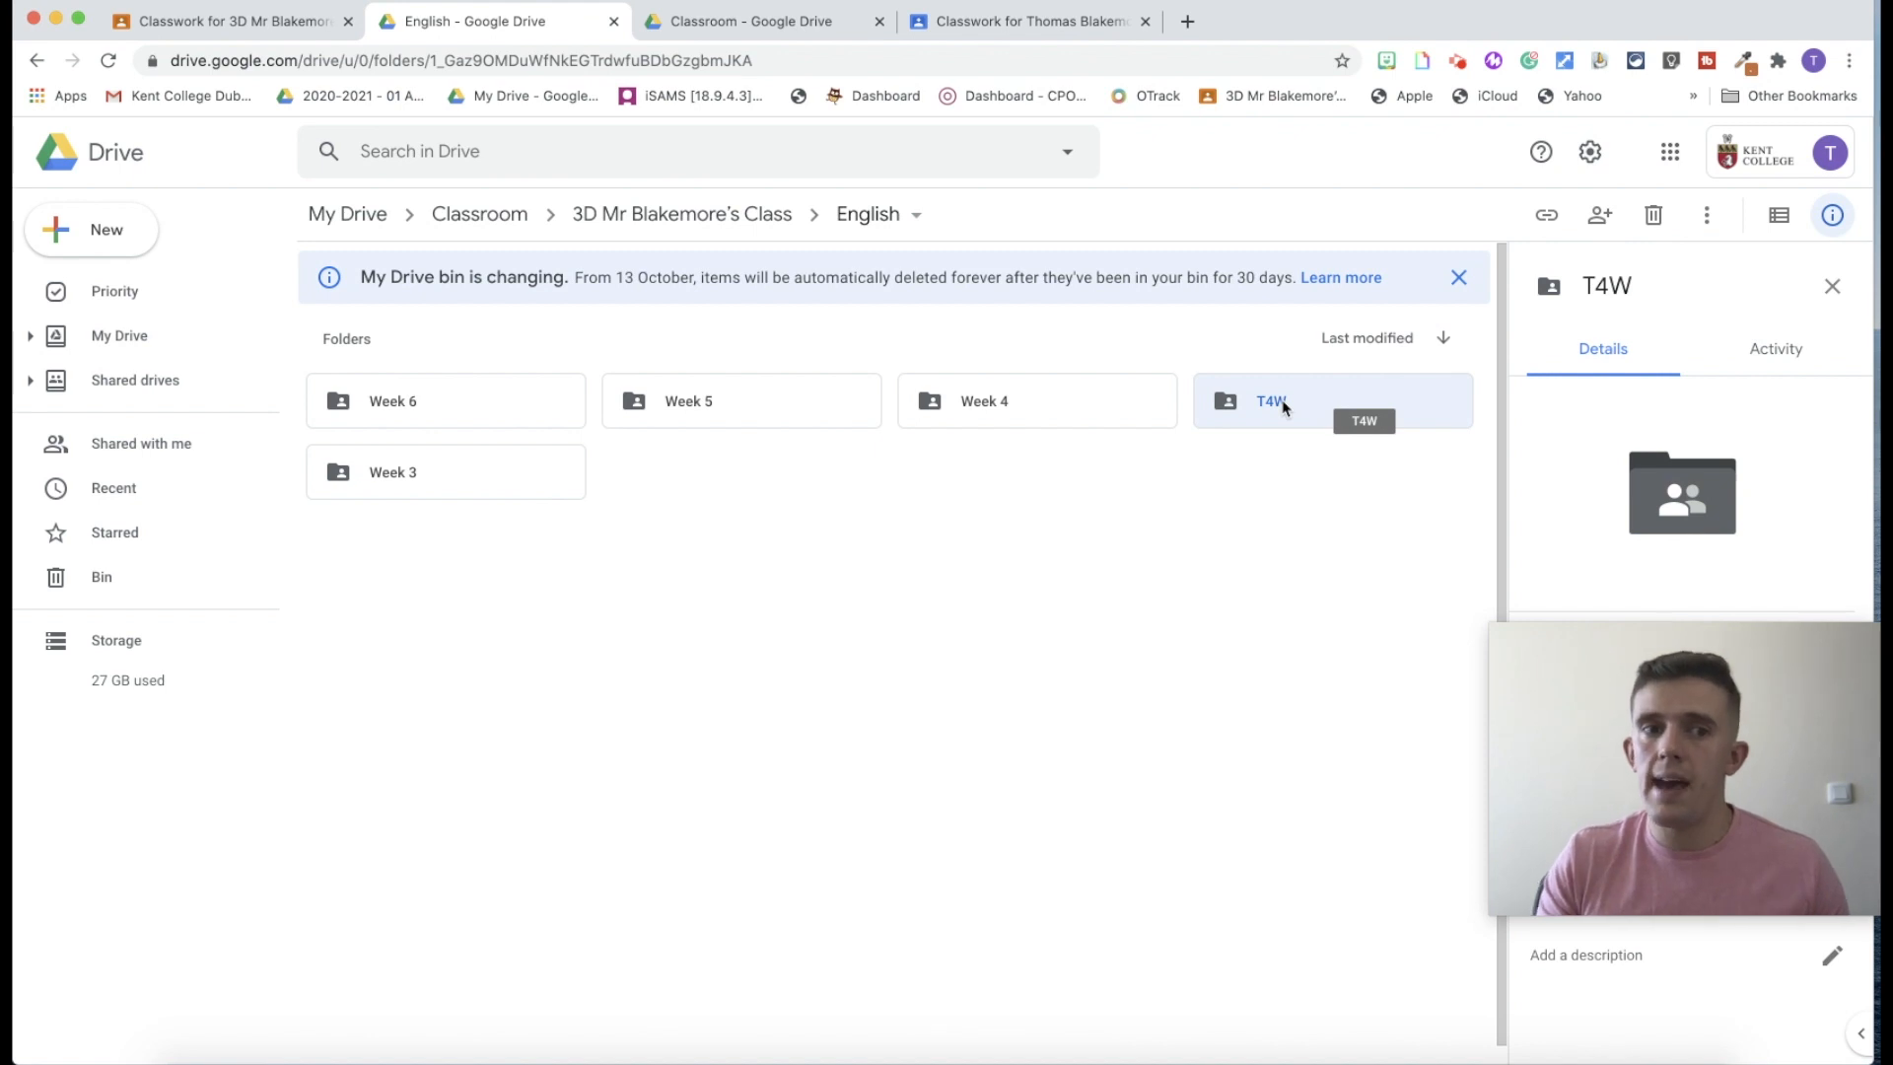